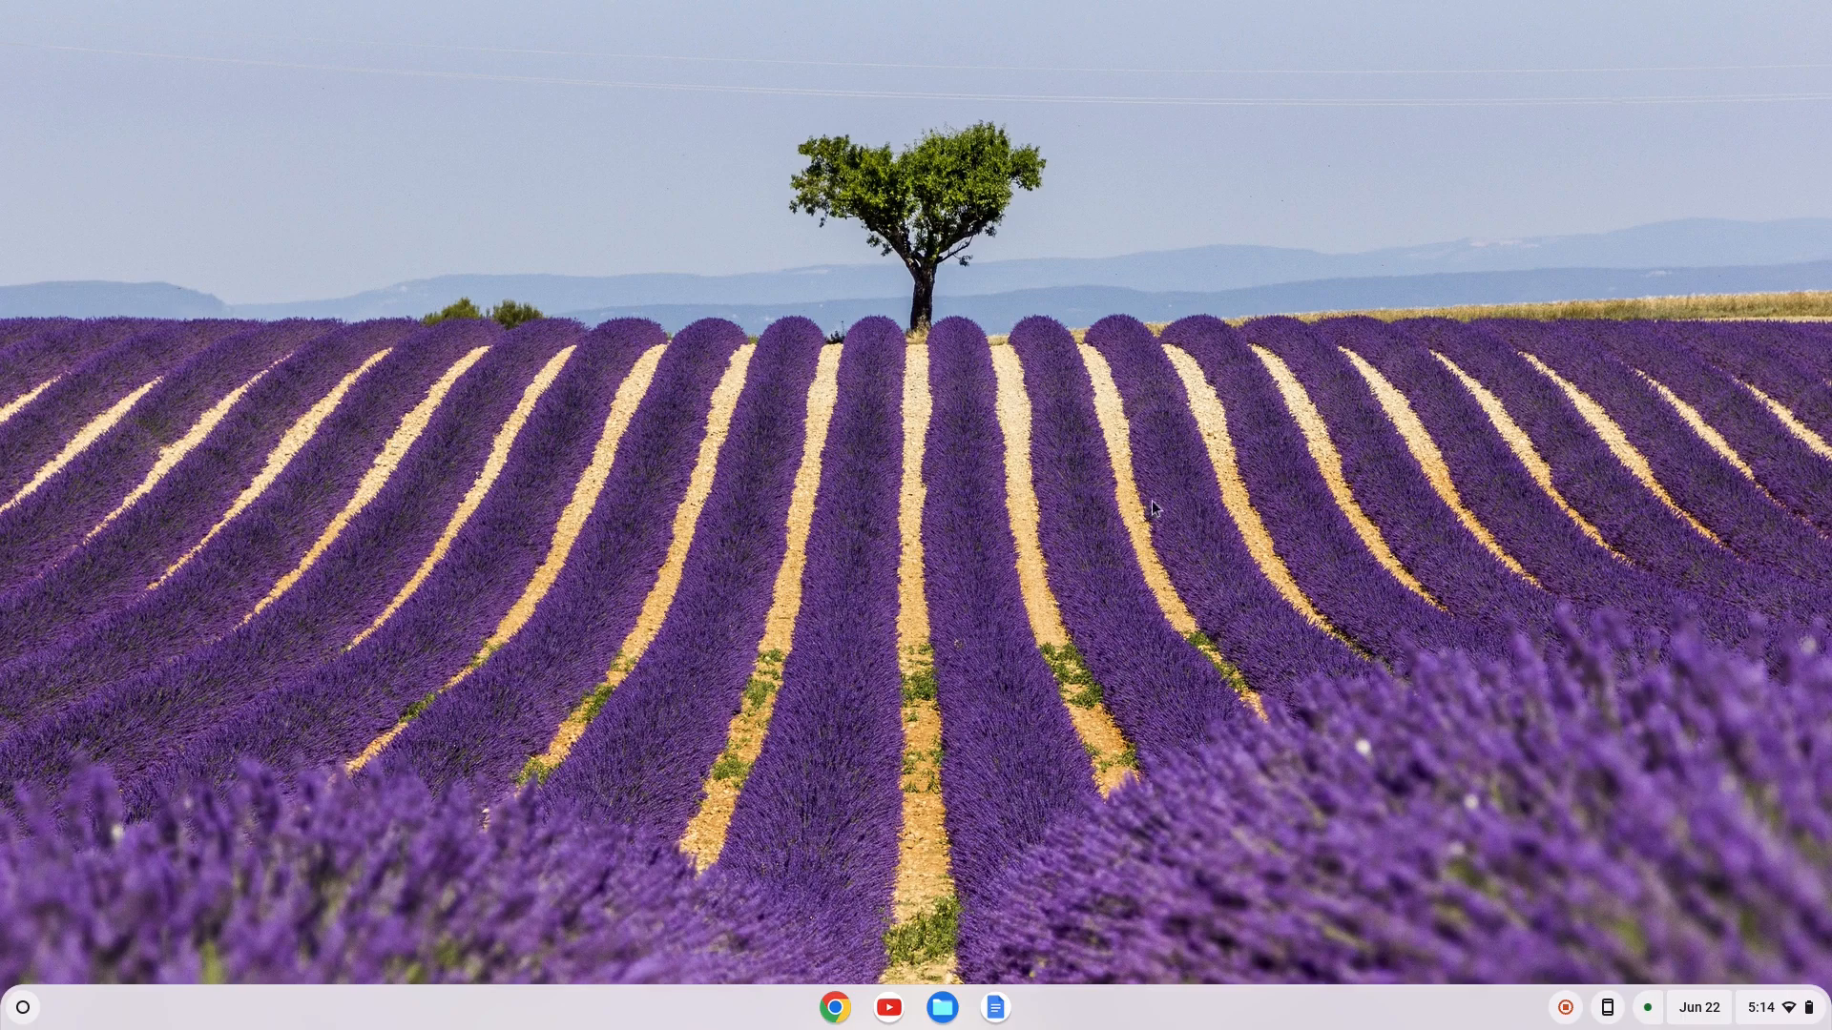
pyautogui.moveTo(23, 1005)
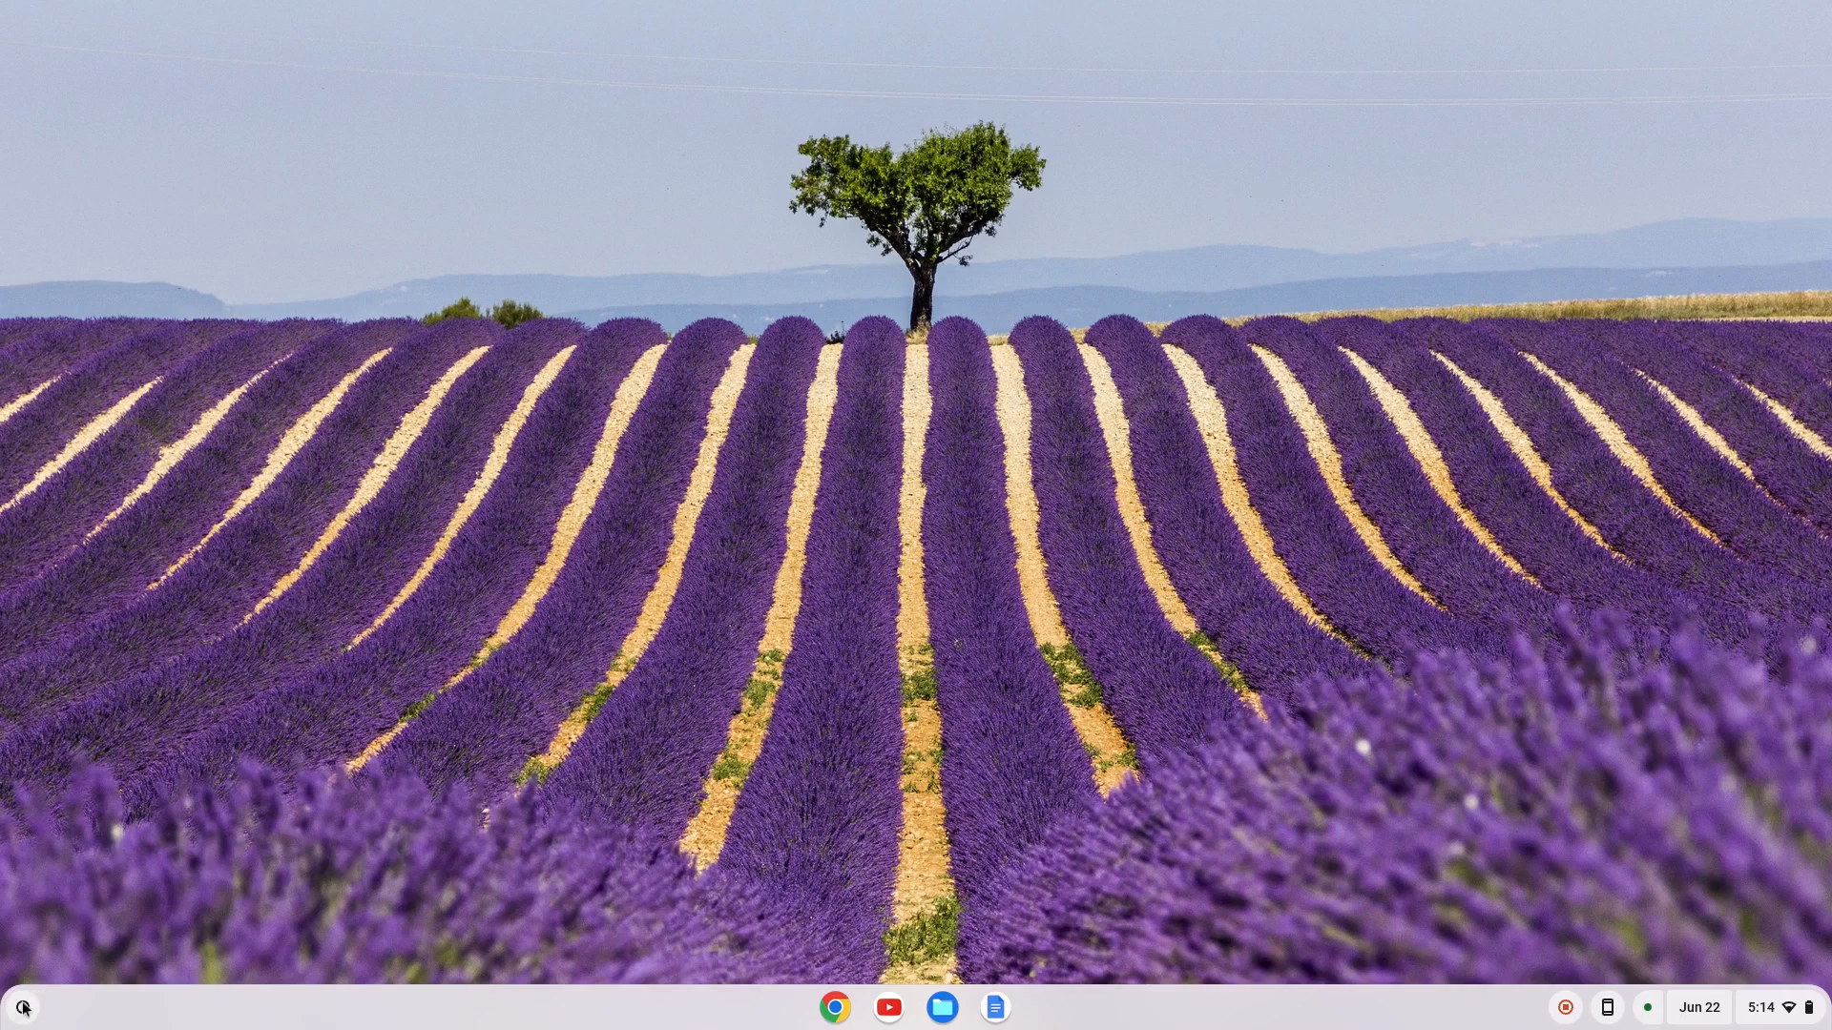
# Step: Open the Launcher and search for 'settings'
pyautogui.click(21, 1007)
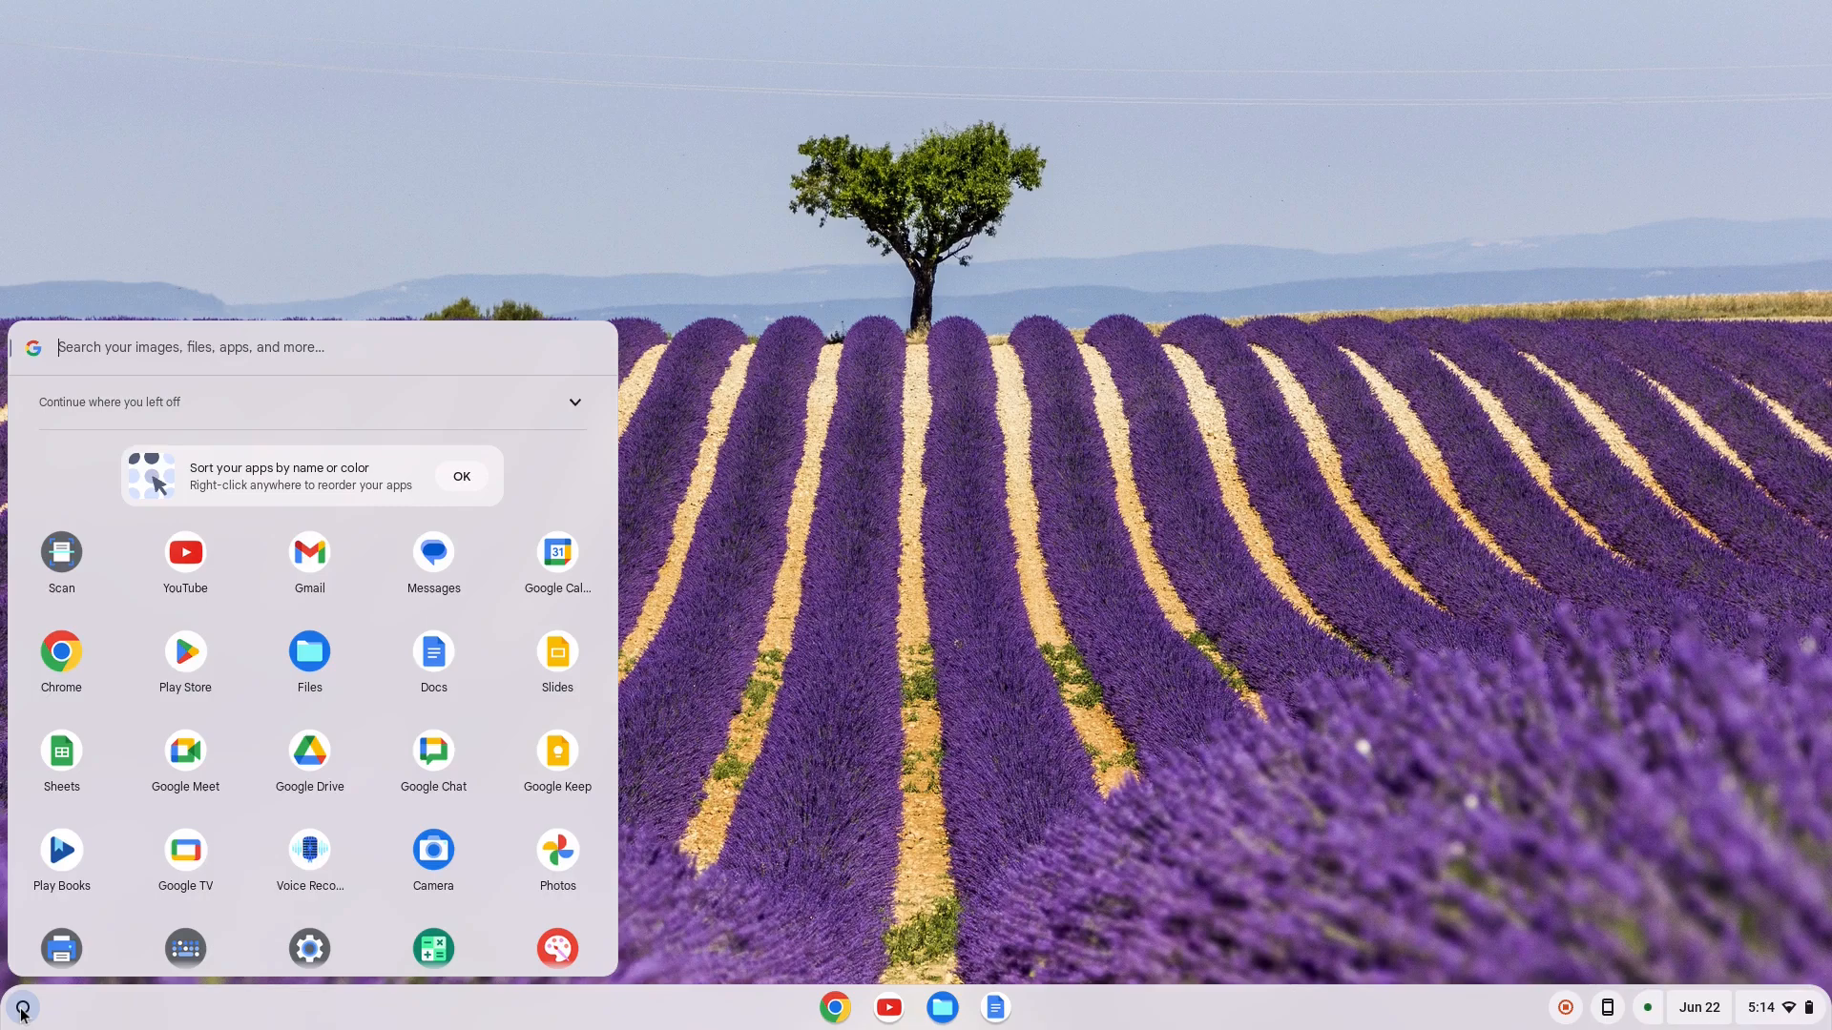
pyautogui.write('settings')
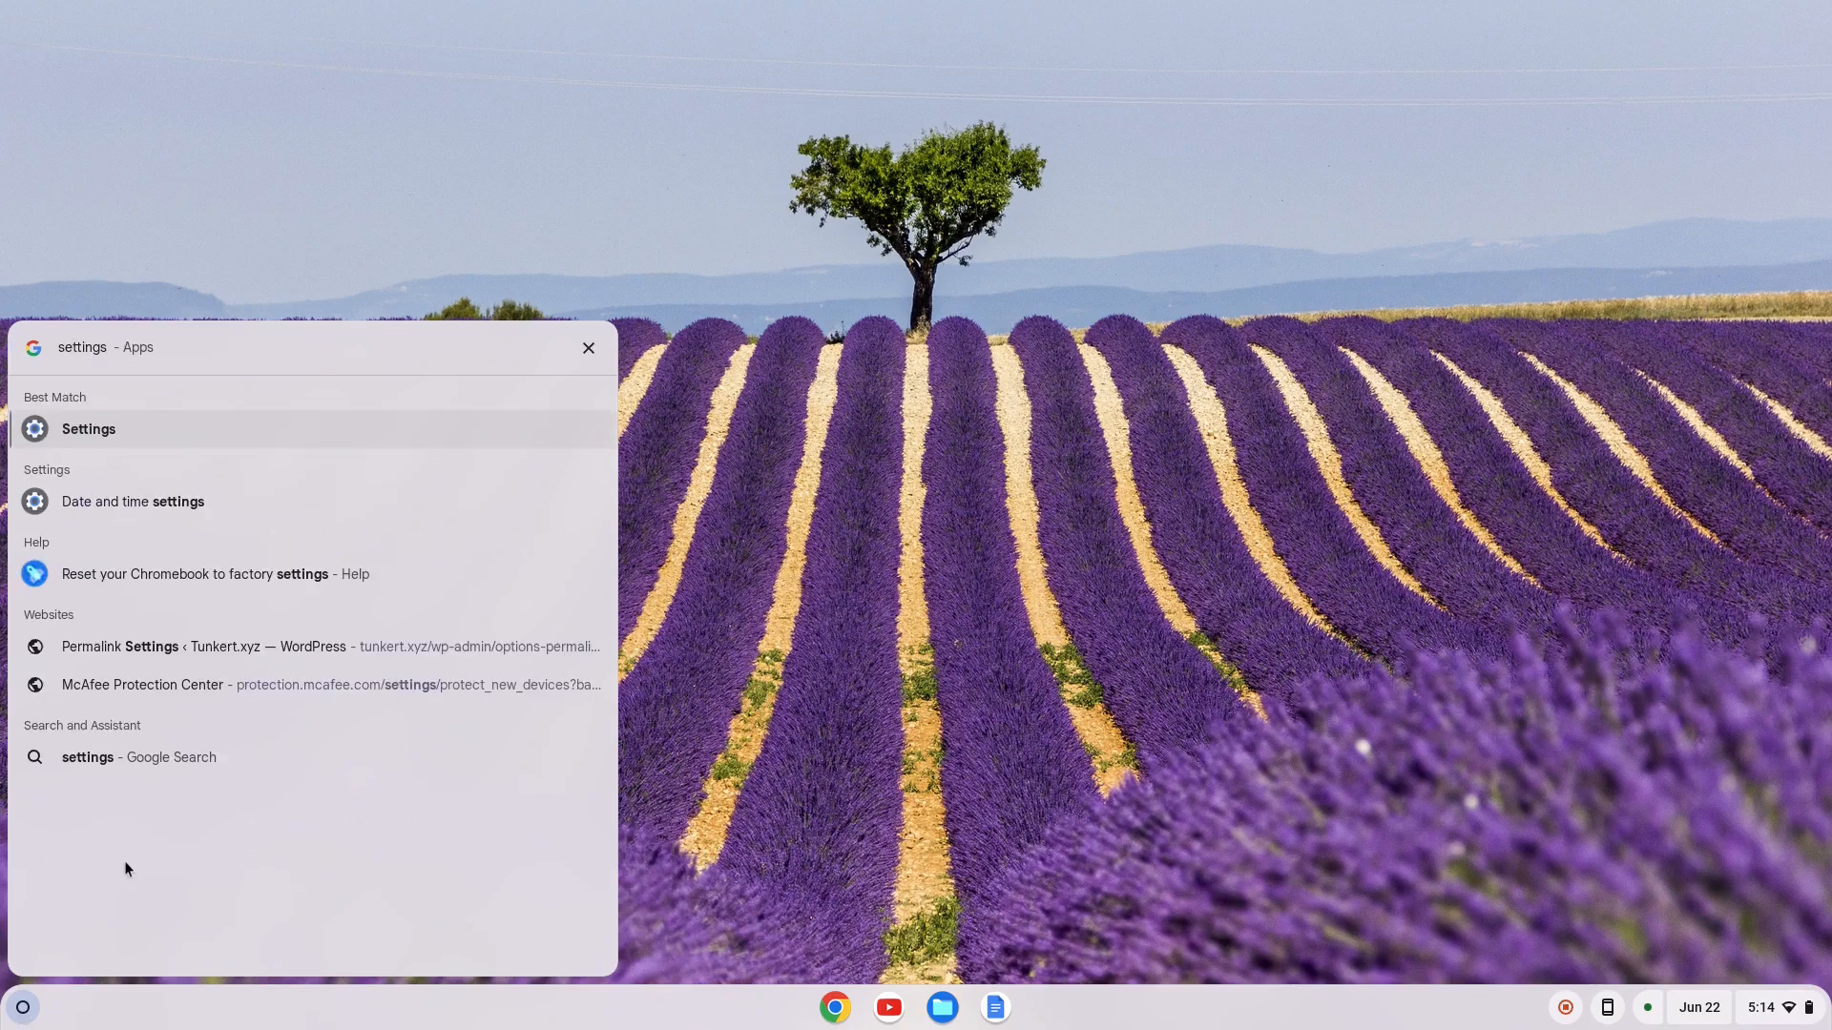
# Step: Open Settings on About ChromeOS and begin Linux development environment setup
pyautogui.click(88, 429)
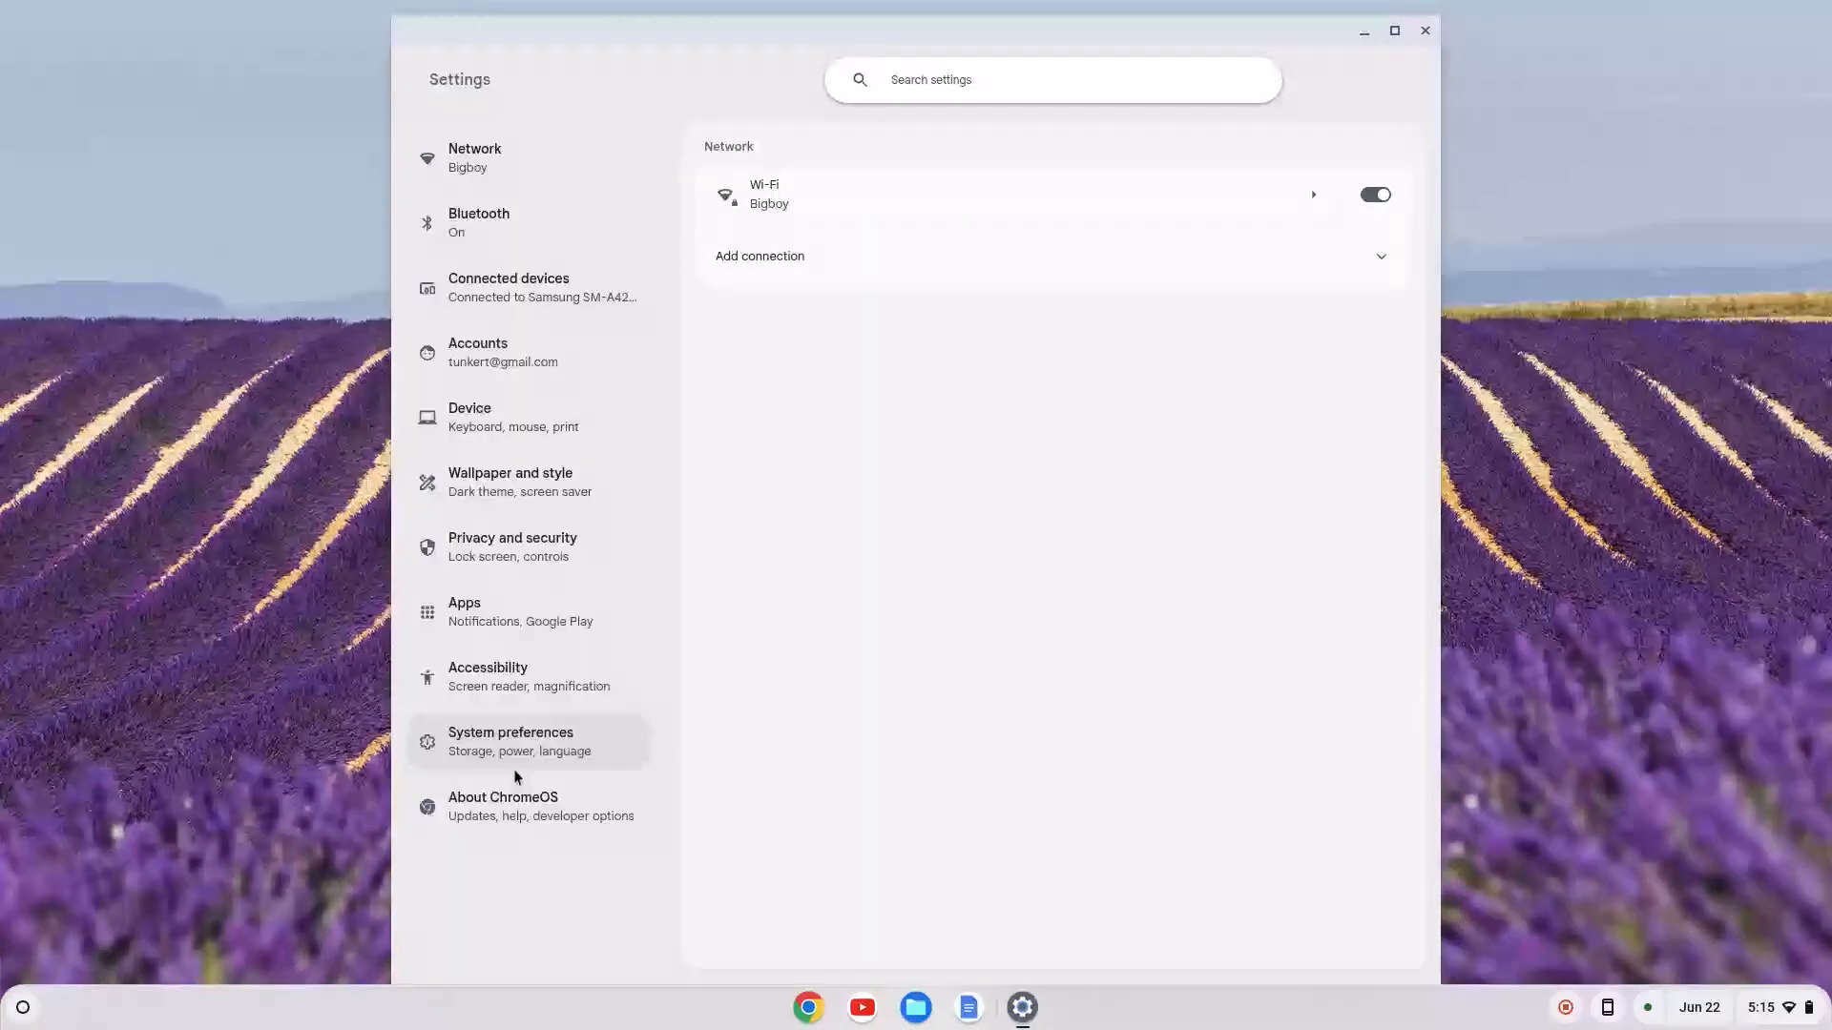
pyautogui.moveTo(527, 806)
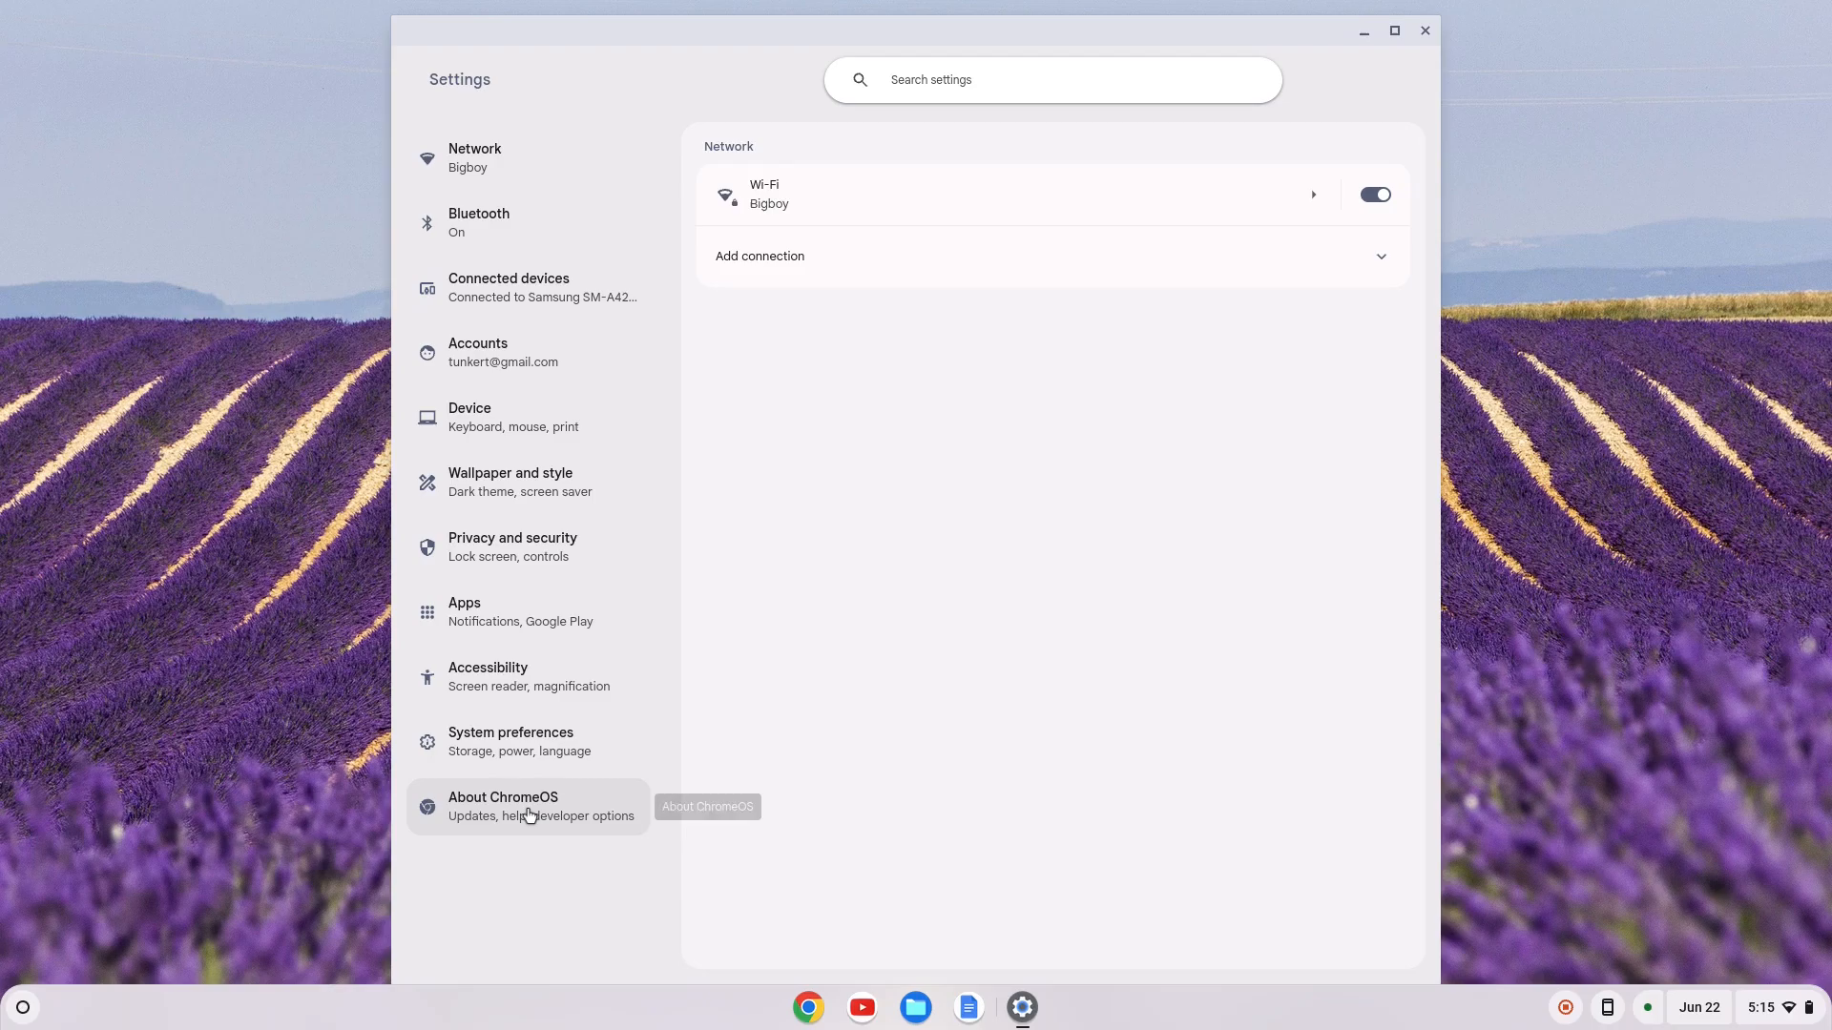
pyautogui.click(527, 806)
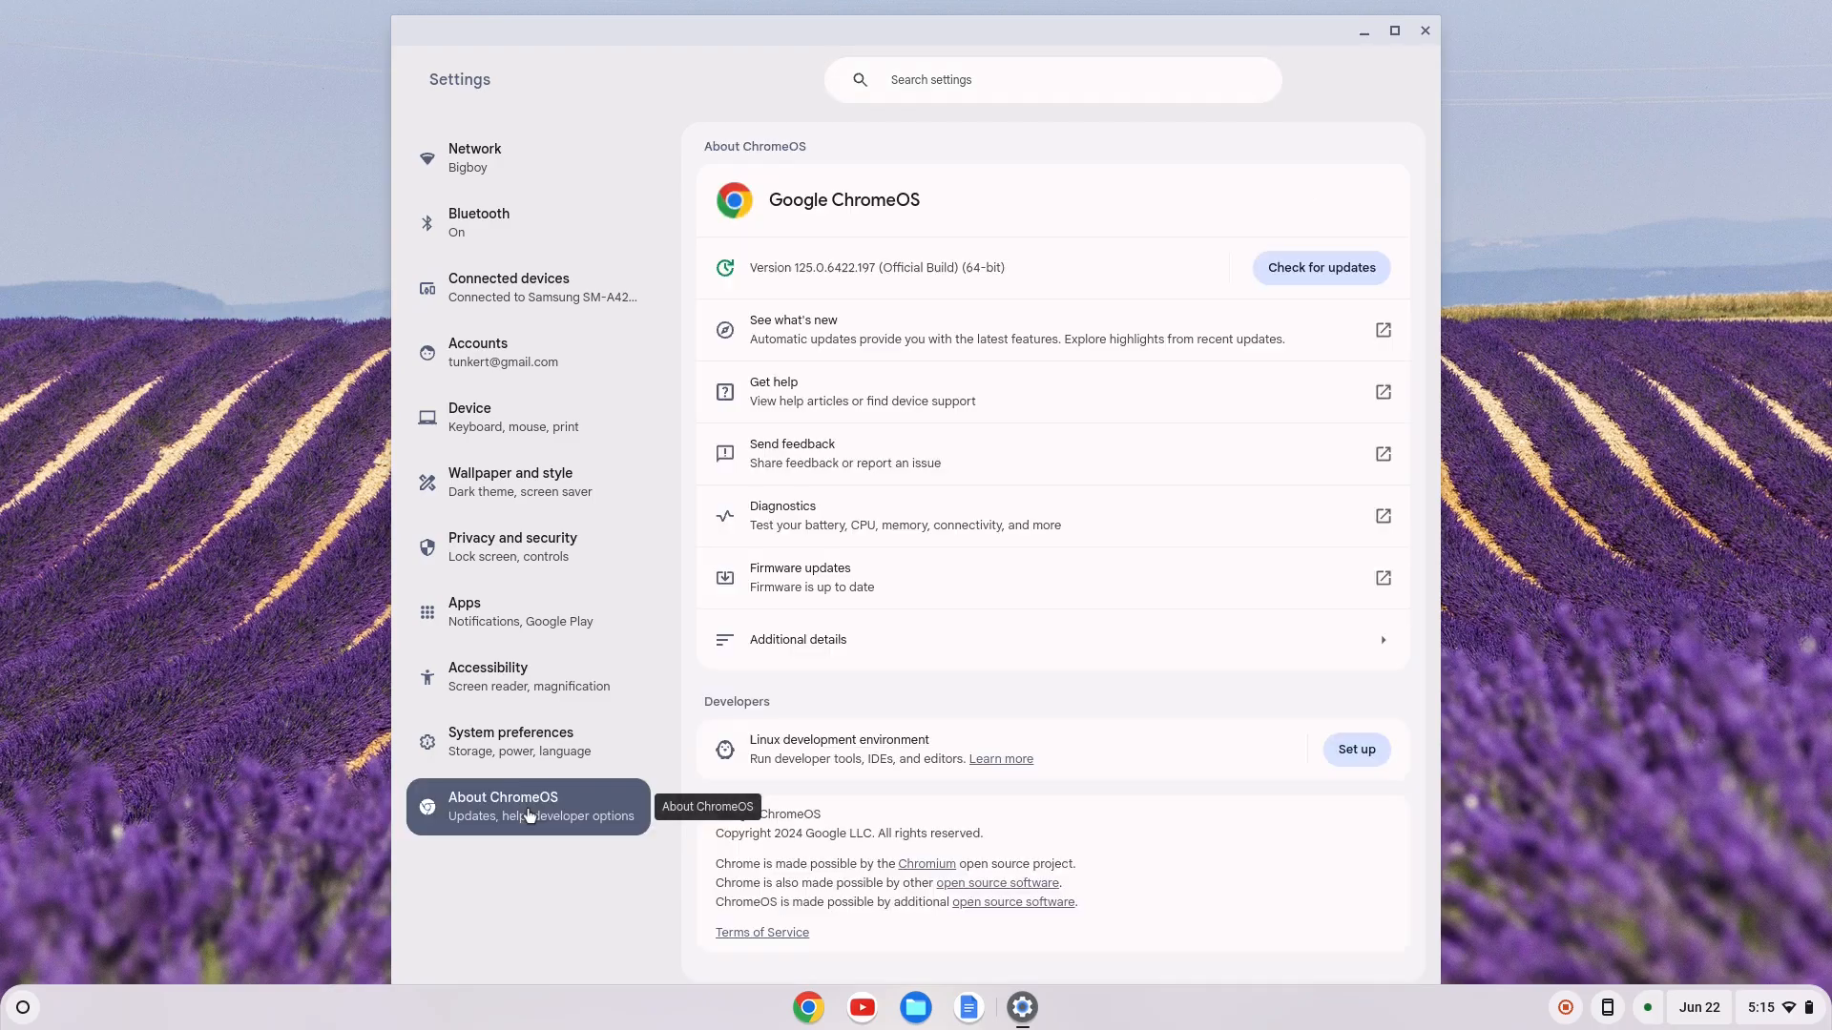
pyautogui.moveTo(667, 750)
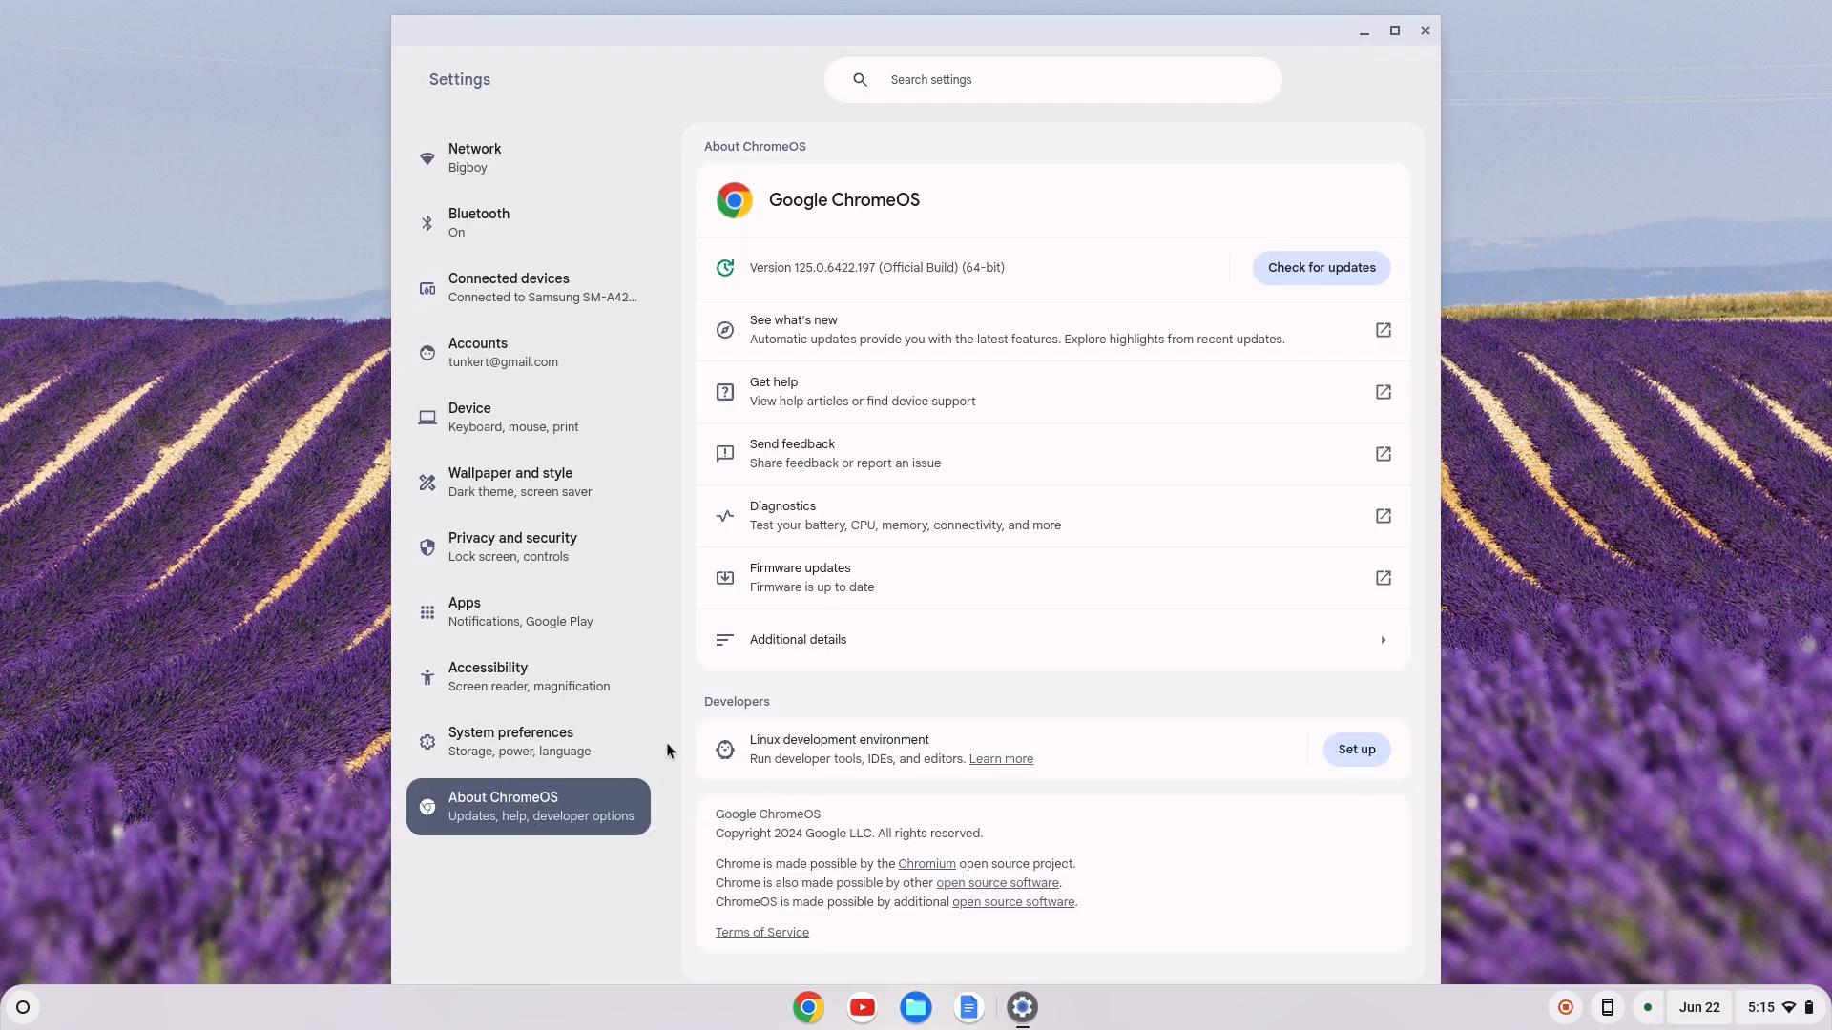
pyautogui.moveTo(915, 775)
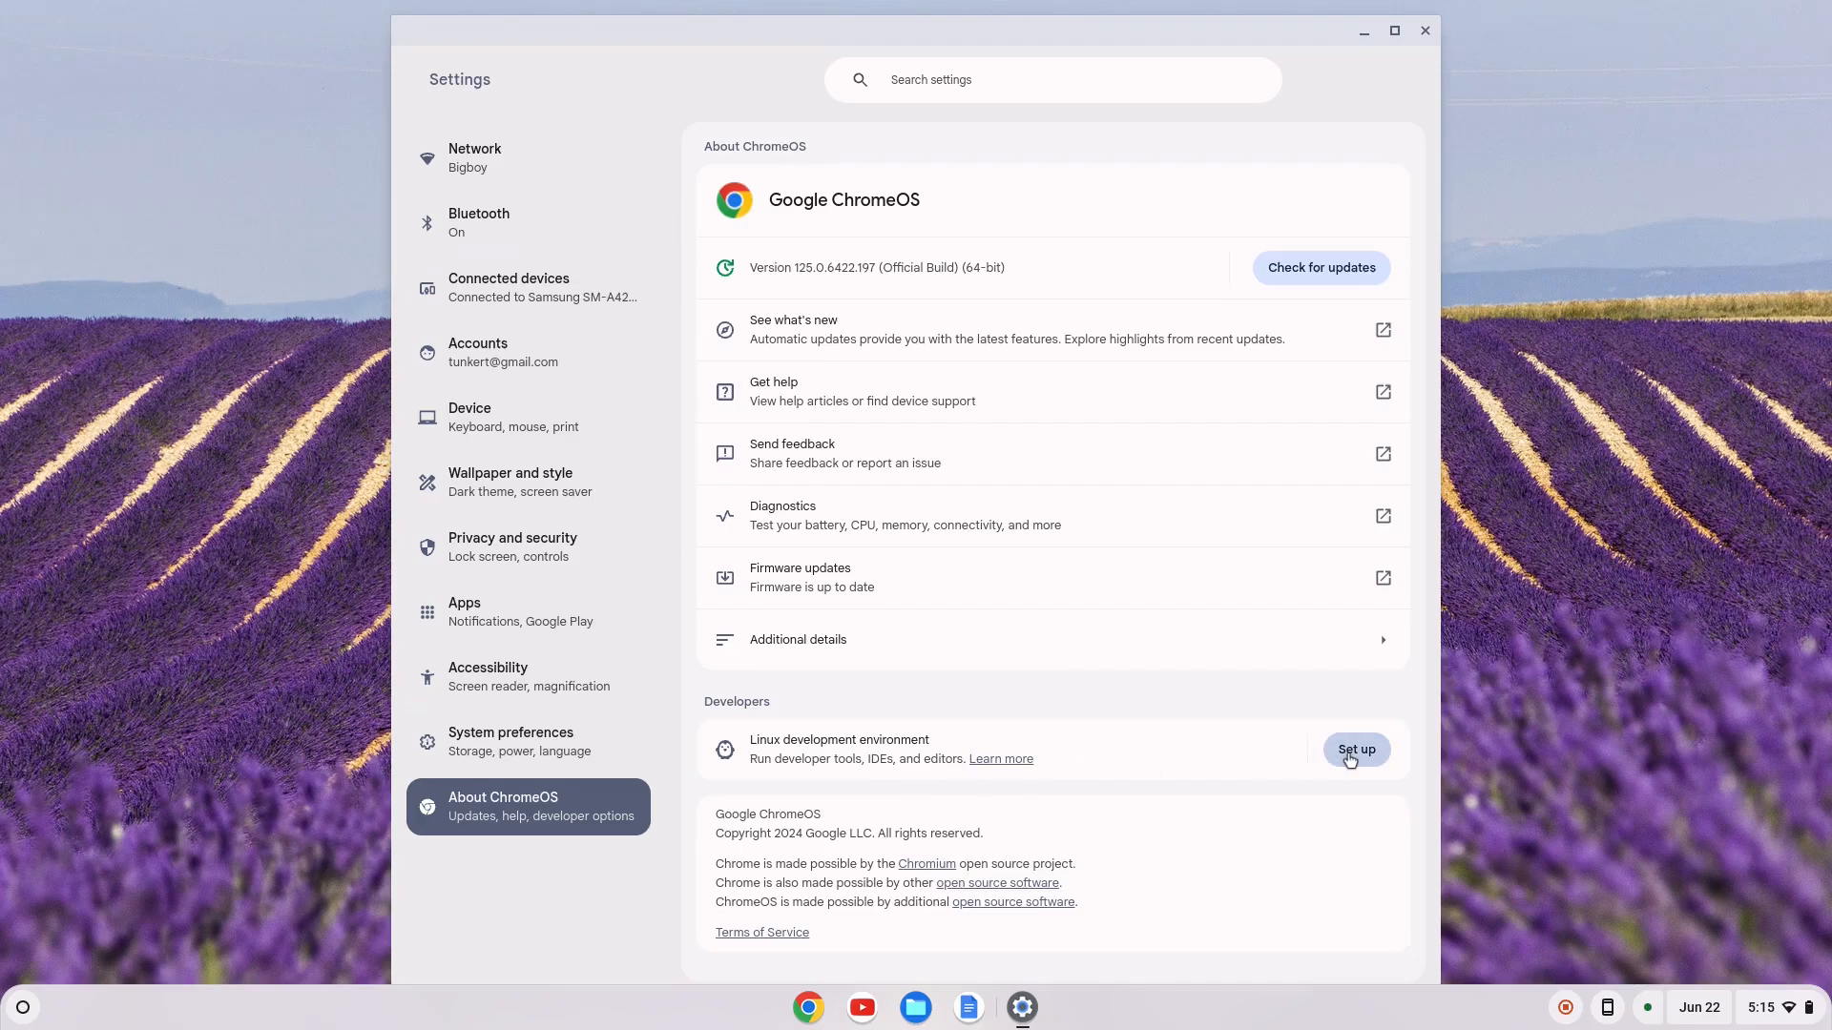
pyautogui.click(1354, 749)
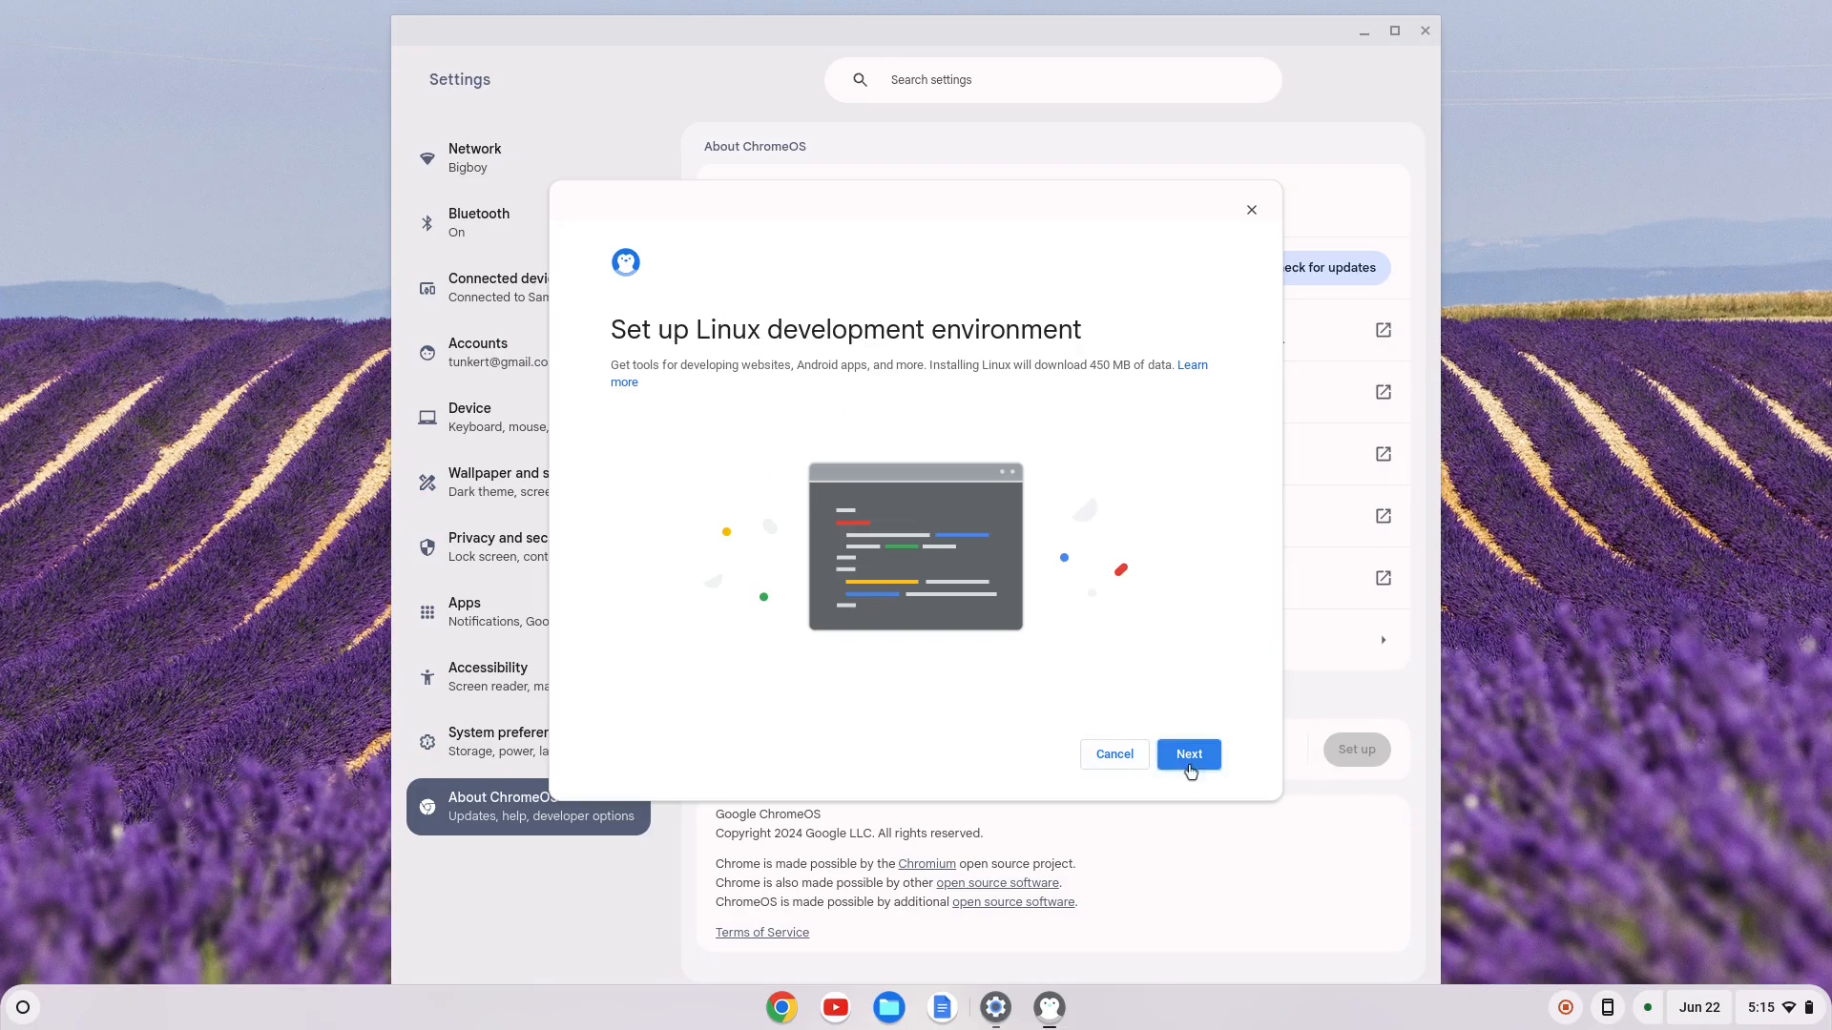
# Step: Install Linux with the default username and recommended 10.0 GB disk size
pyautogui.click(1187, 754)
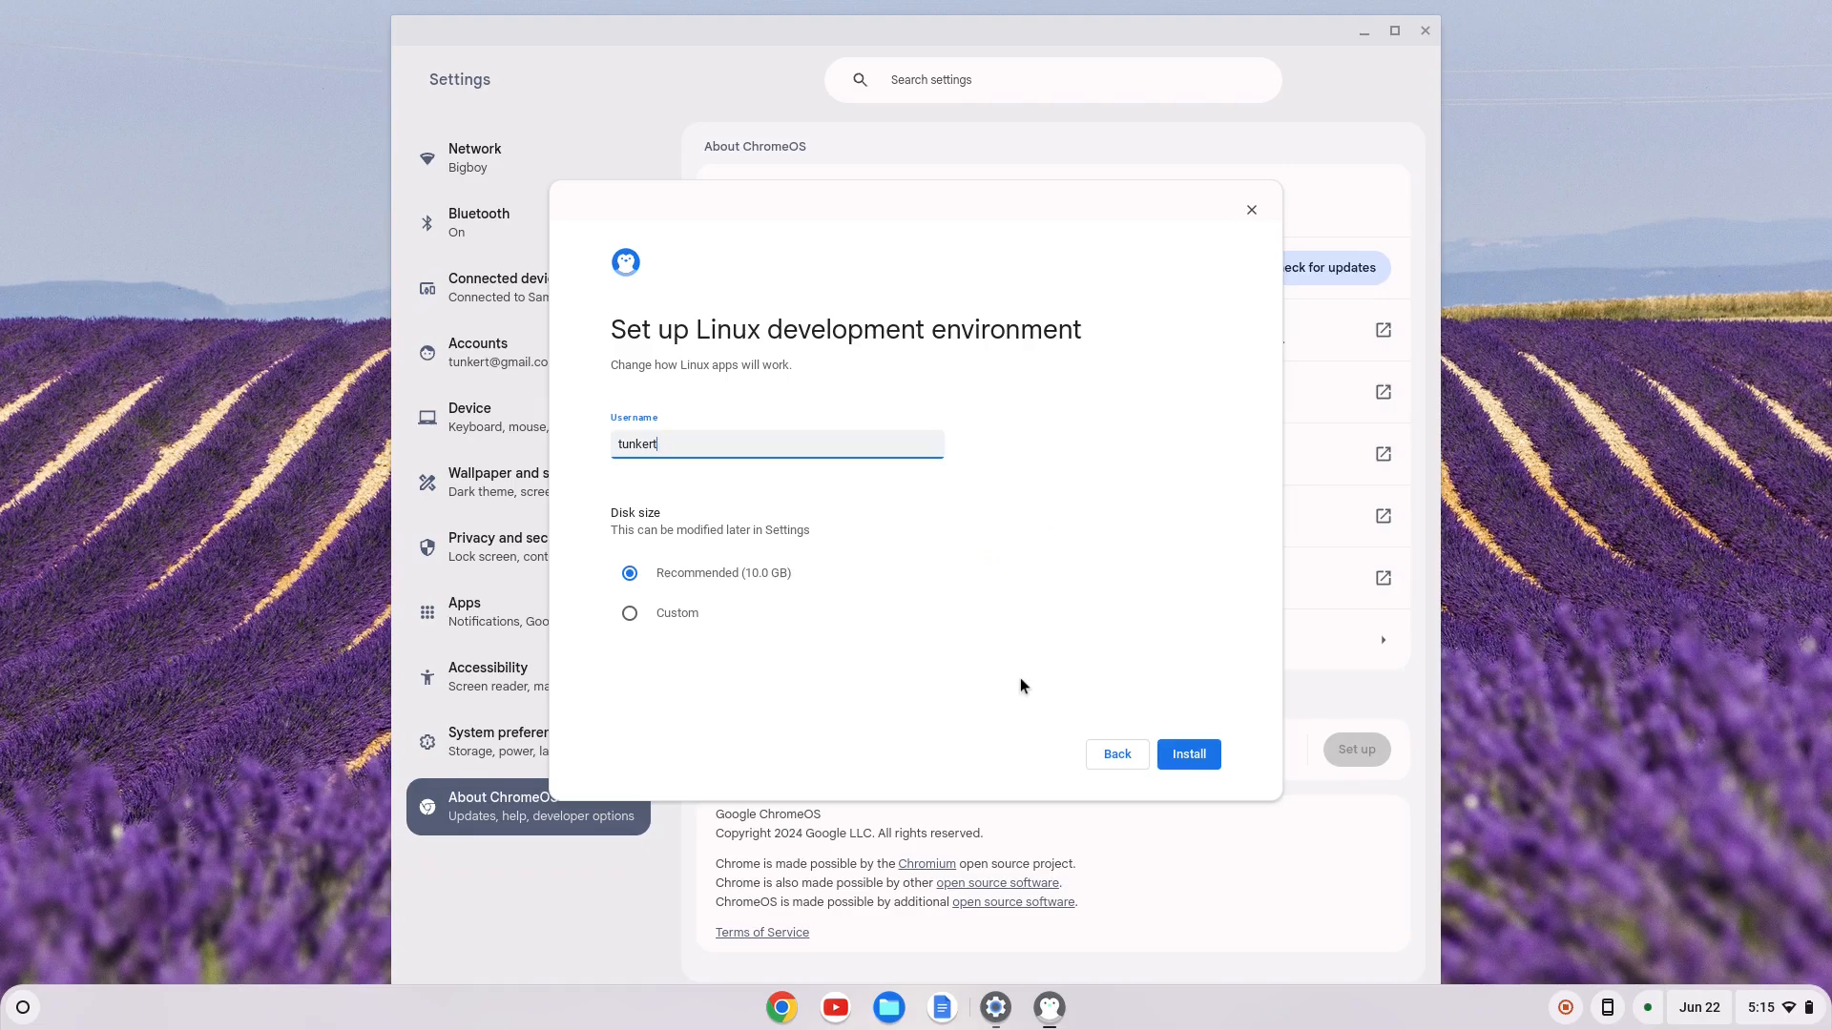
pyautogui.moveTo(1227, 757)
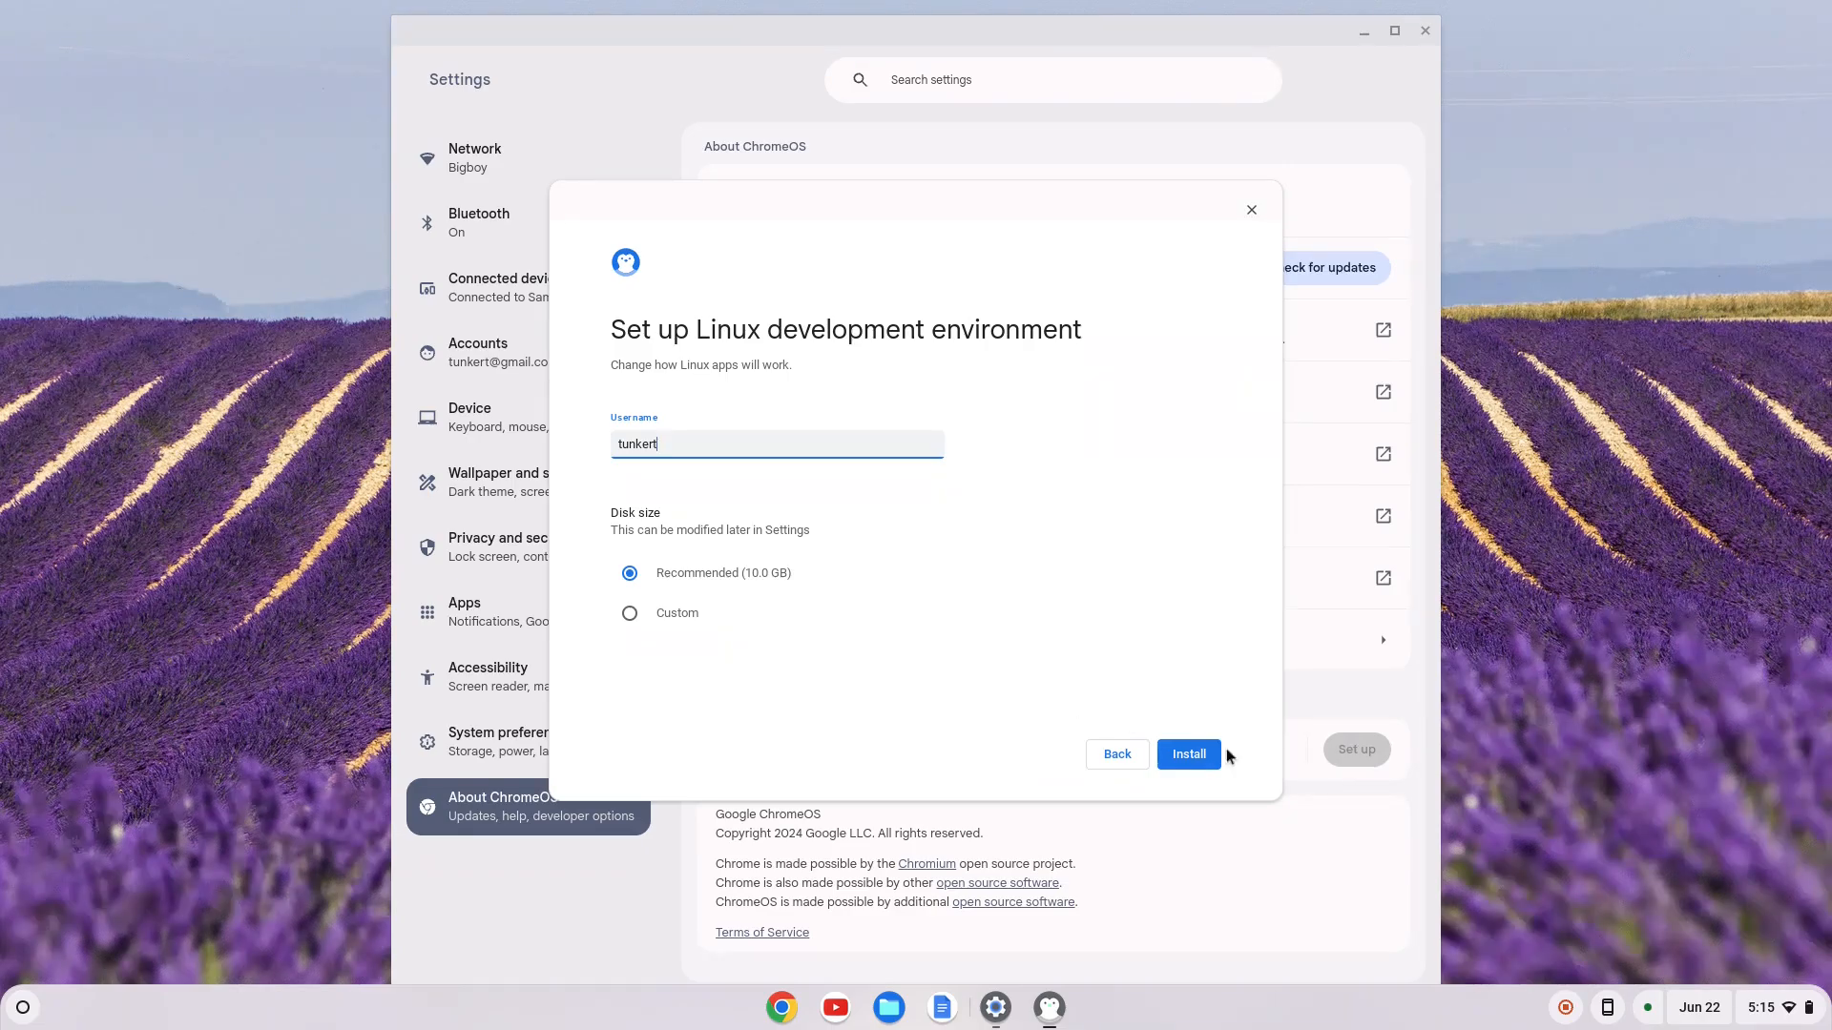
pyautogui.click(1188, 754)
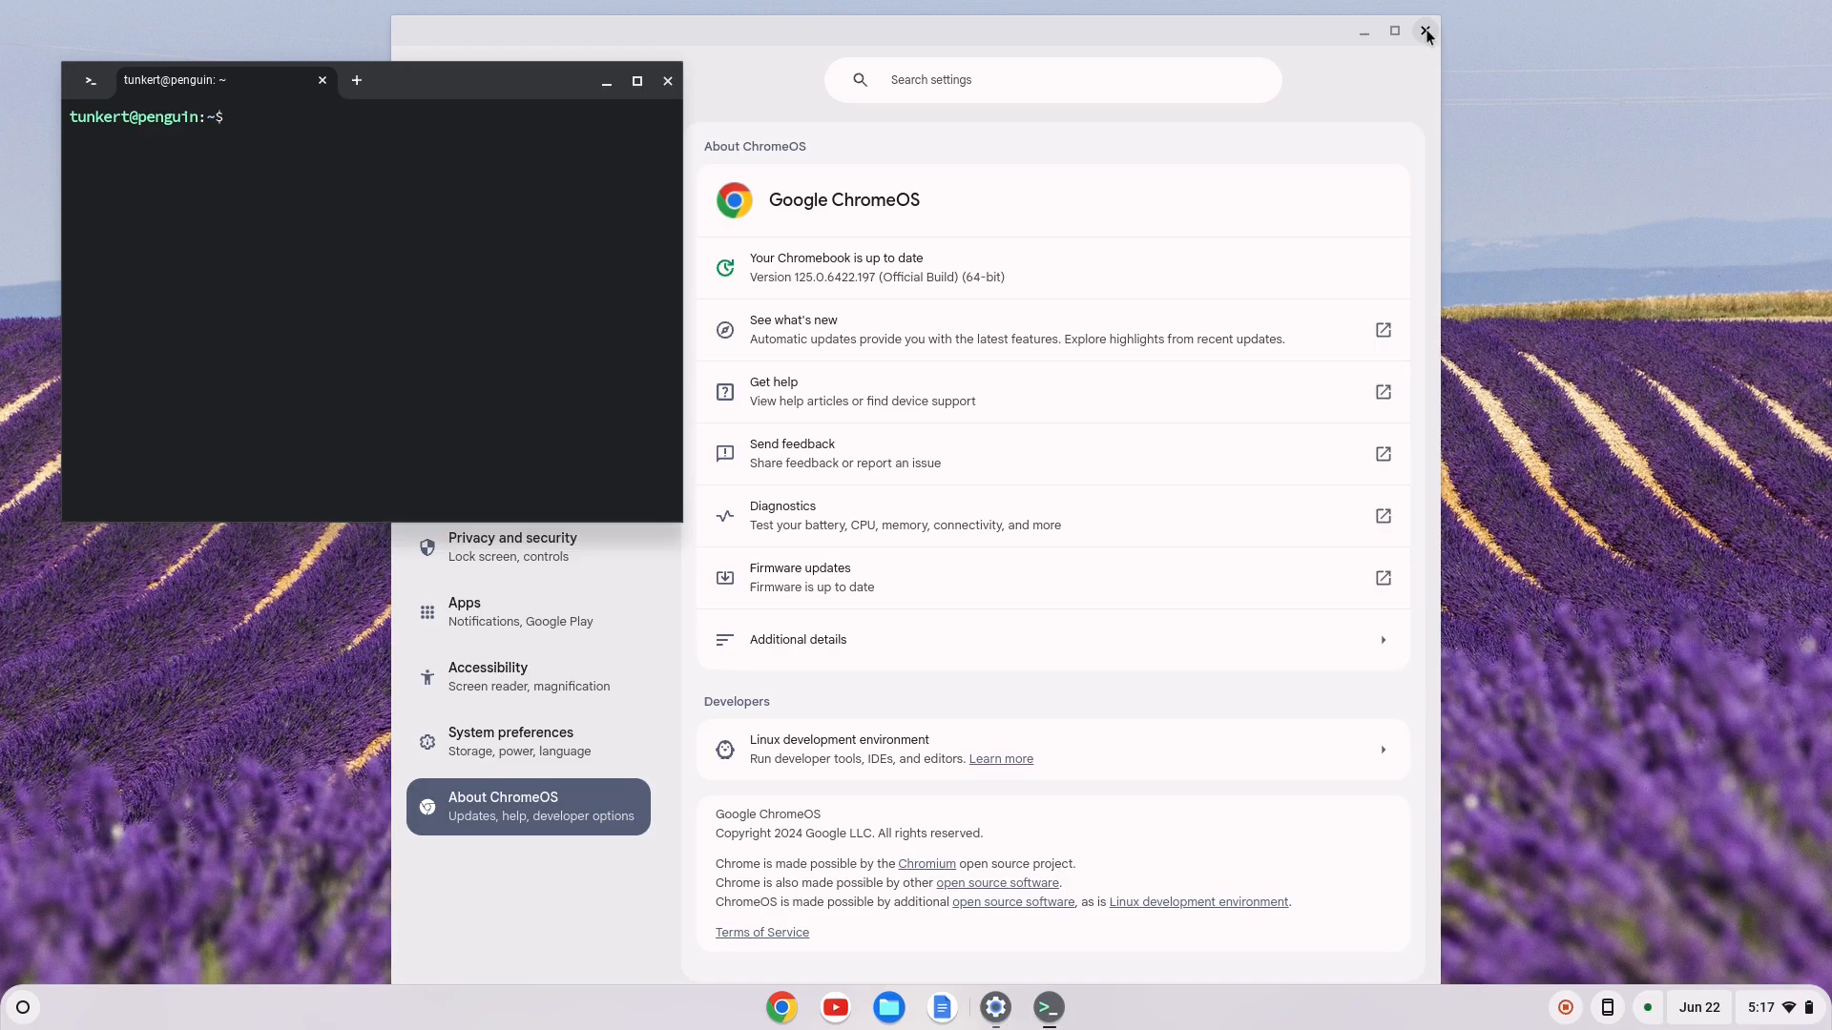
pyautogui.moveTo(1478, 61)
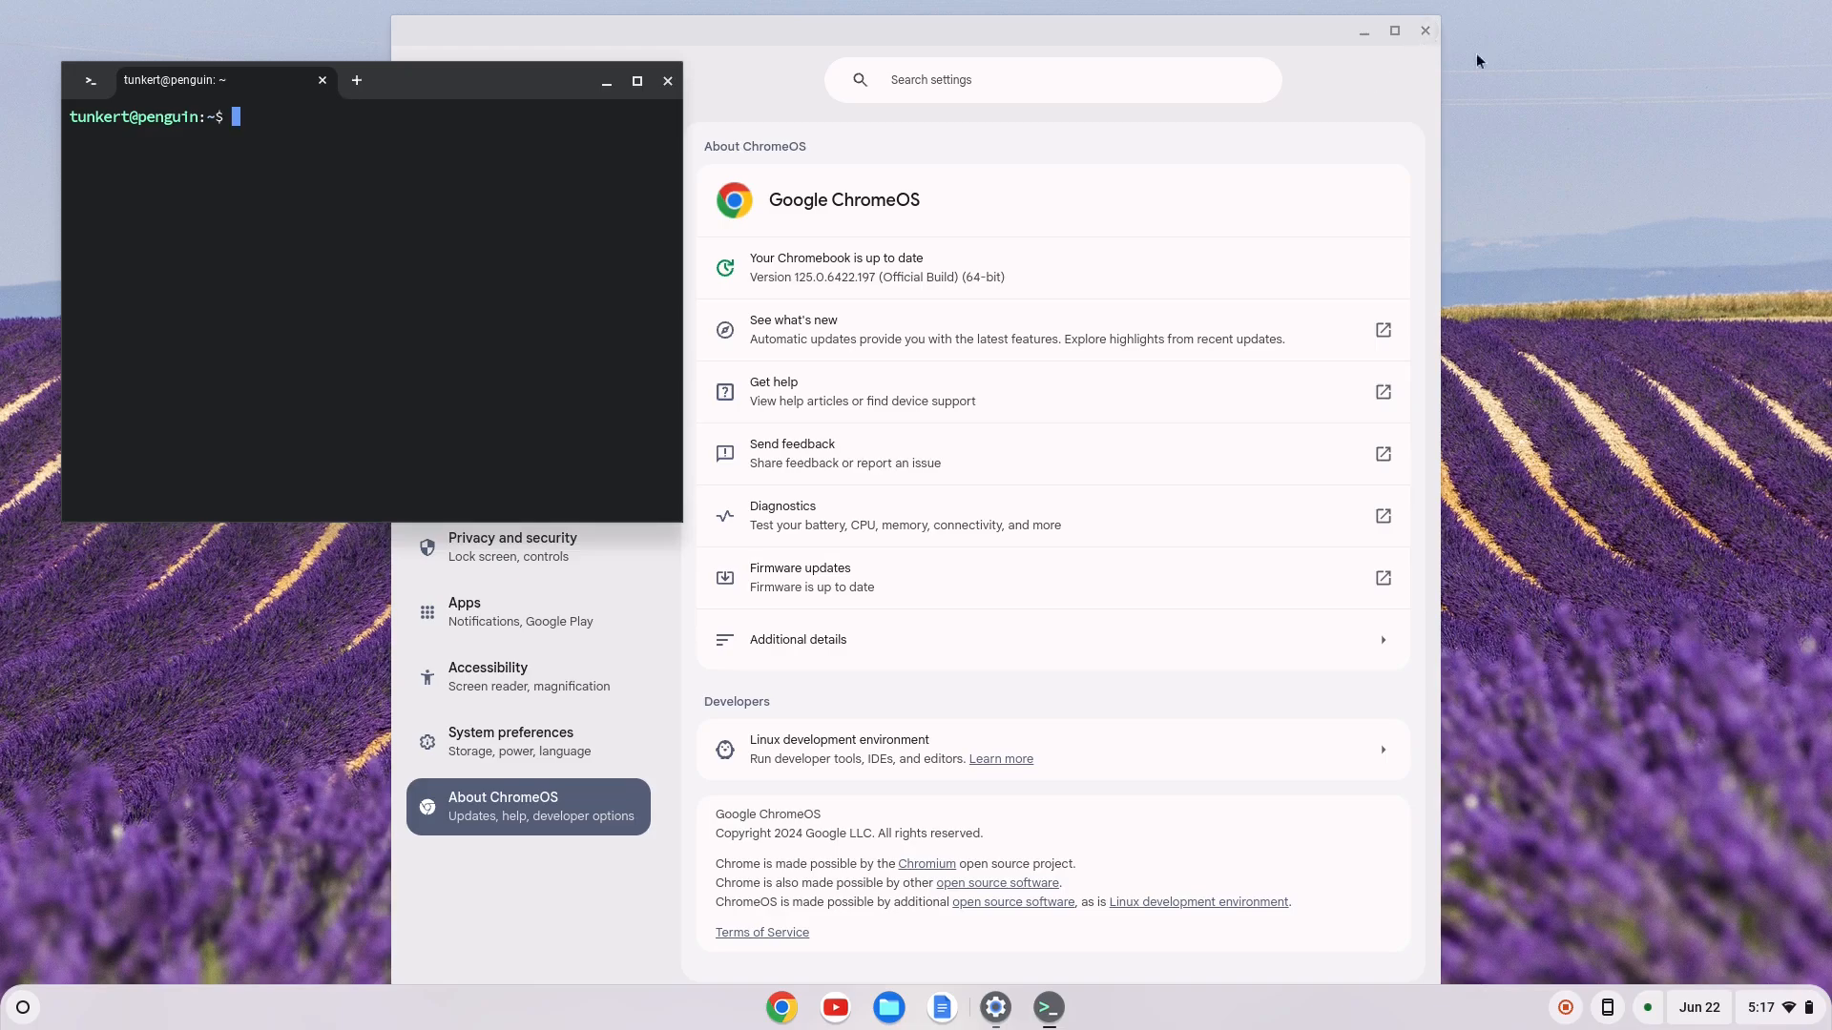
# Step: Close the Settings window and maximize the Linux terminal
pyautogui.click(1425, 30)
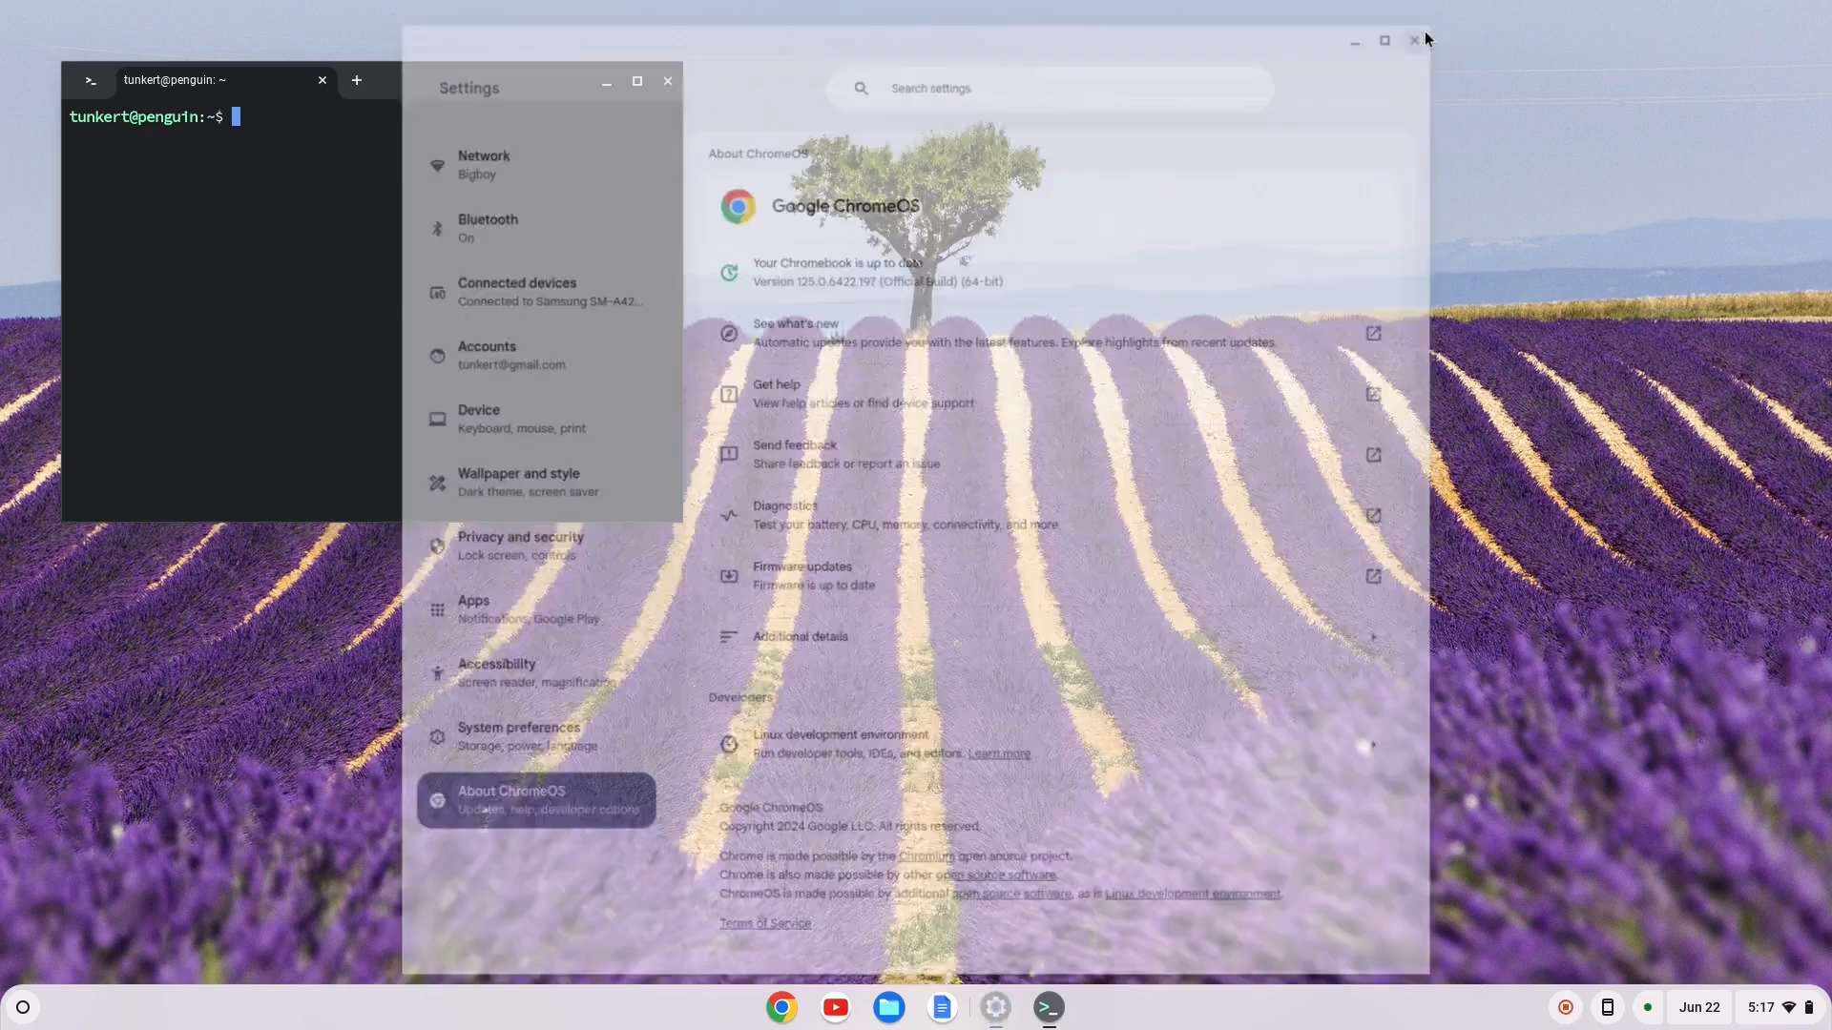
pyautogui.click(1415, 40)
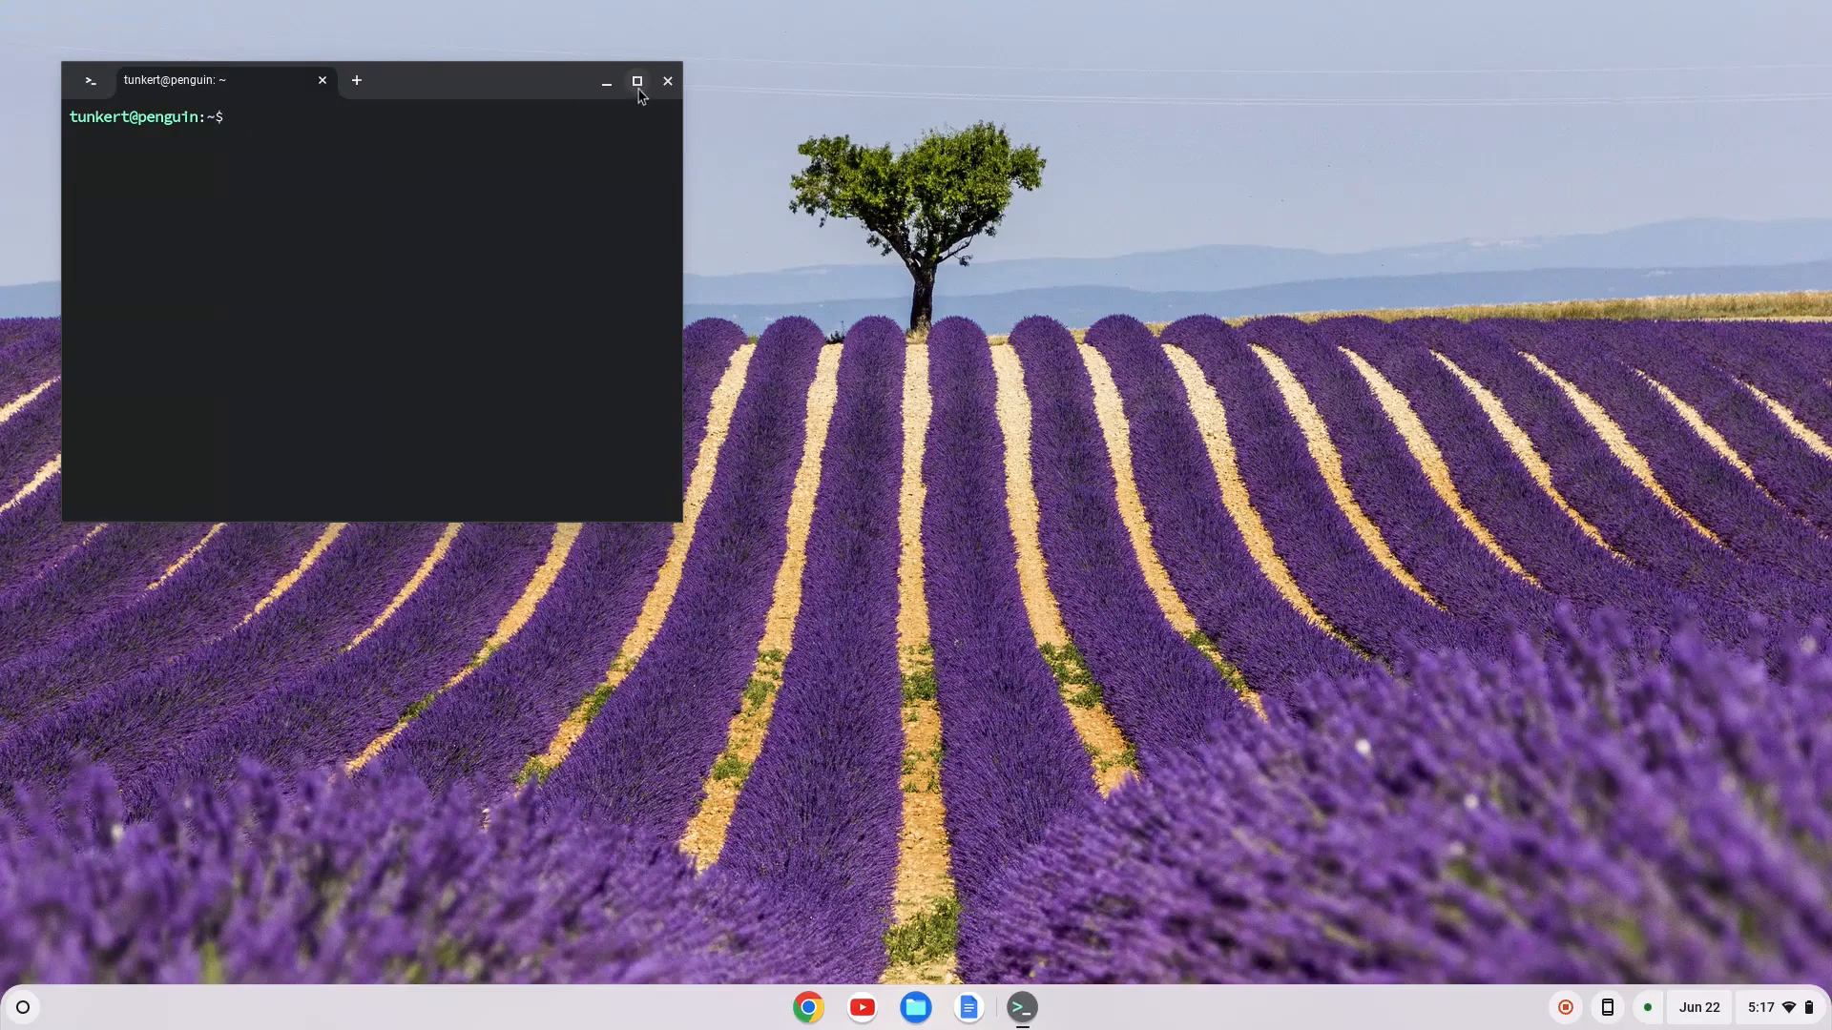
pyautogui.click(635, 80)
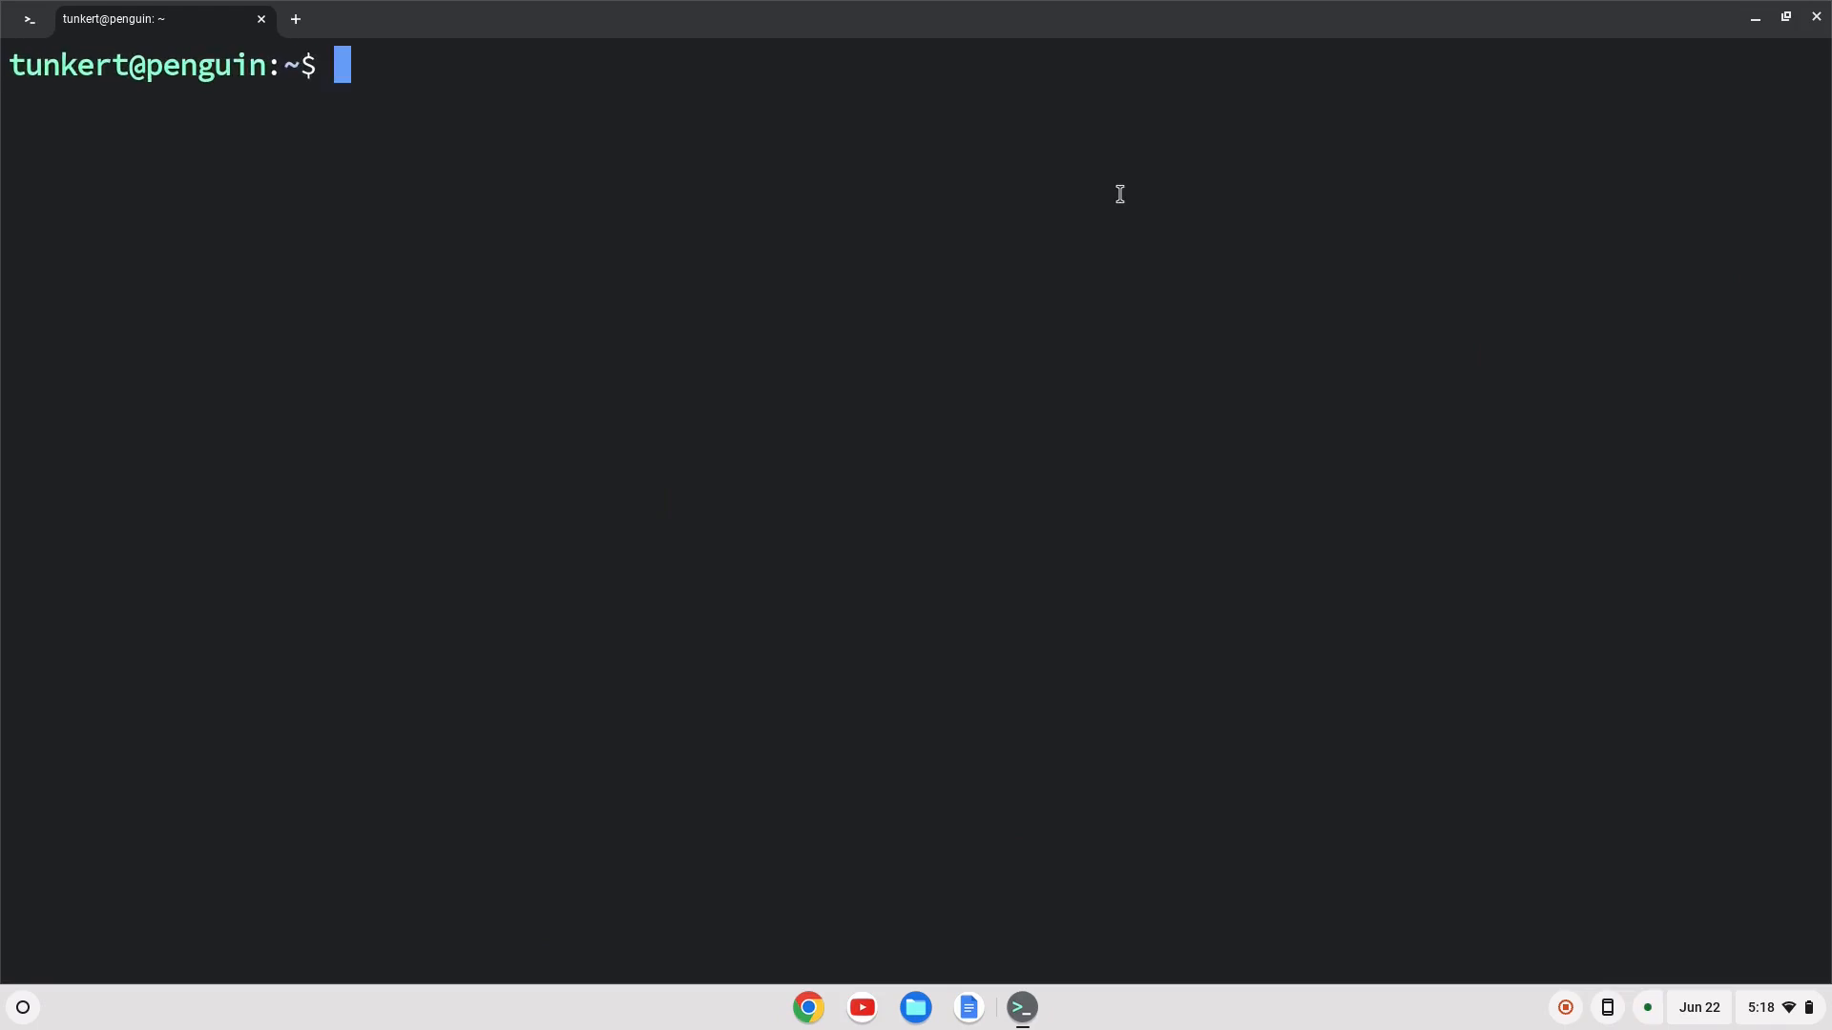
# Step: Run 'sudo apt update && sudo apt upgrade -y' to upgrade all Linux packages
pyautogui.write('sudo apt')
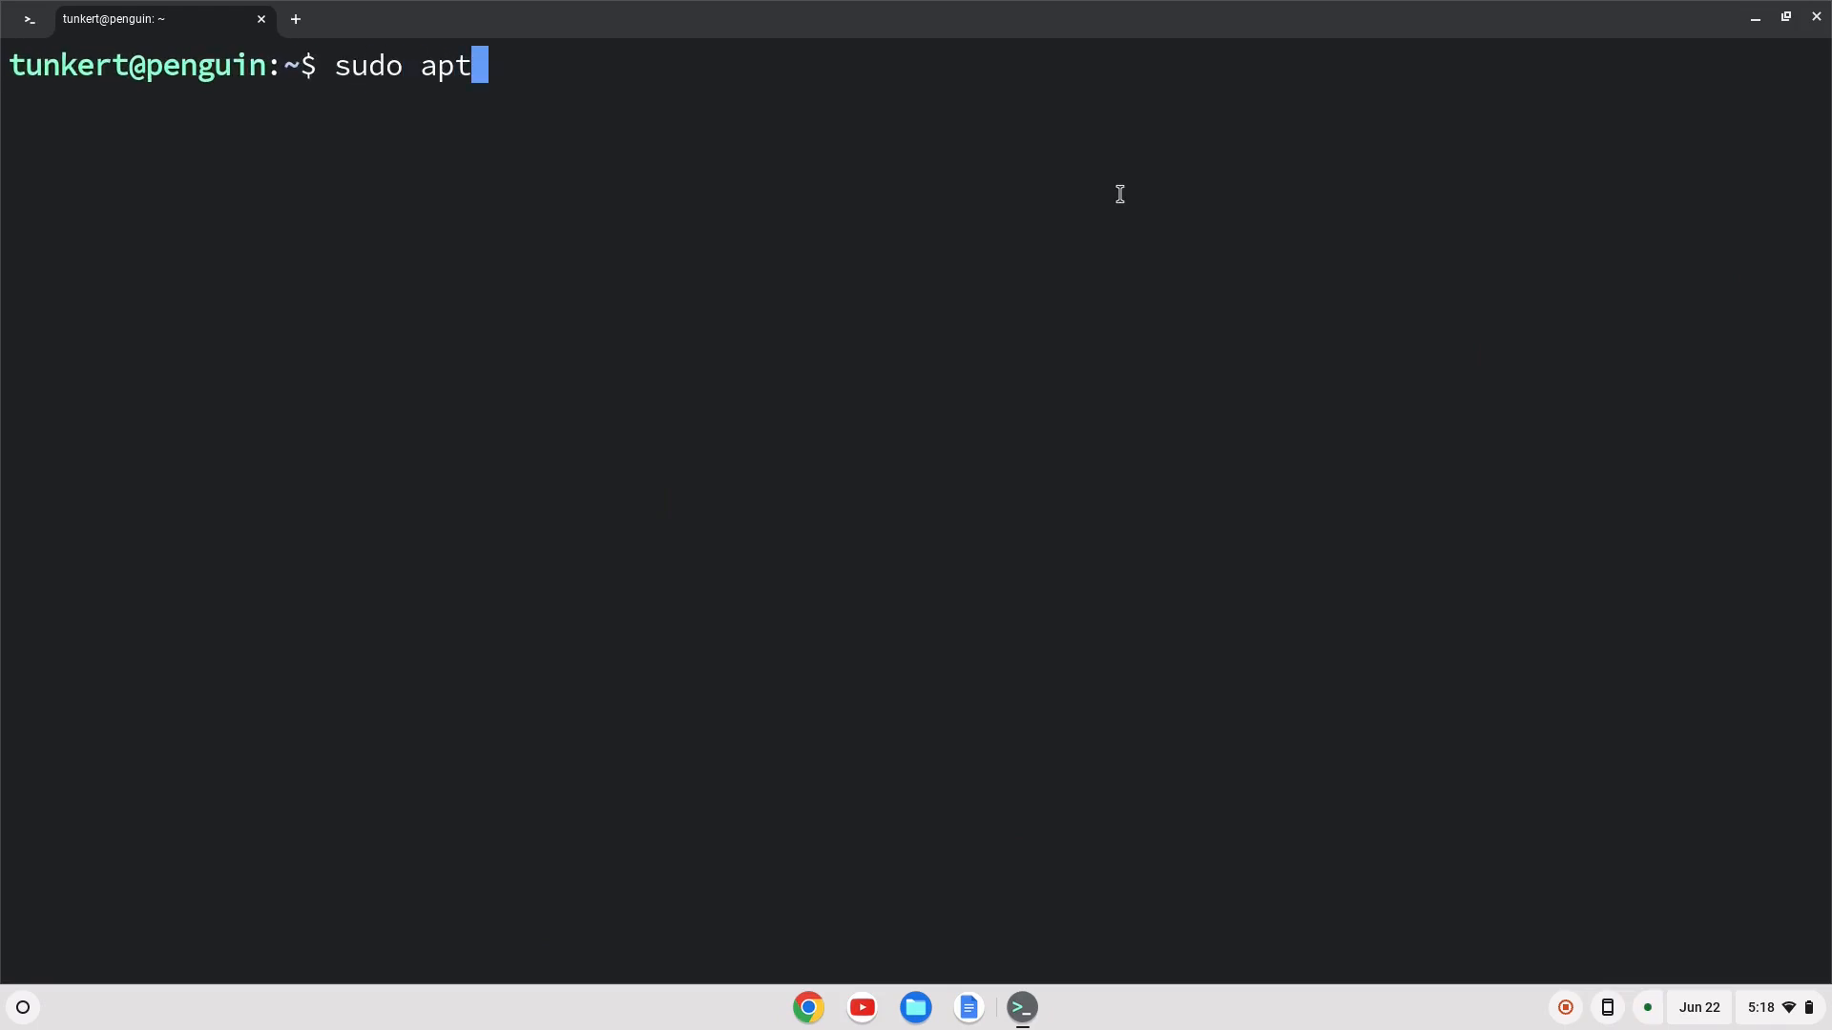
pyautogui.write('update')
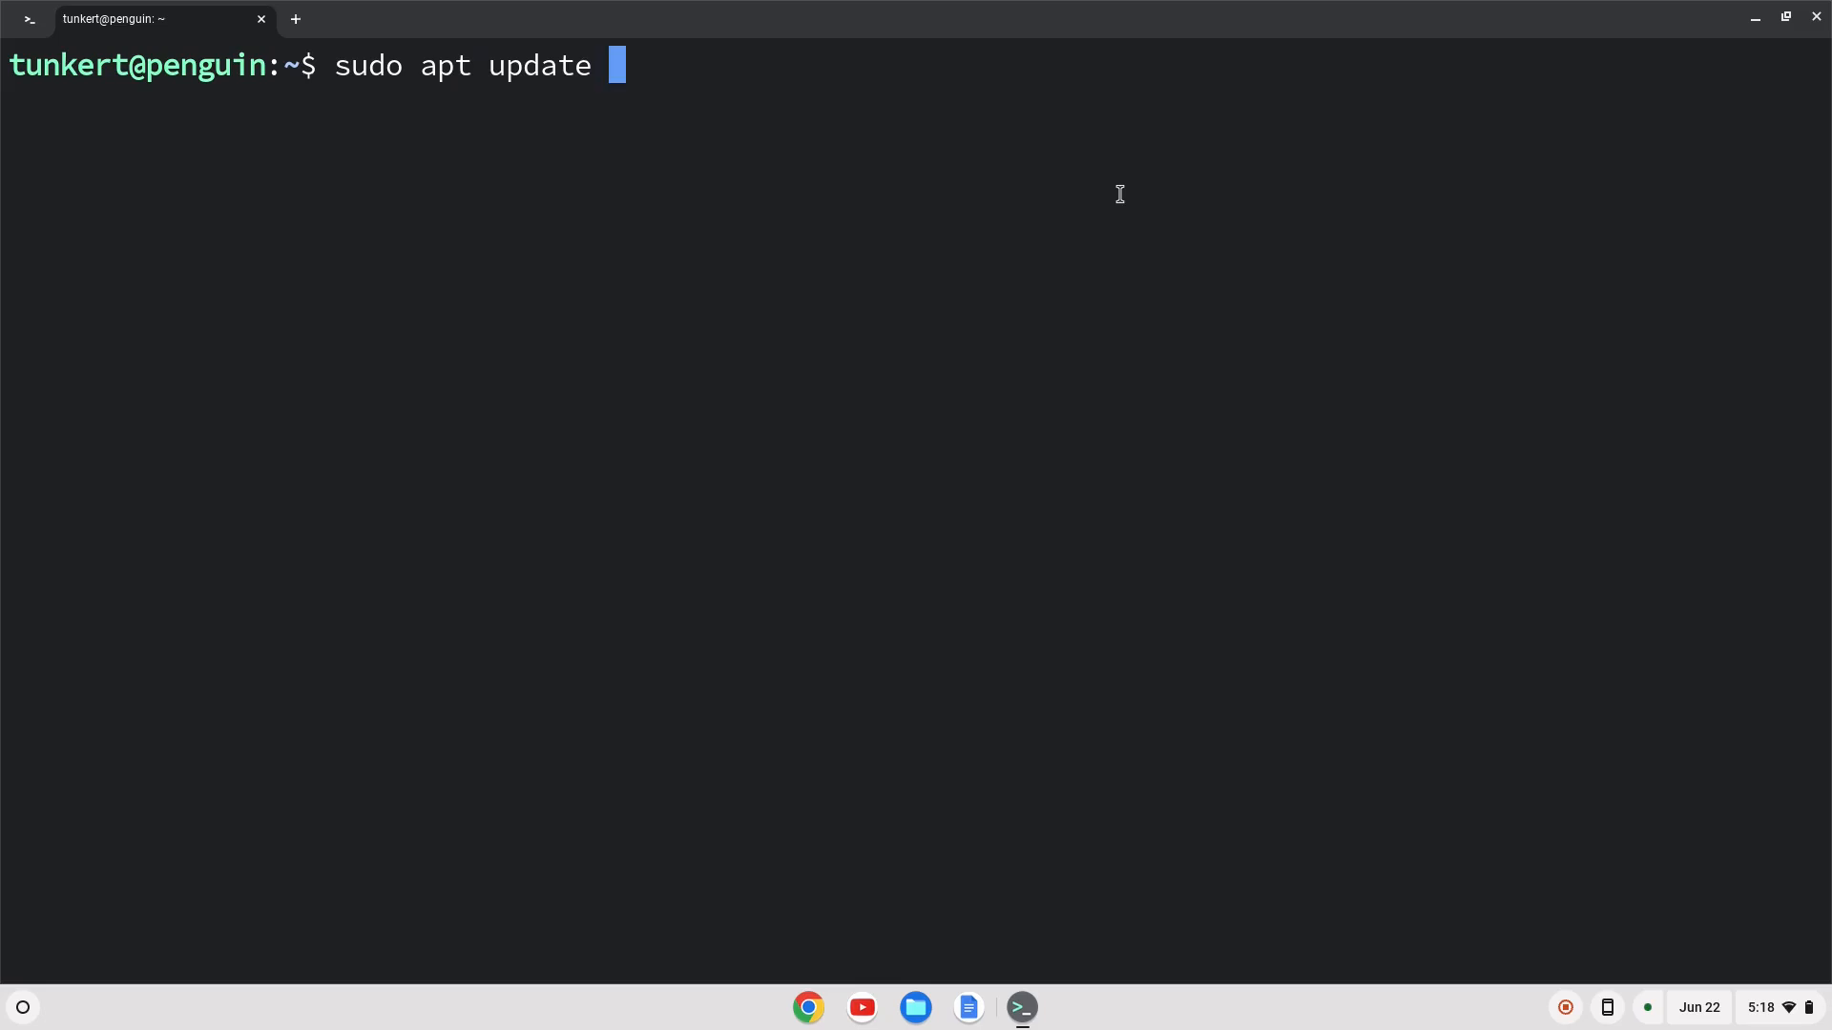
pyautogui.write('&&')
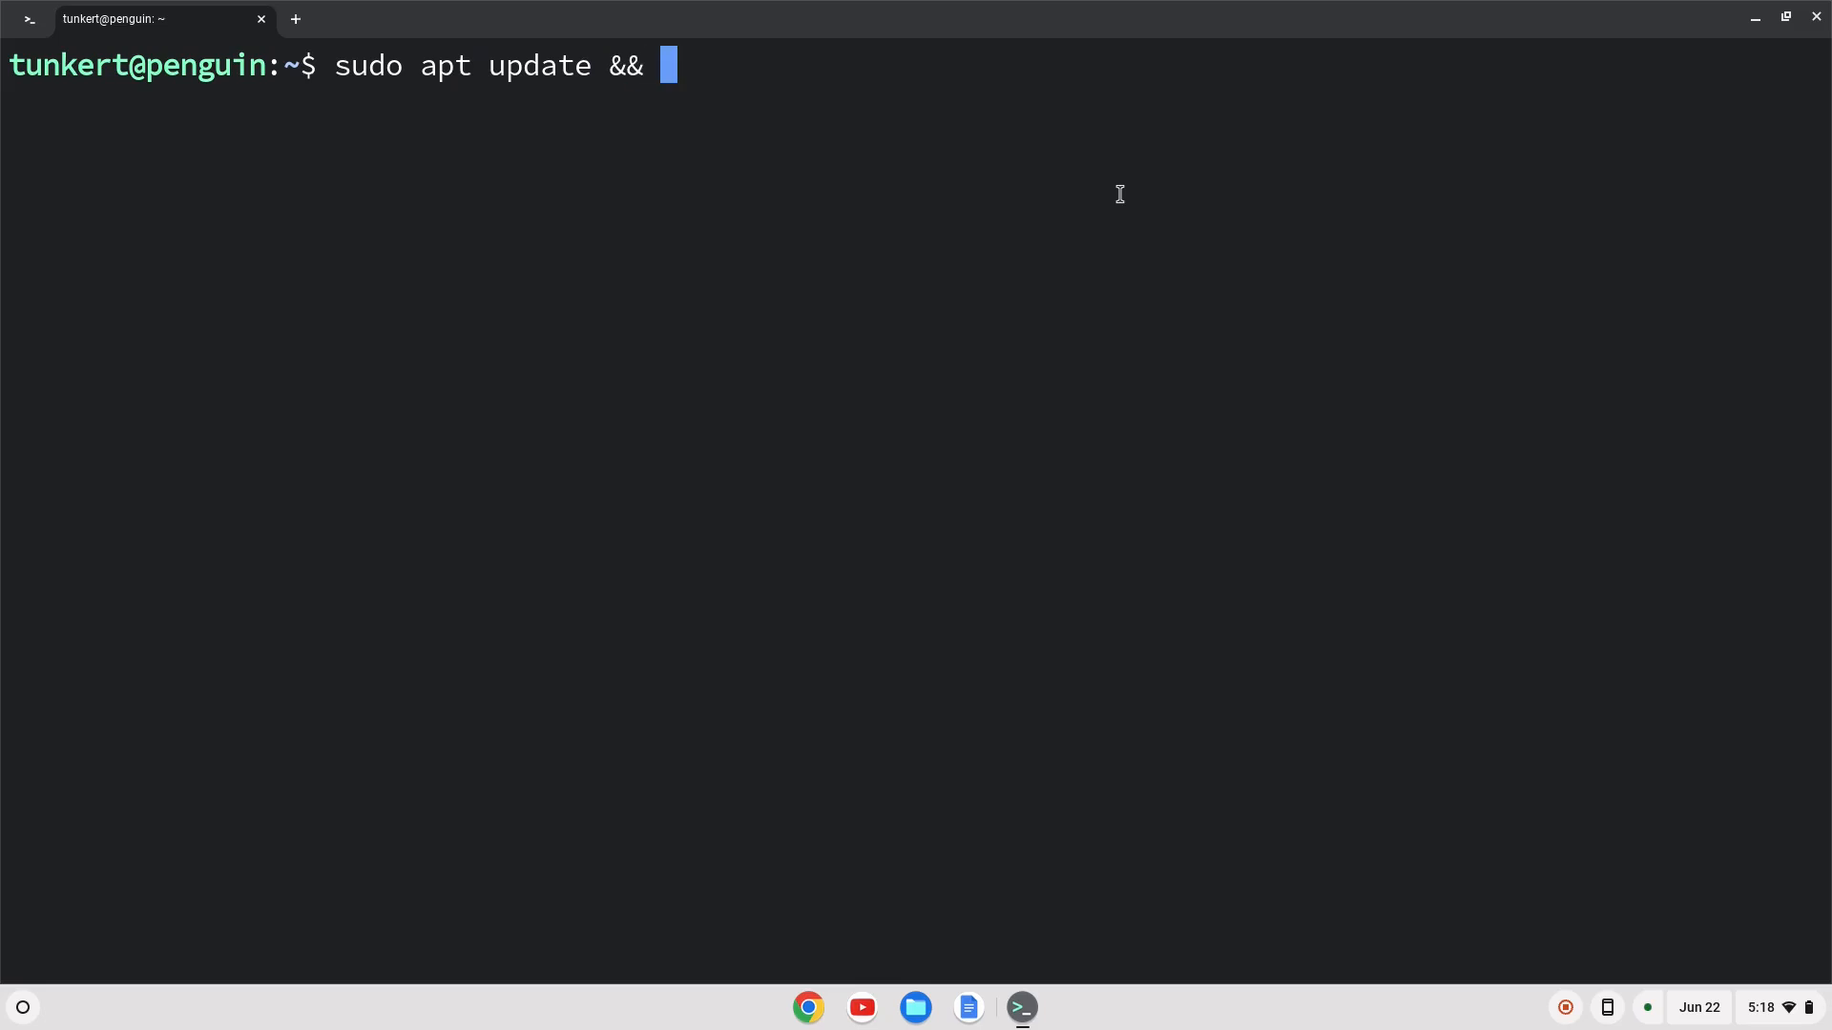
pyautogui.write('su')
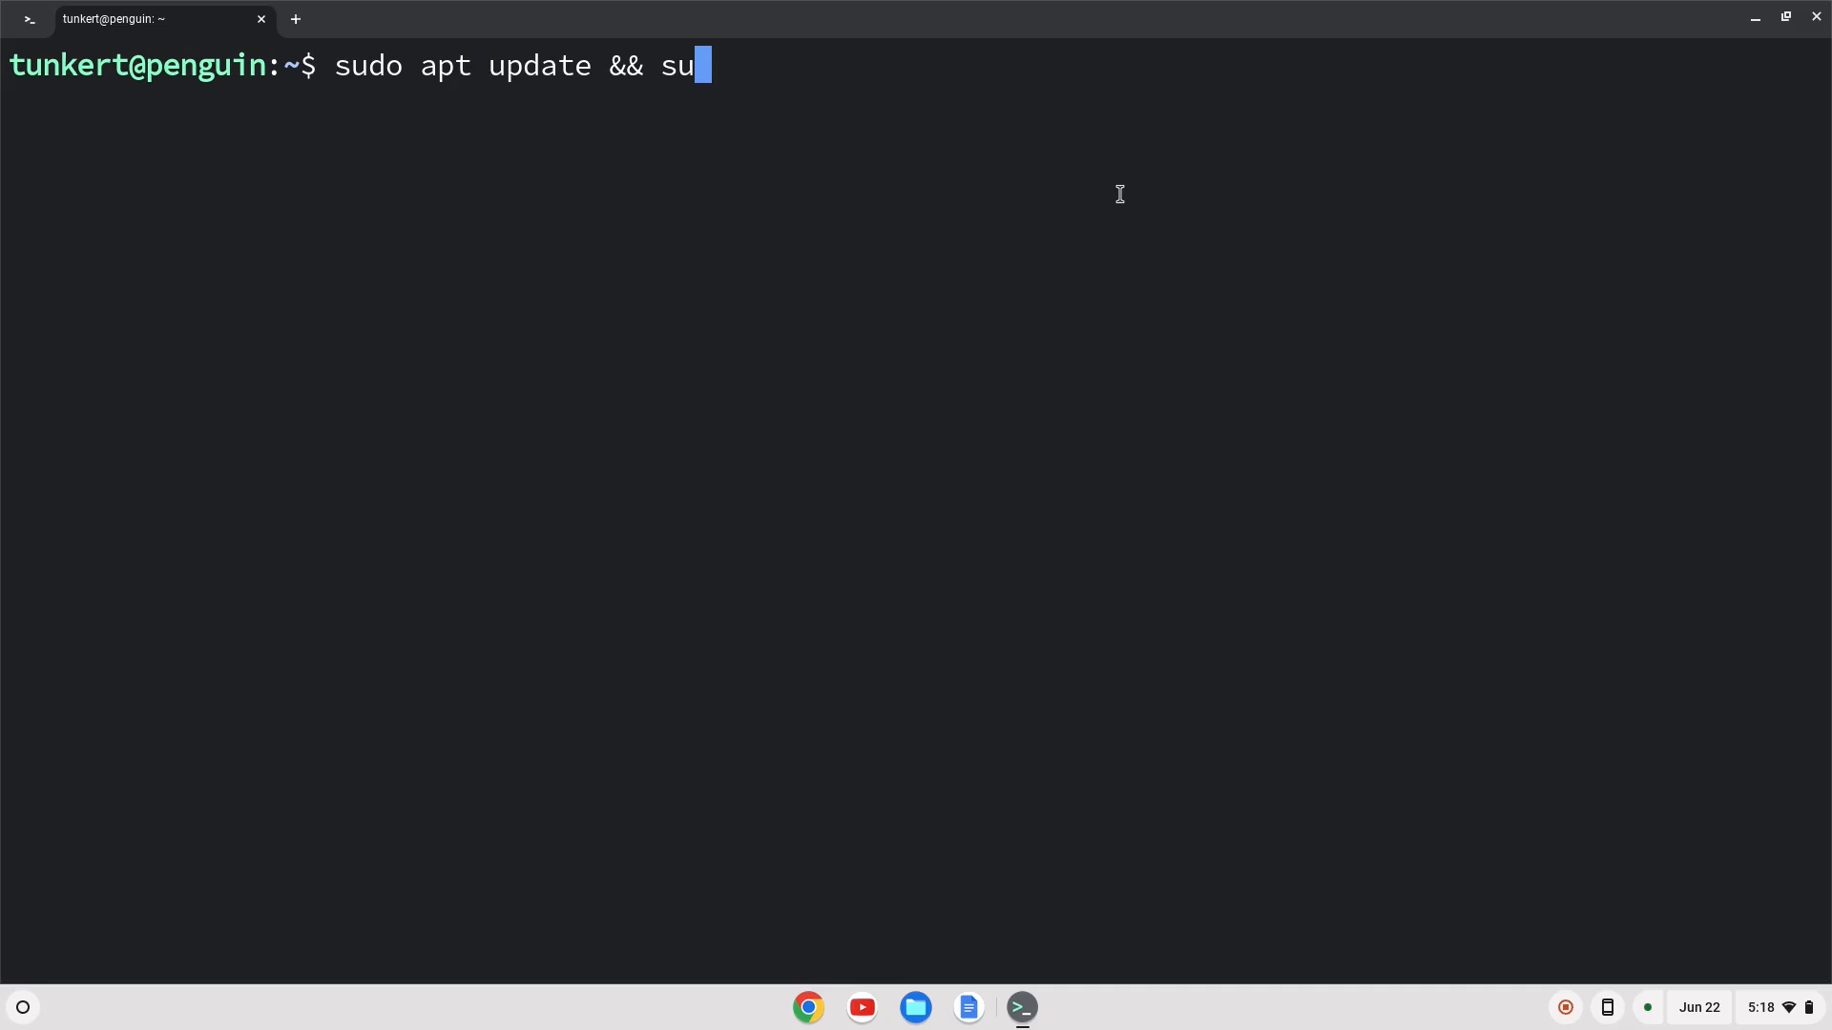
pyautogui.write('do apt upg')
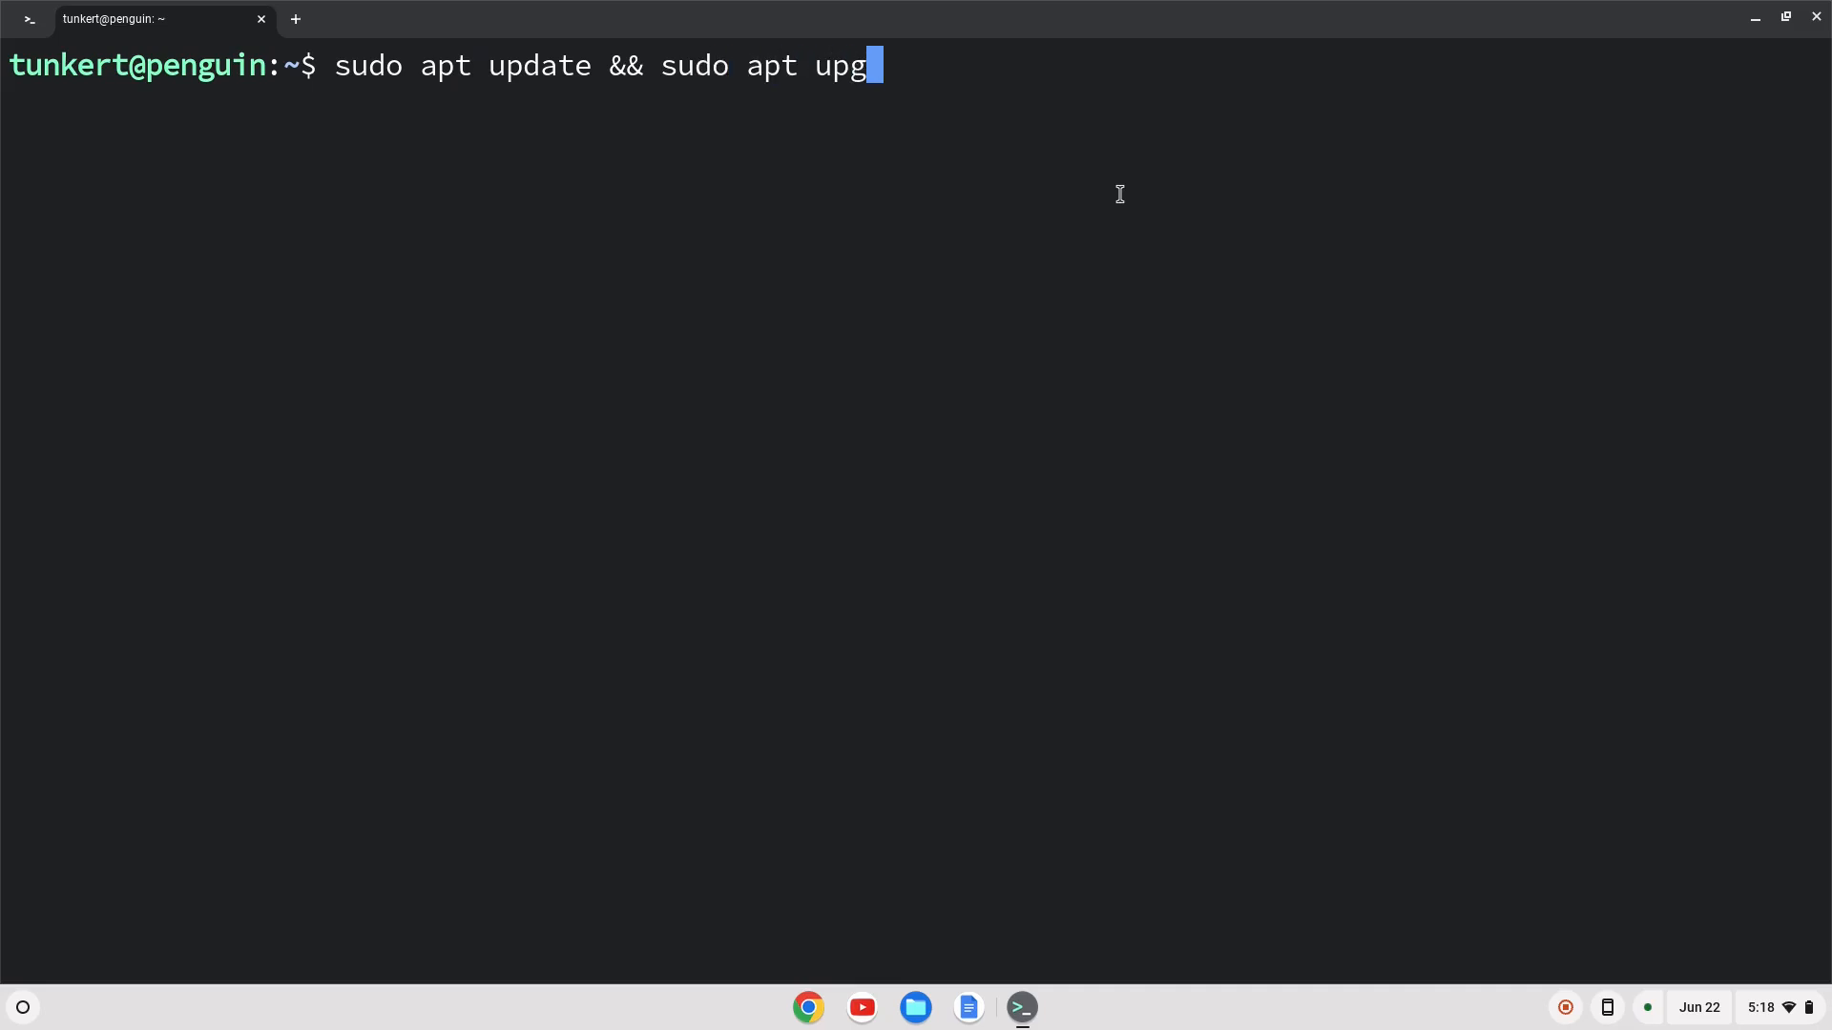
pyautogui.write('rade -y')
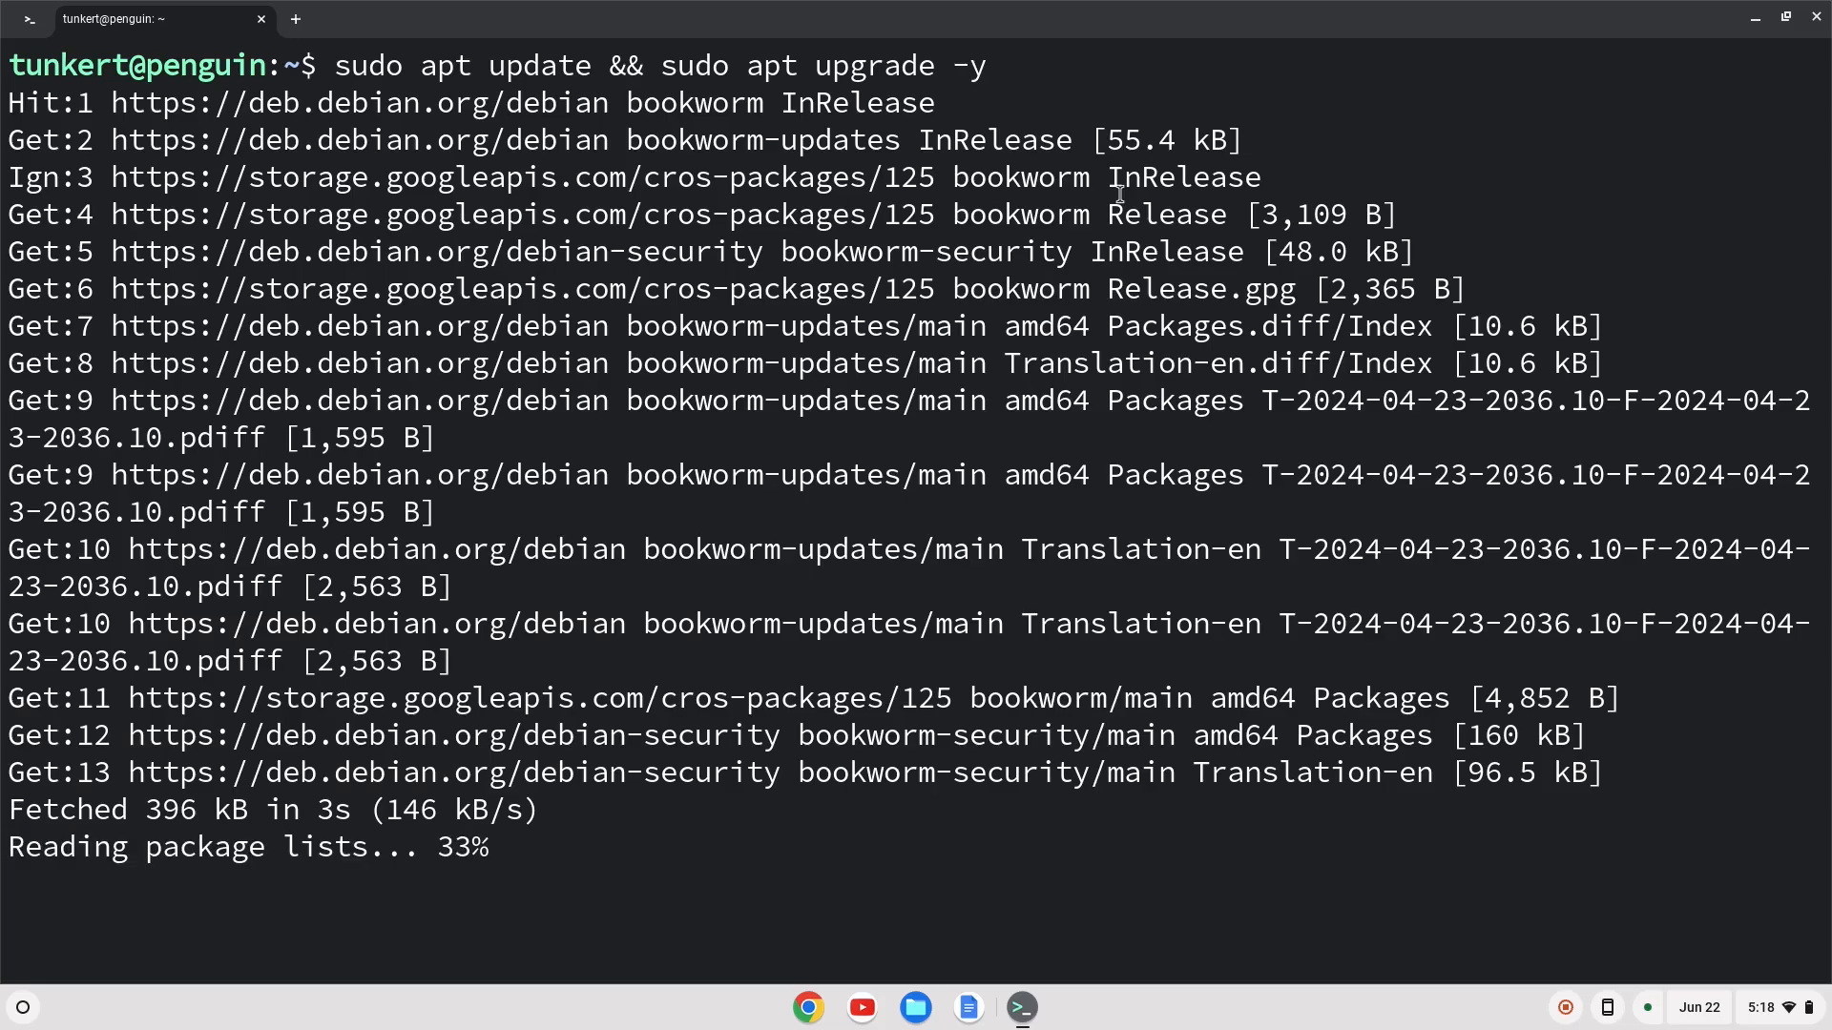
pyautogui.rightClick(1021, 1007)
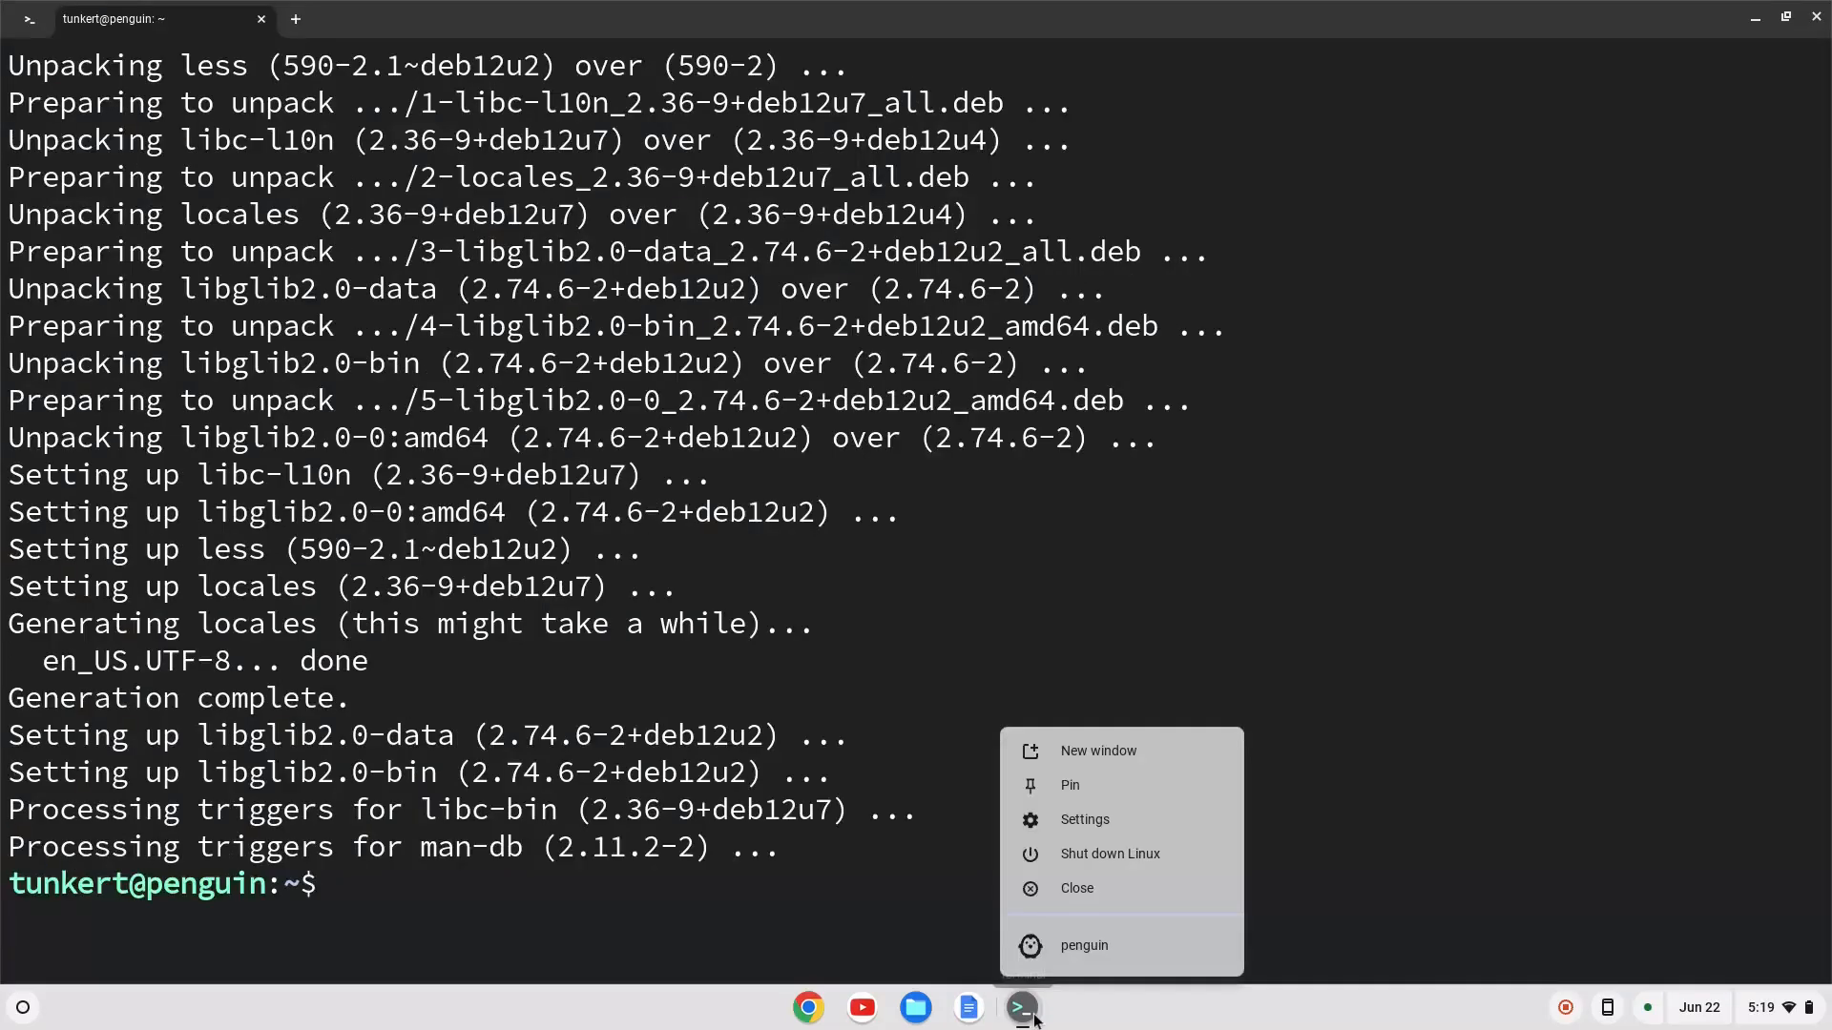
pyautogui.moveTo(1068, 784)
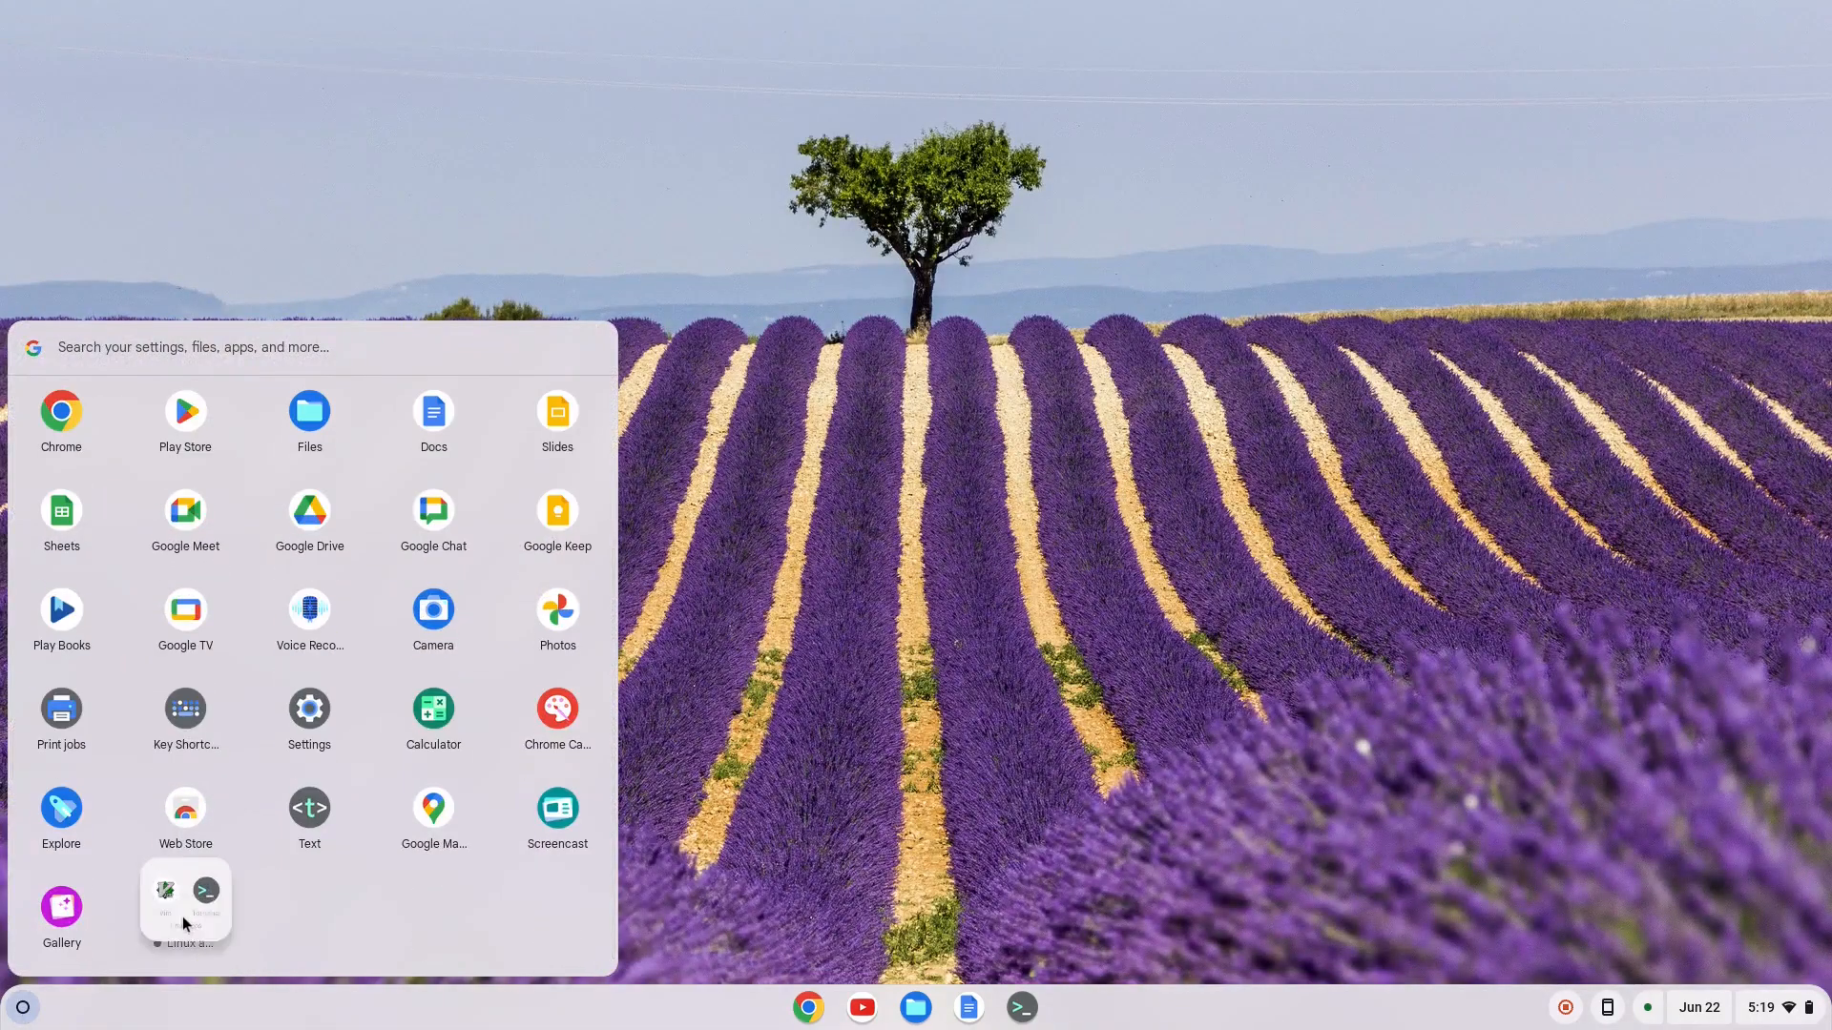
# Step: Pin Vim from the Linux apps folder to the shelf and launch it
pyautogui.click(185, 905)
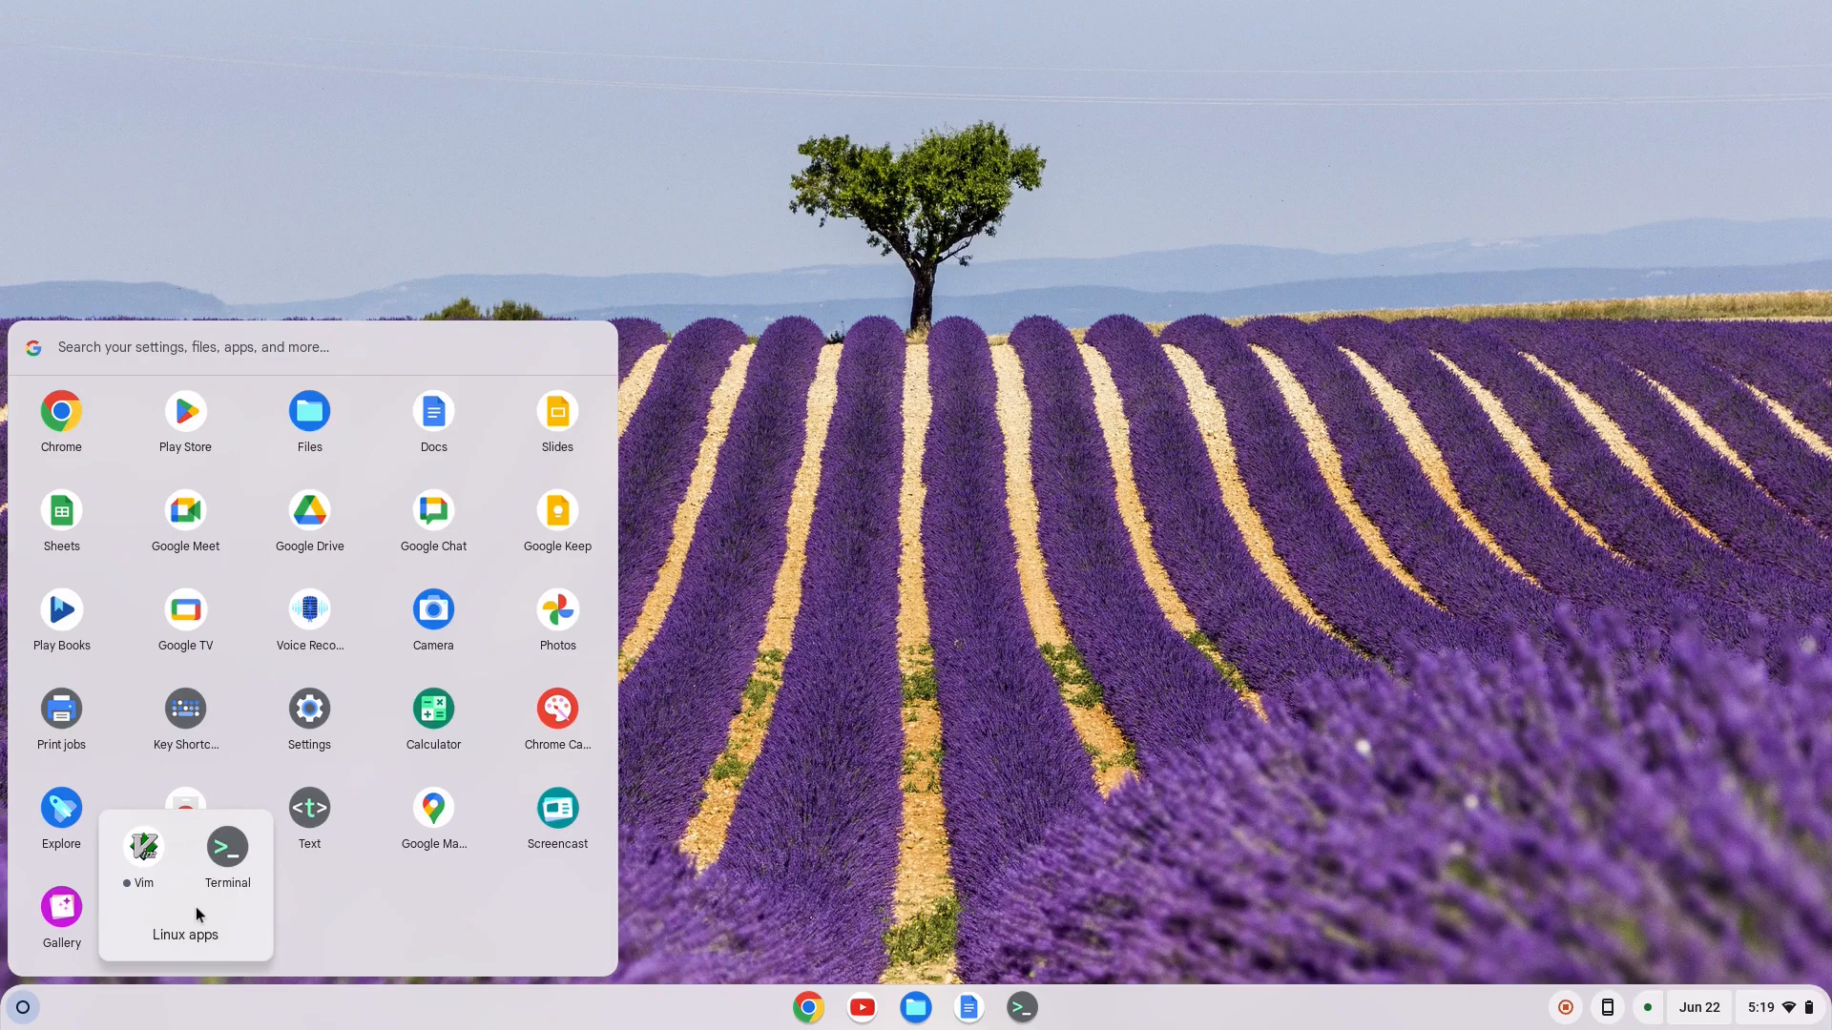
pyautogui.rightClick(142, 847)
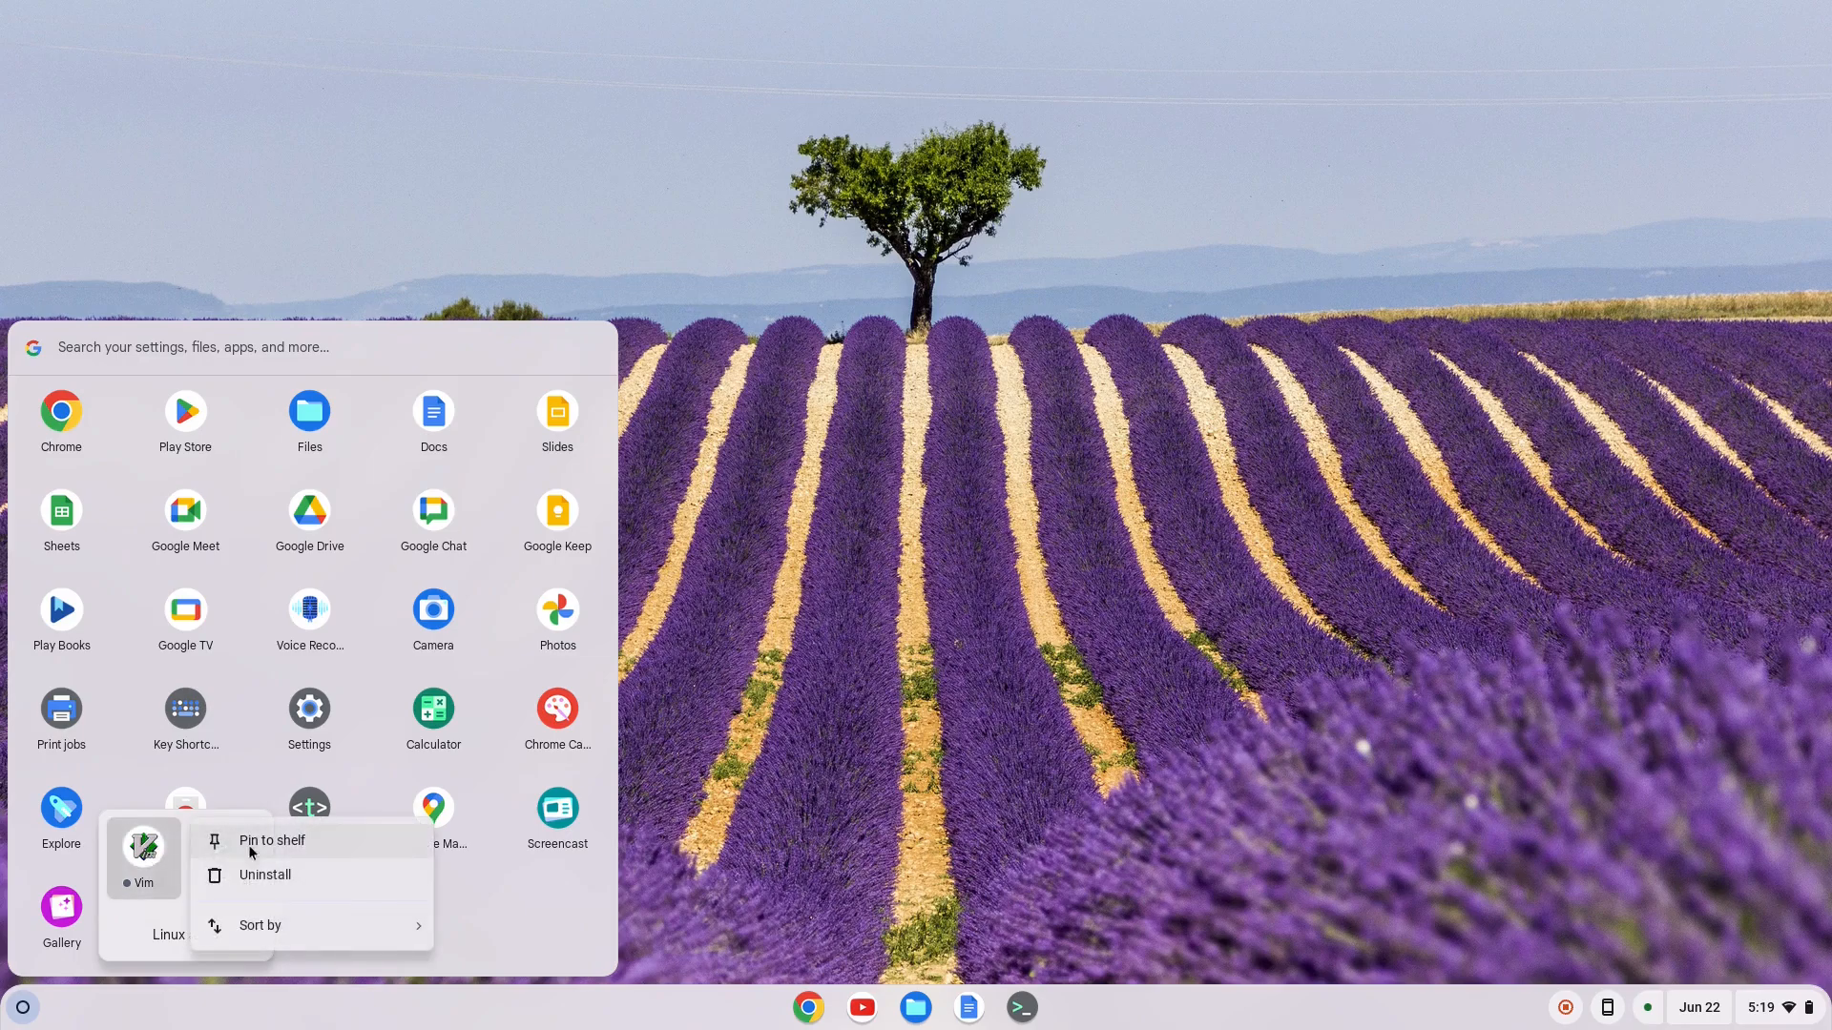
pyautogui.click(271, 840)
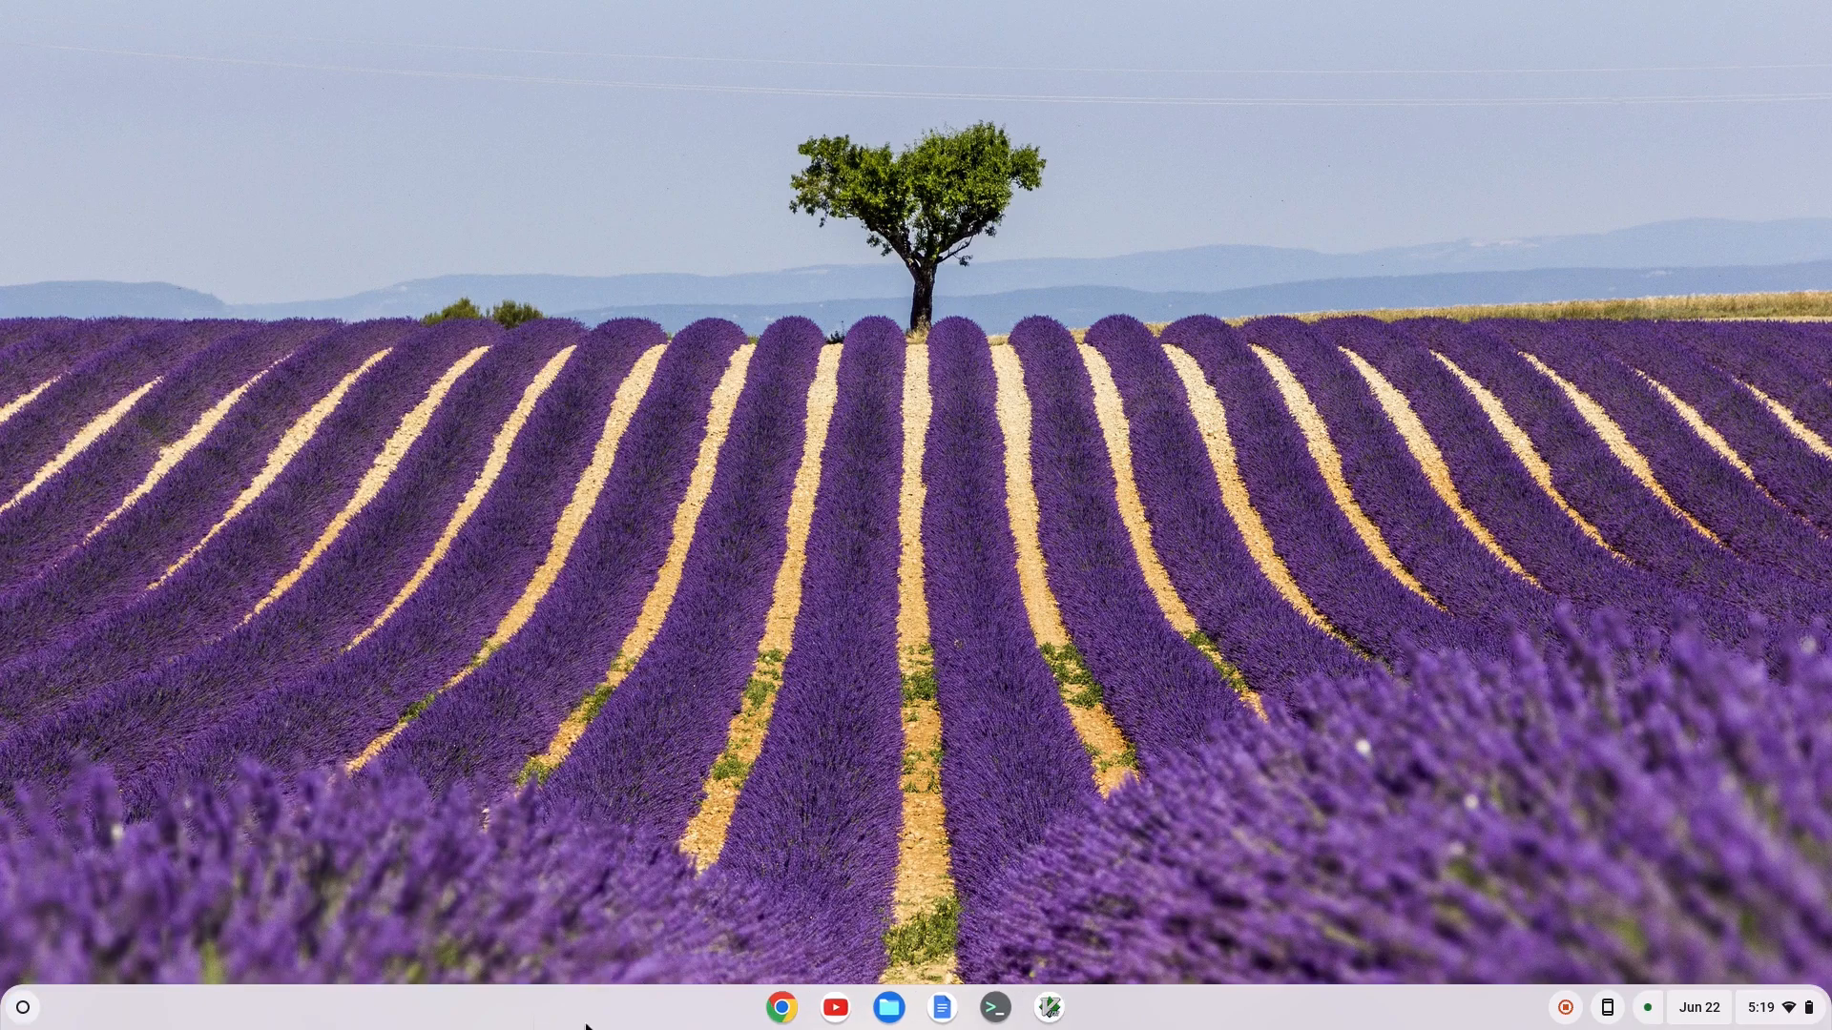
pyautogui.click(995, 1008)
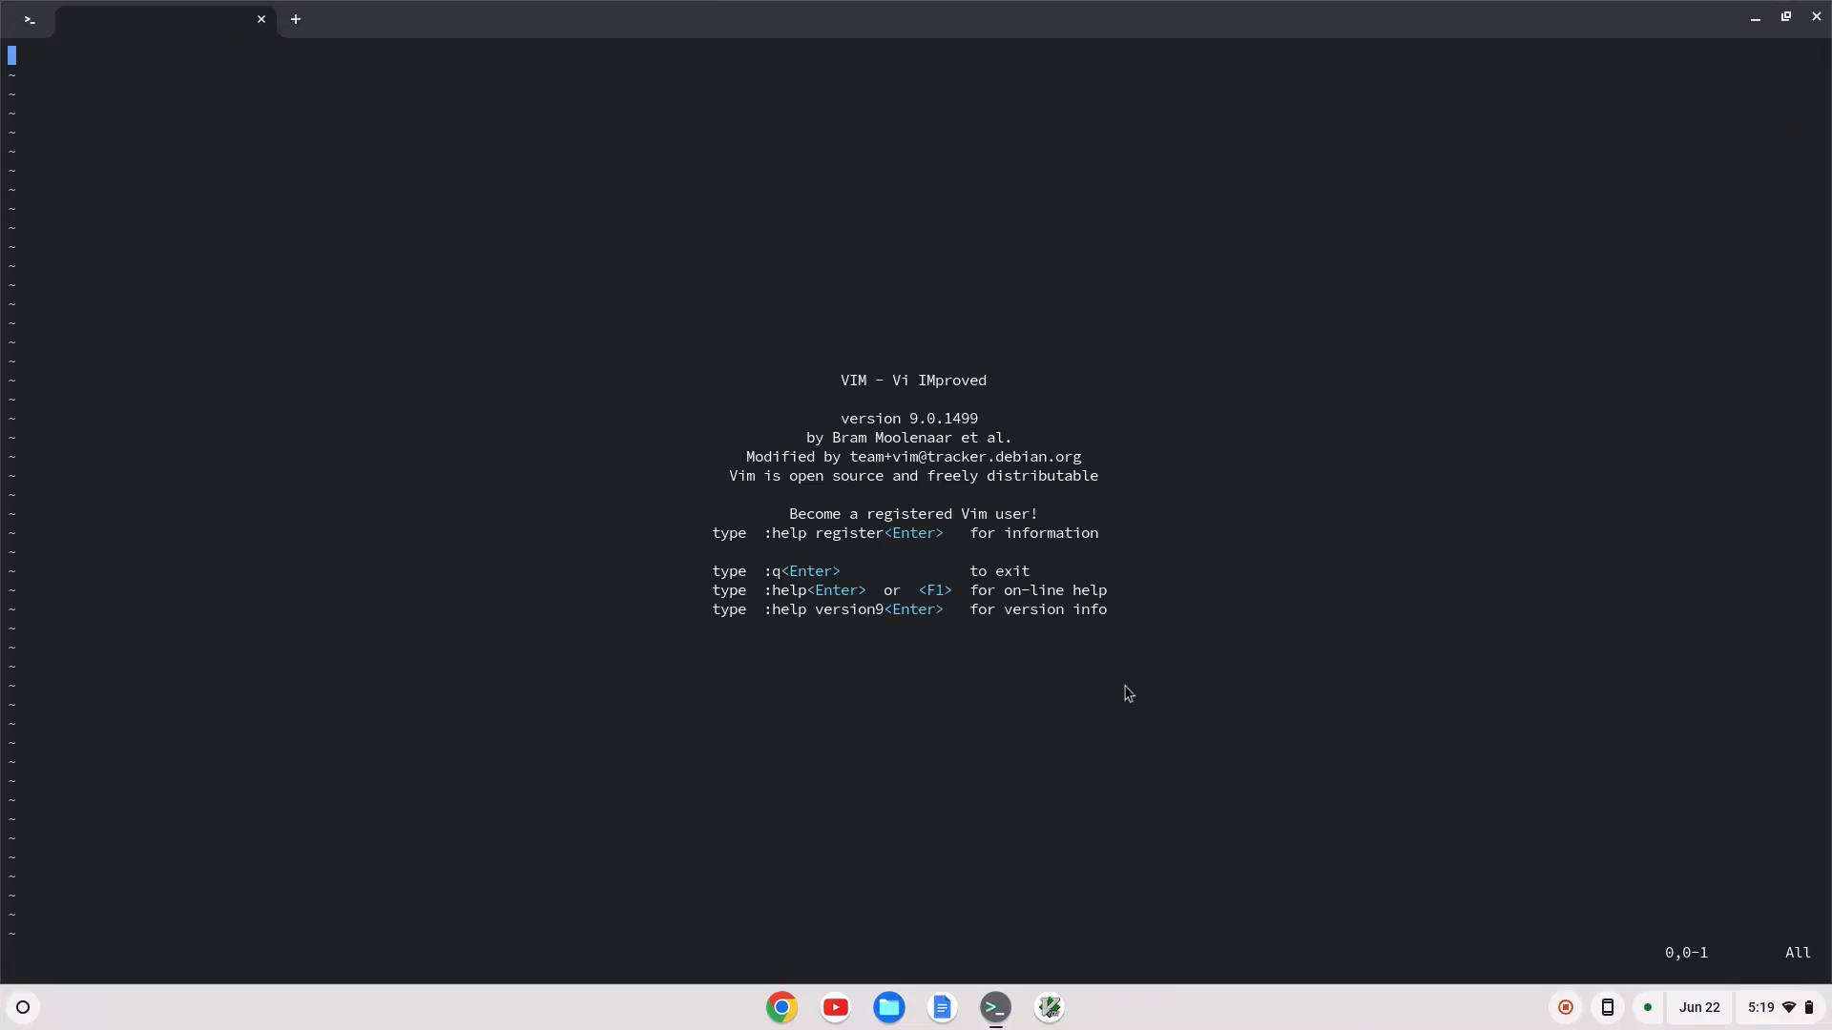
pyautogui.moveTo(1170, 702)
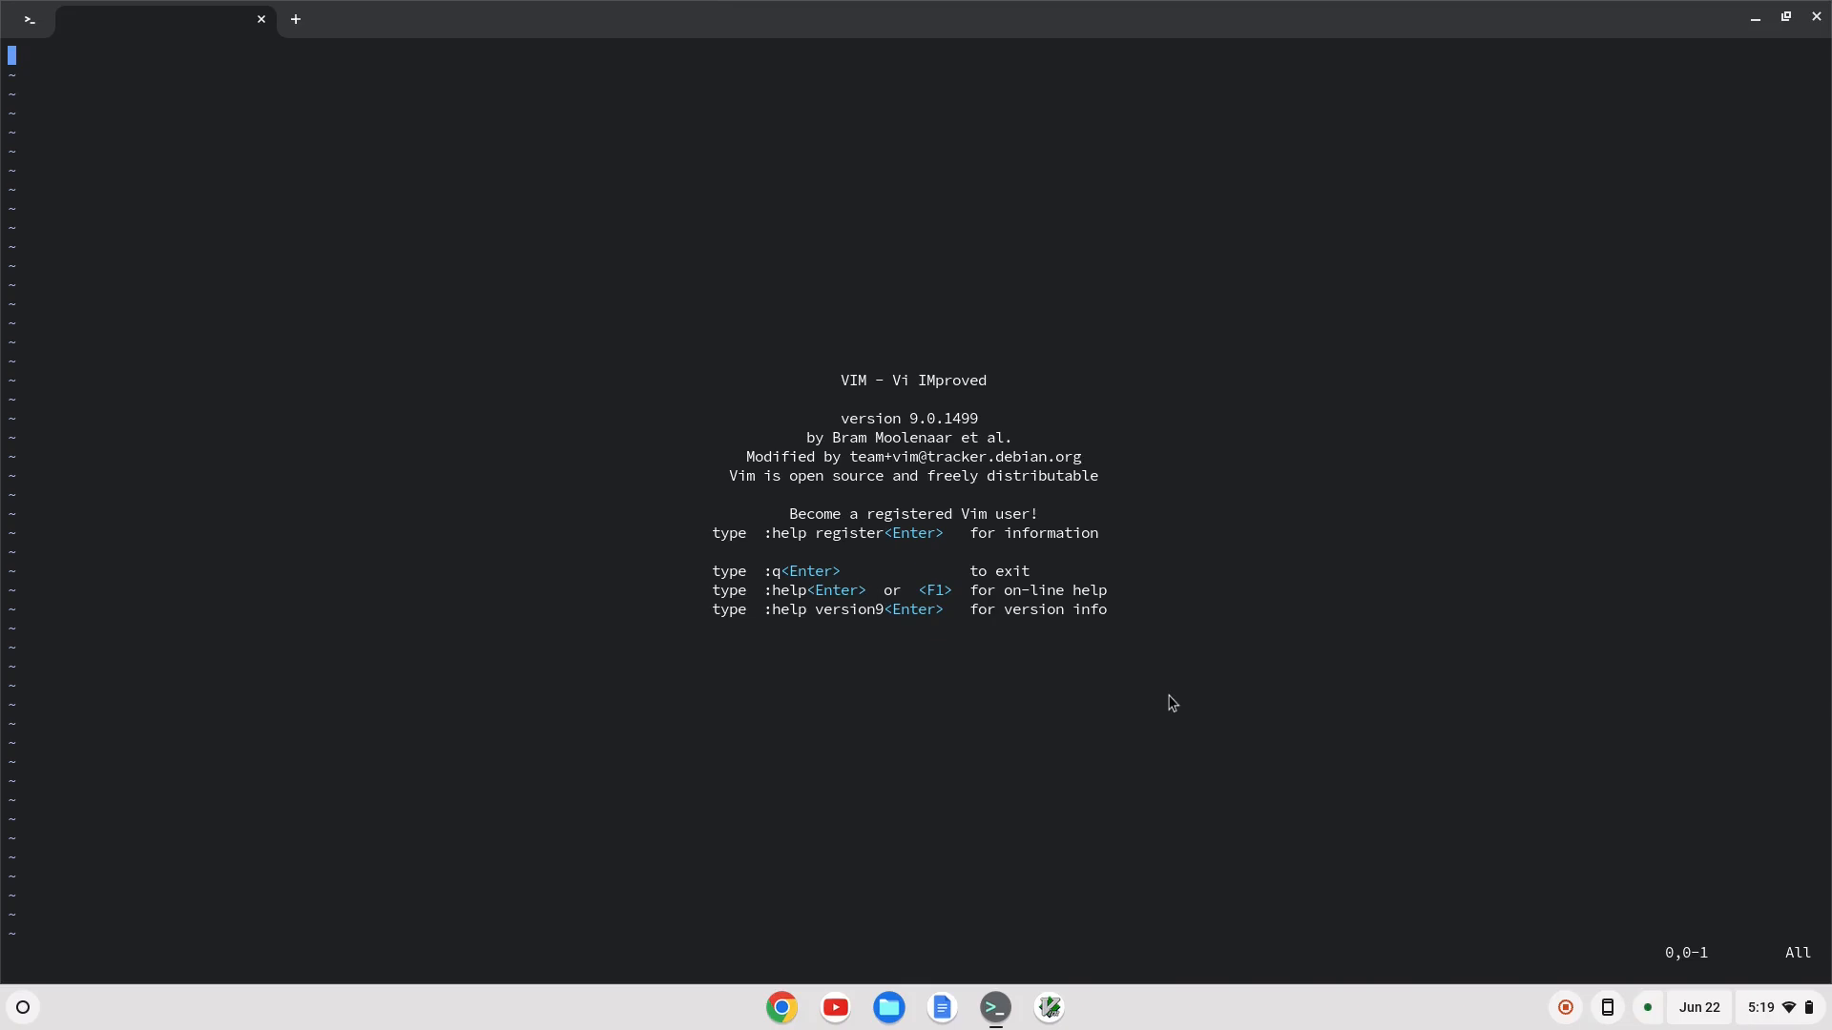
pyautogui.moveTo(1048, 1007)
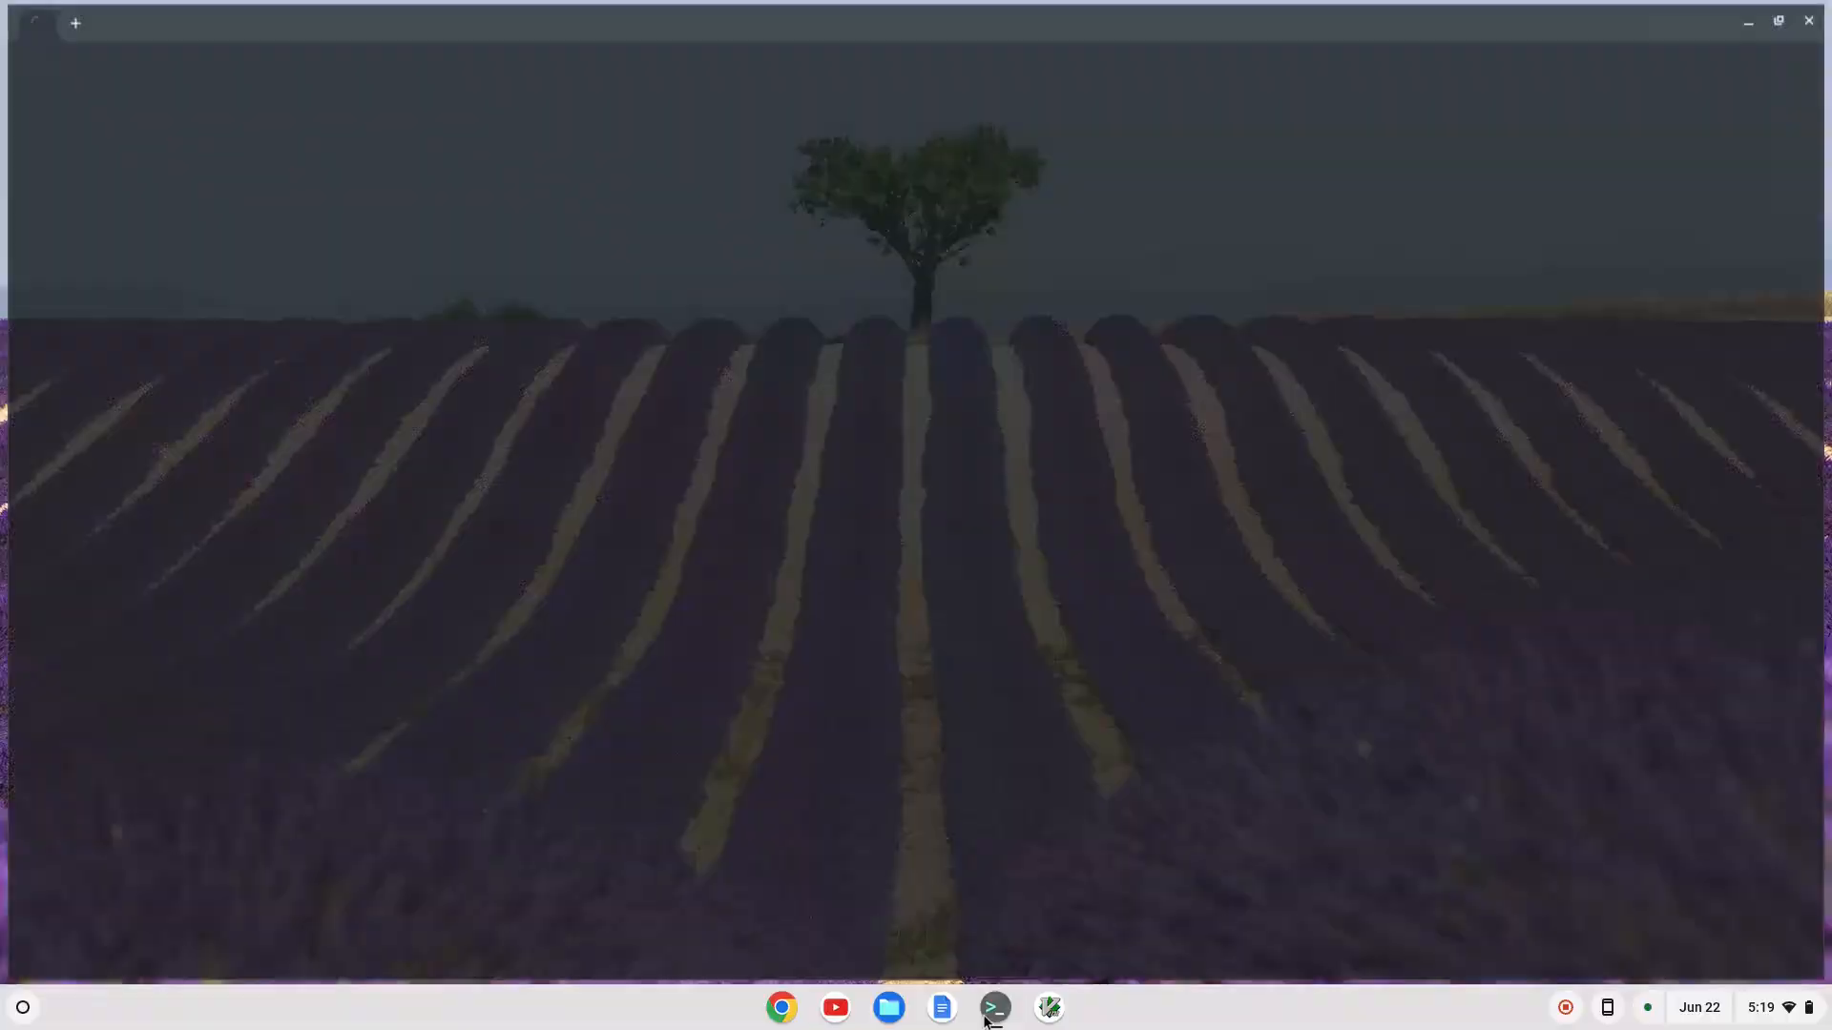
# Step: Open a penguin shell in Terminal and run the 'vim' command
pyautogui.click(994, 1007)
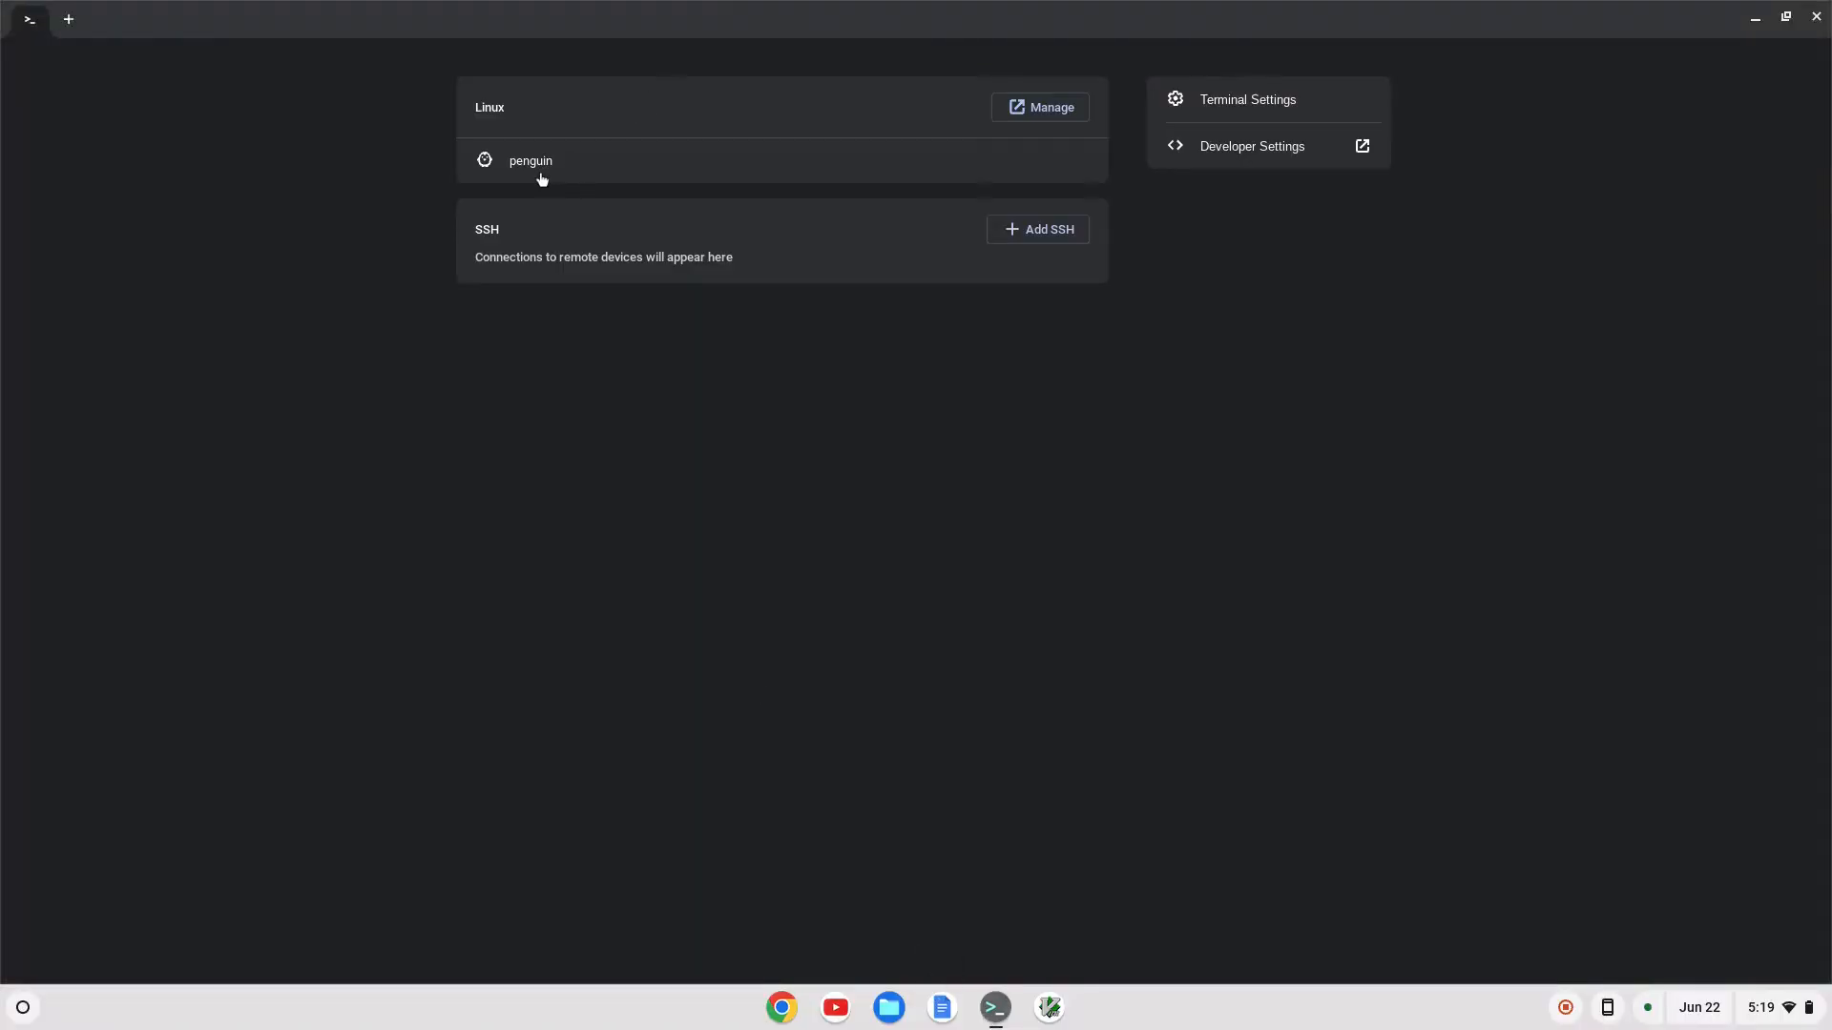
pyautogui.click(530, 161)
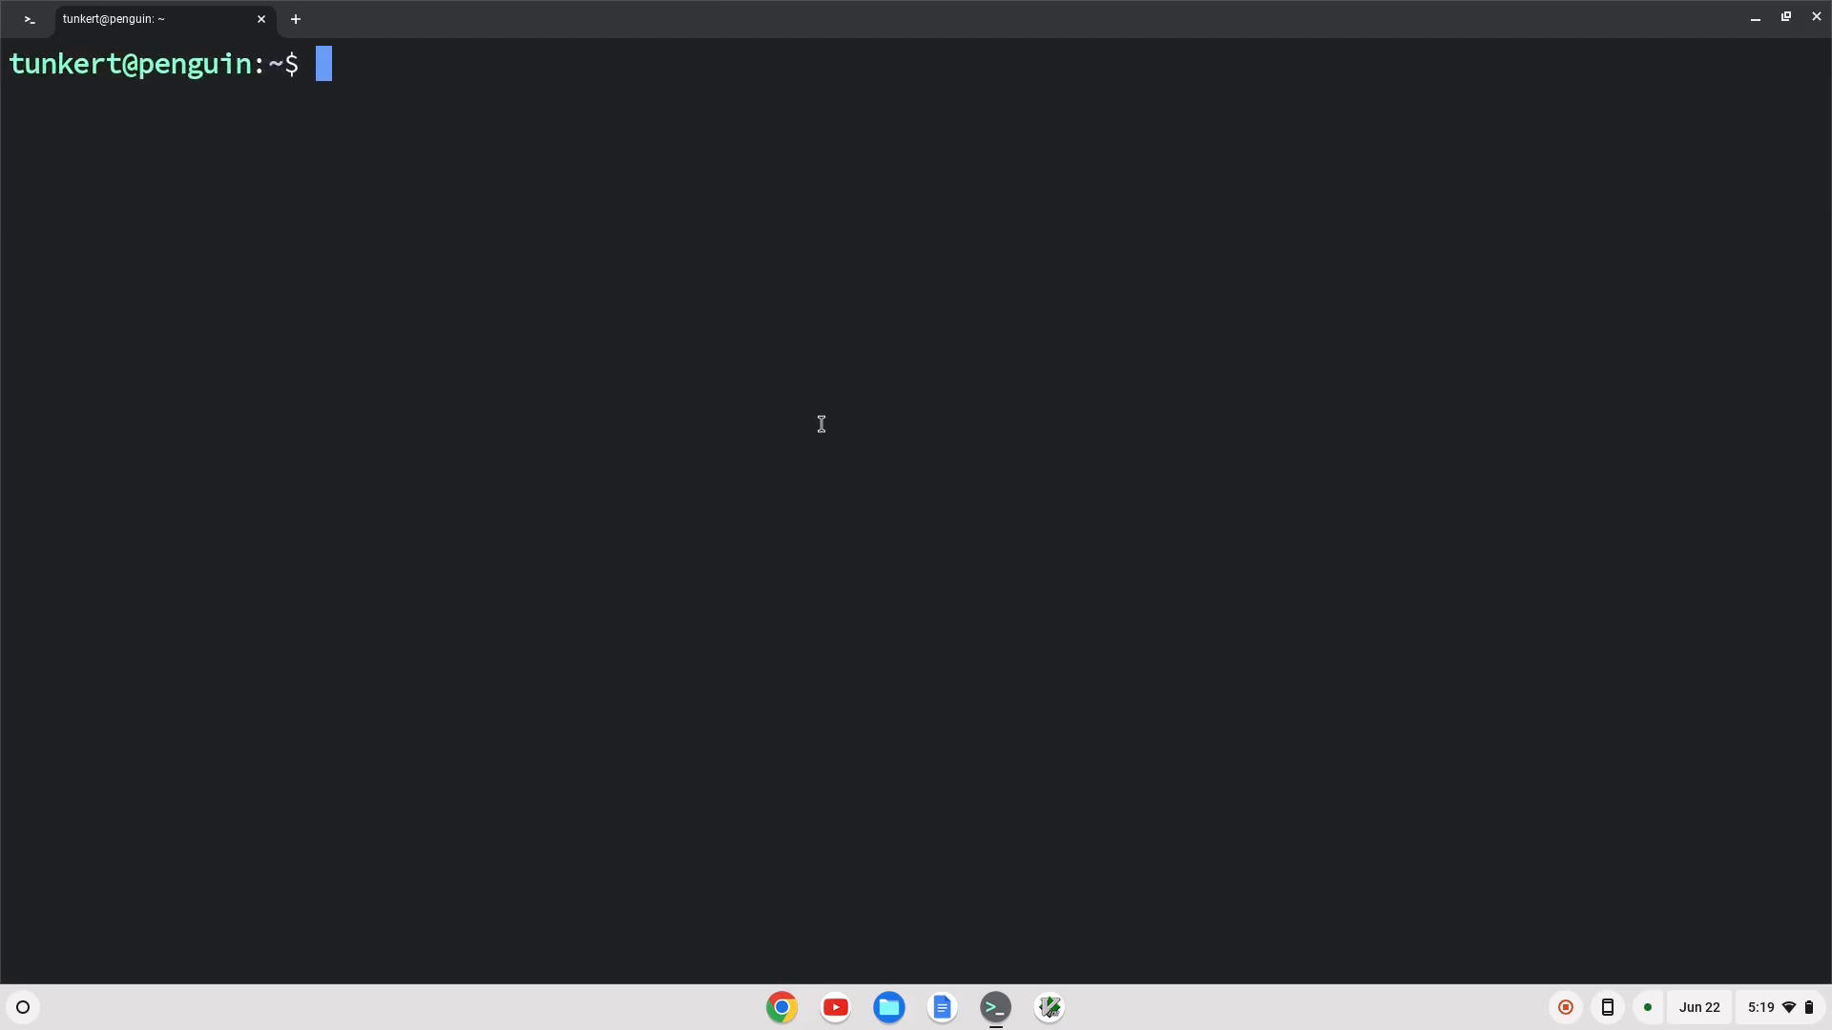
pyautogui.write('vim')
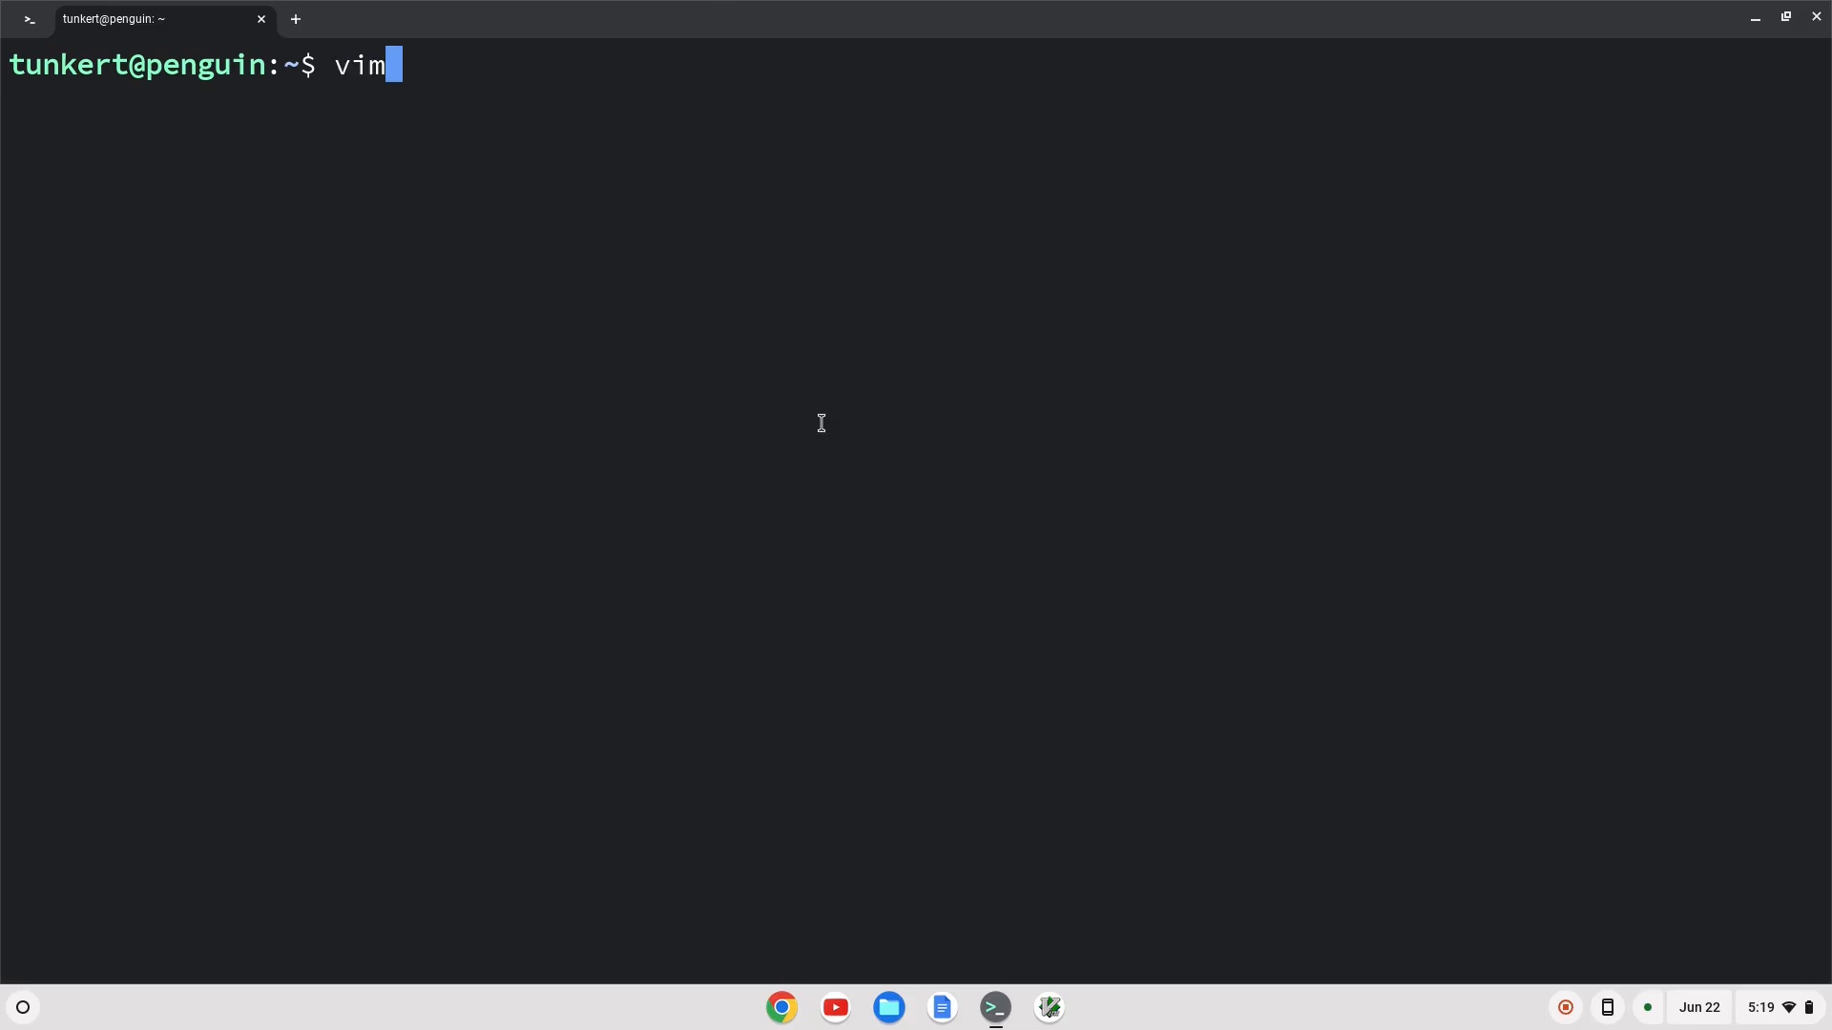
pyautogui.press('Return')
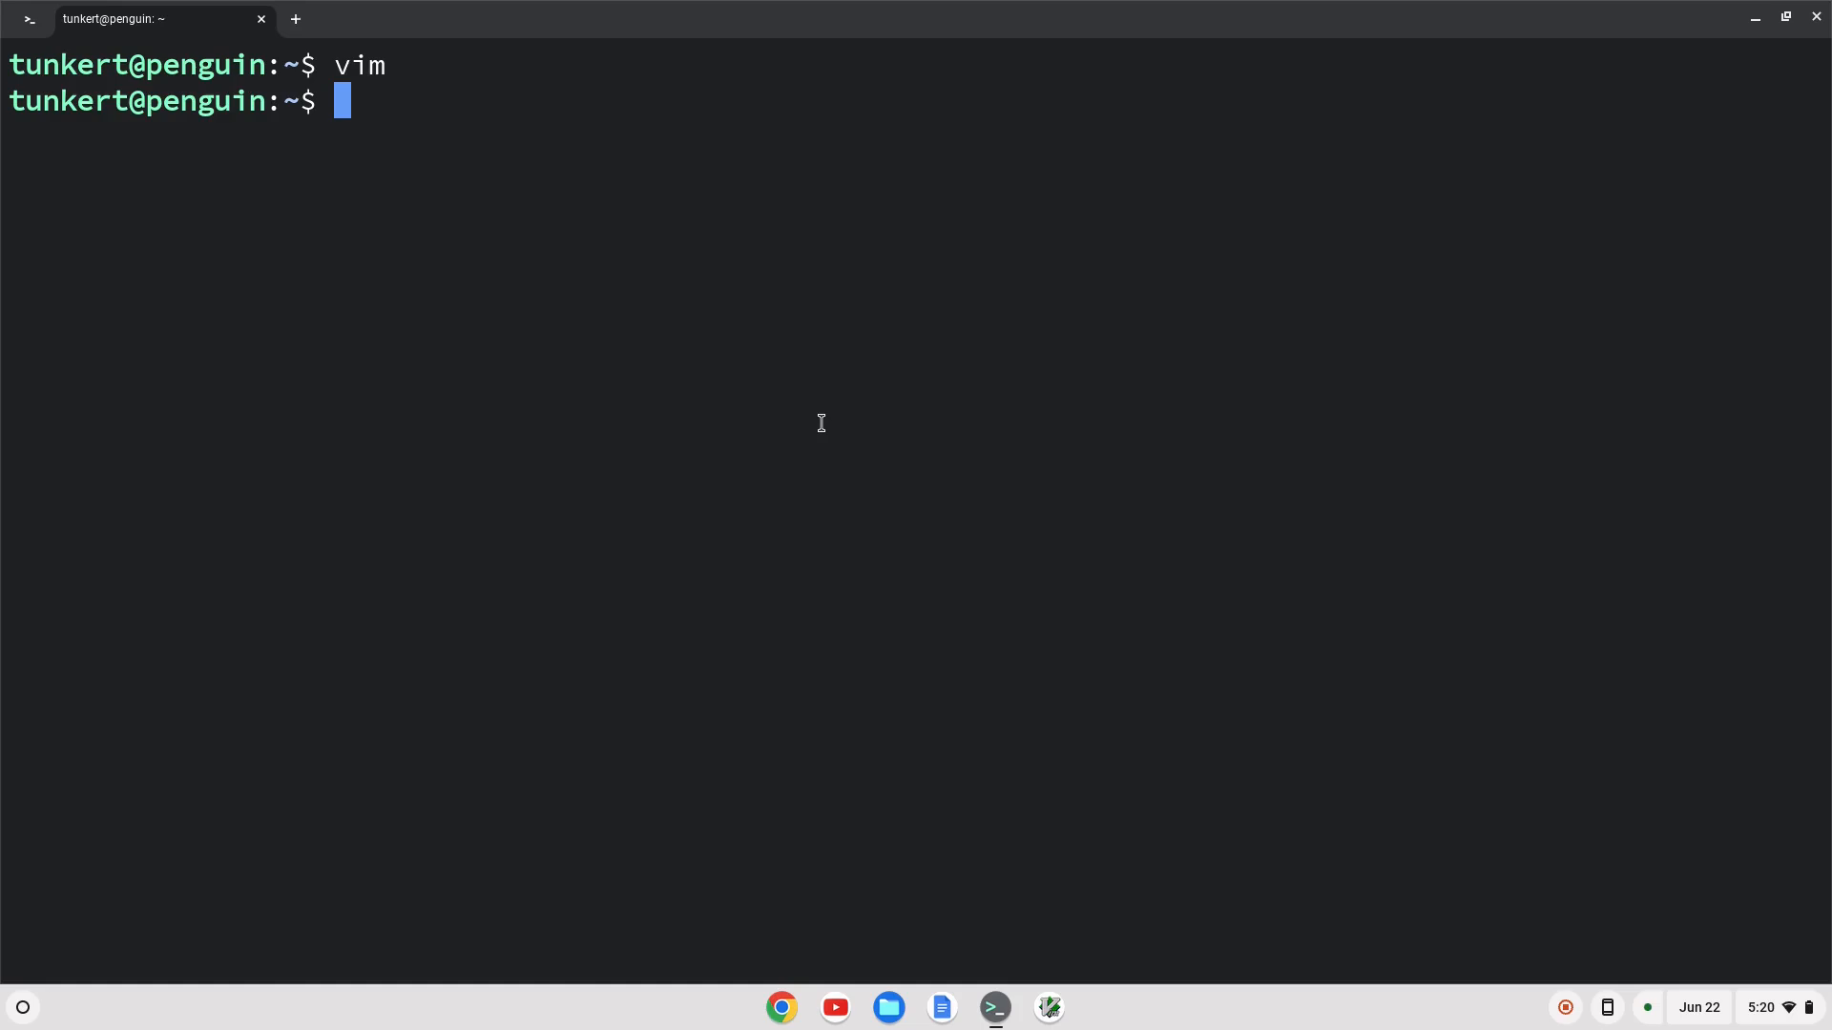
# Step: Type 'sudo apt install terminator', replacing alacritty, without running it
pyautogui.write('su')
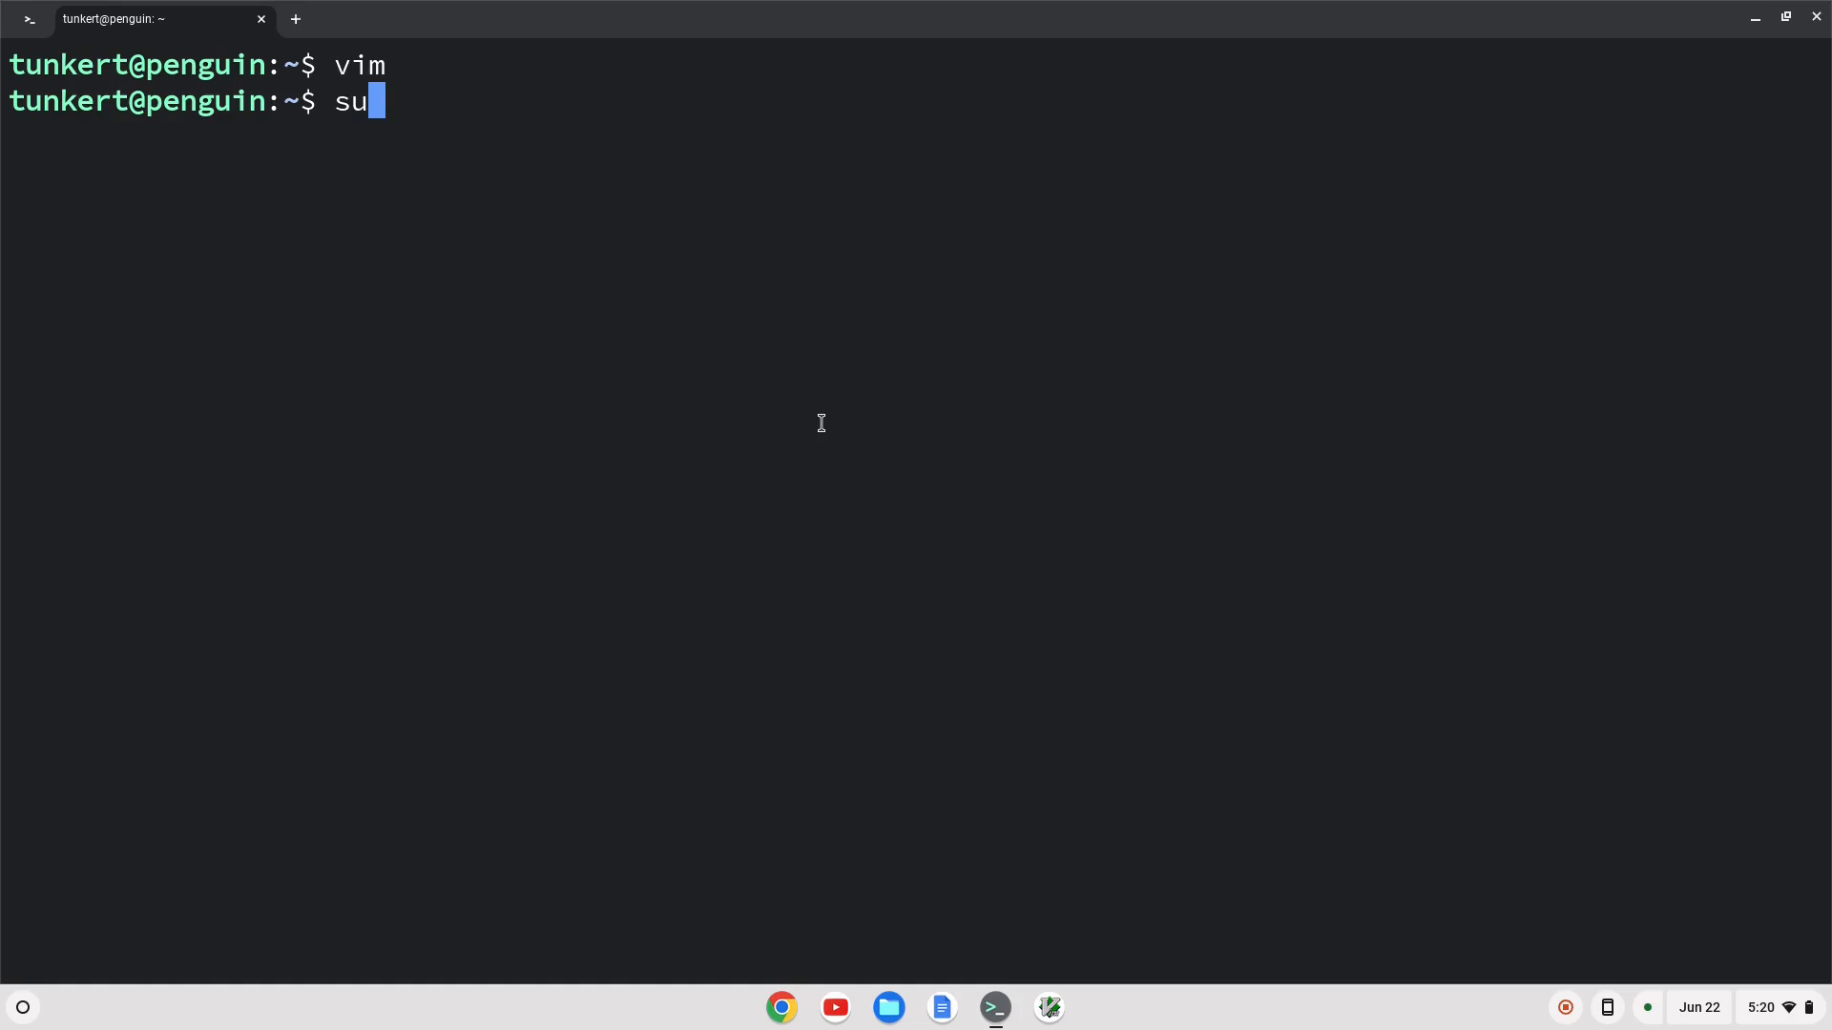
pyautogui.write('do apt install')
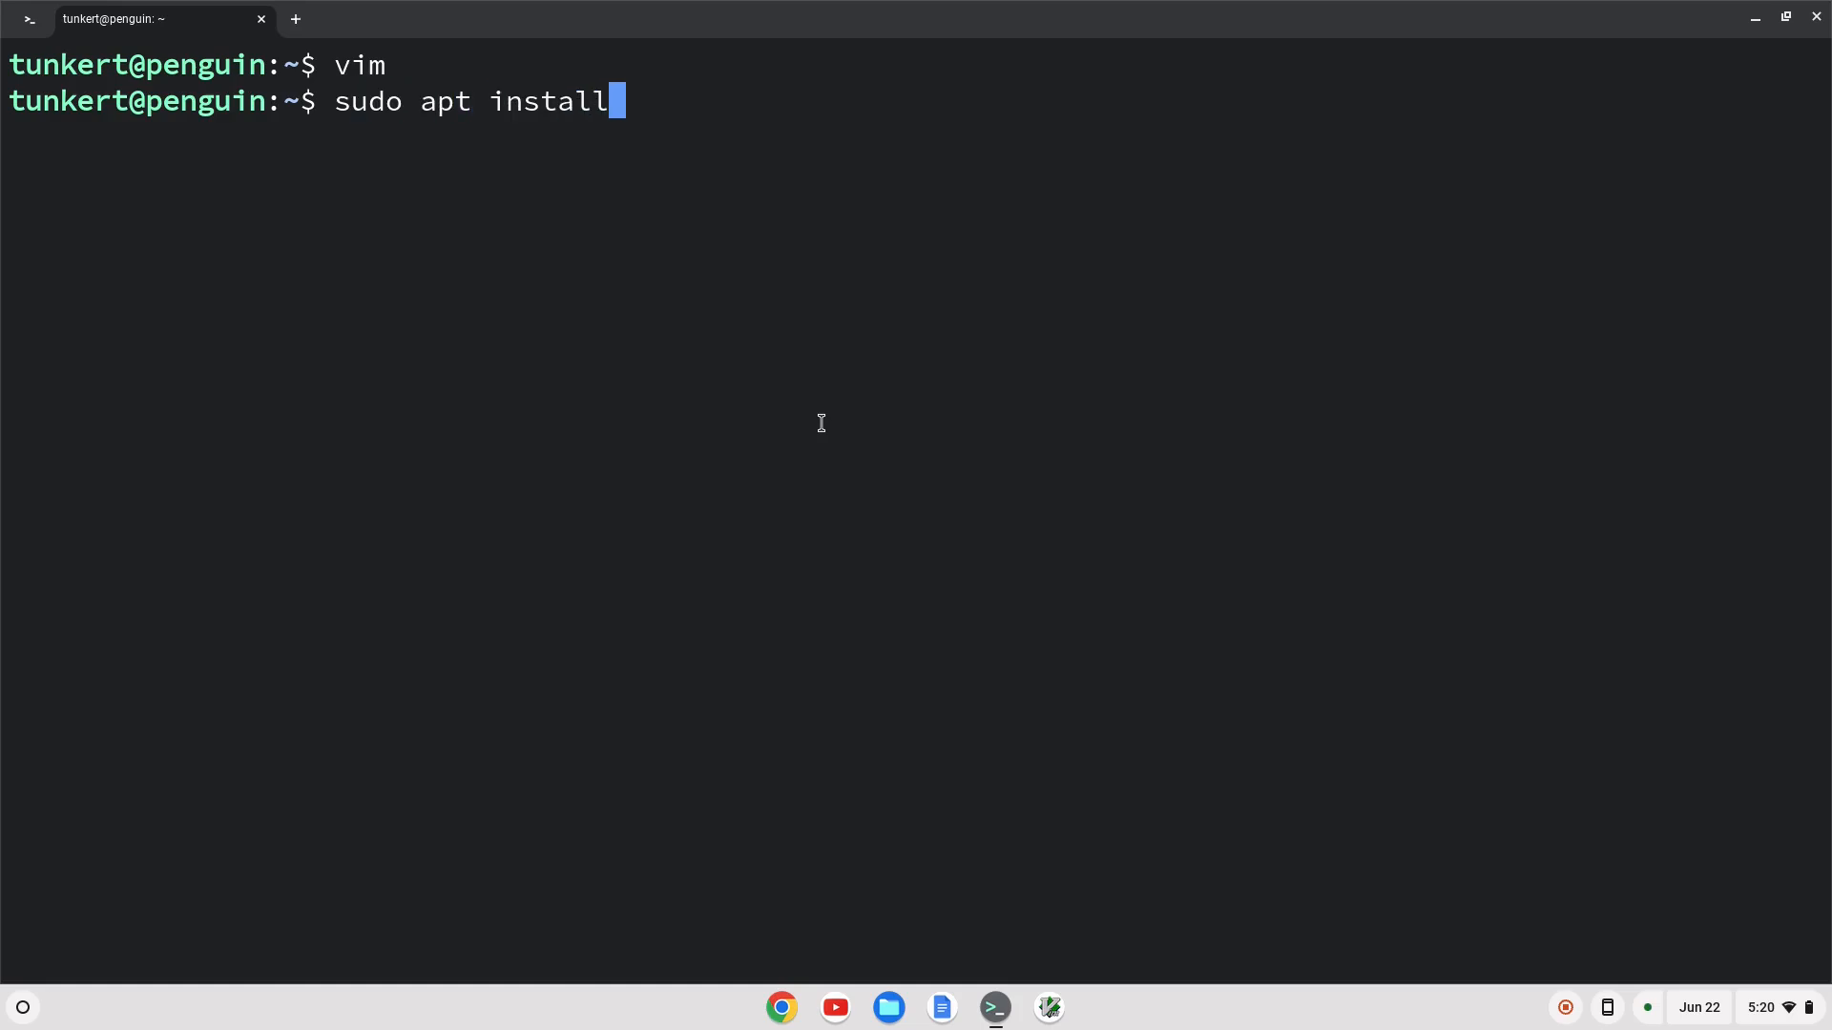
pyautogui.write('alacritty')
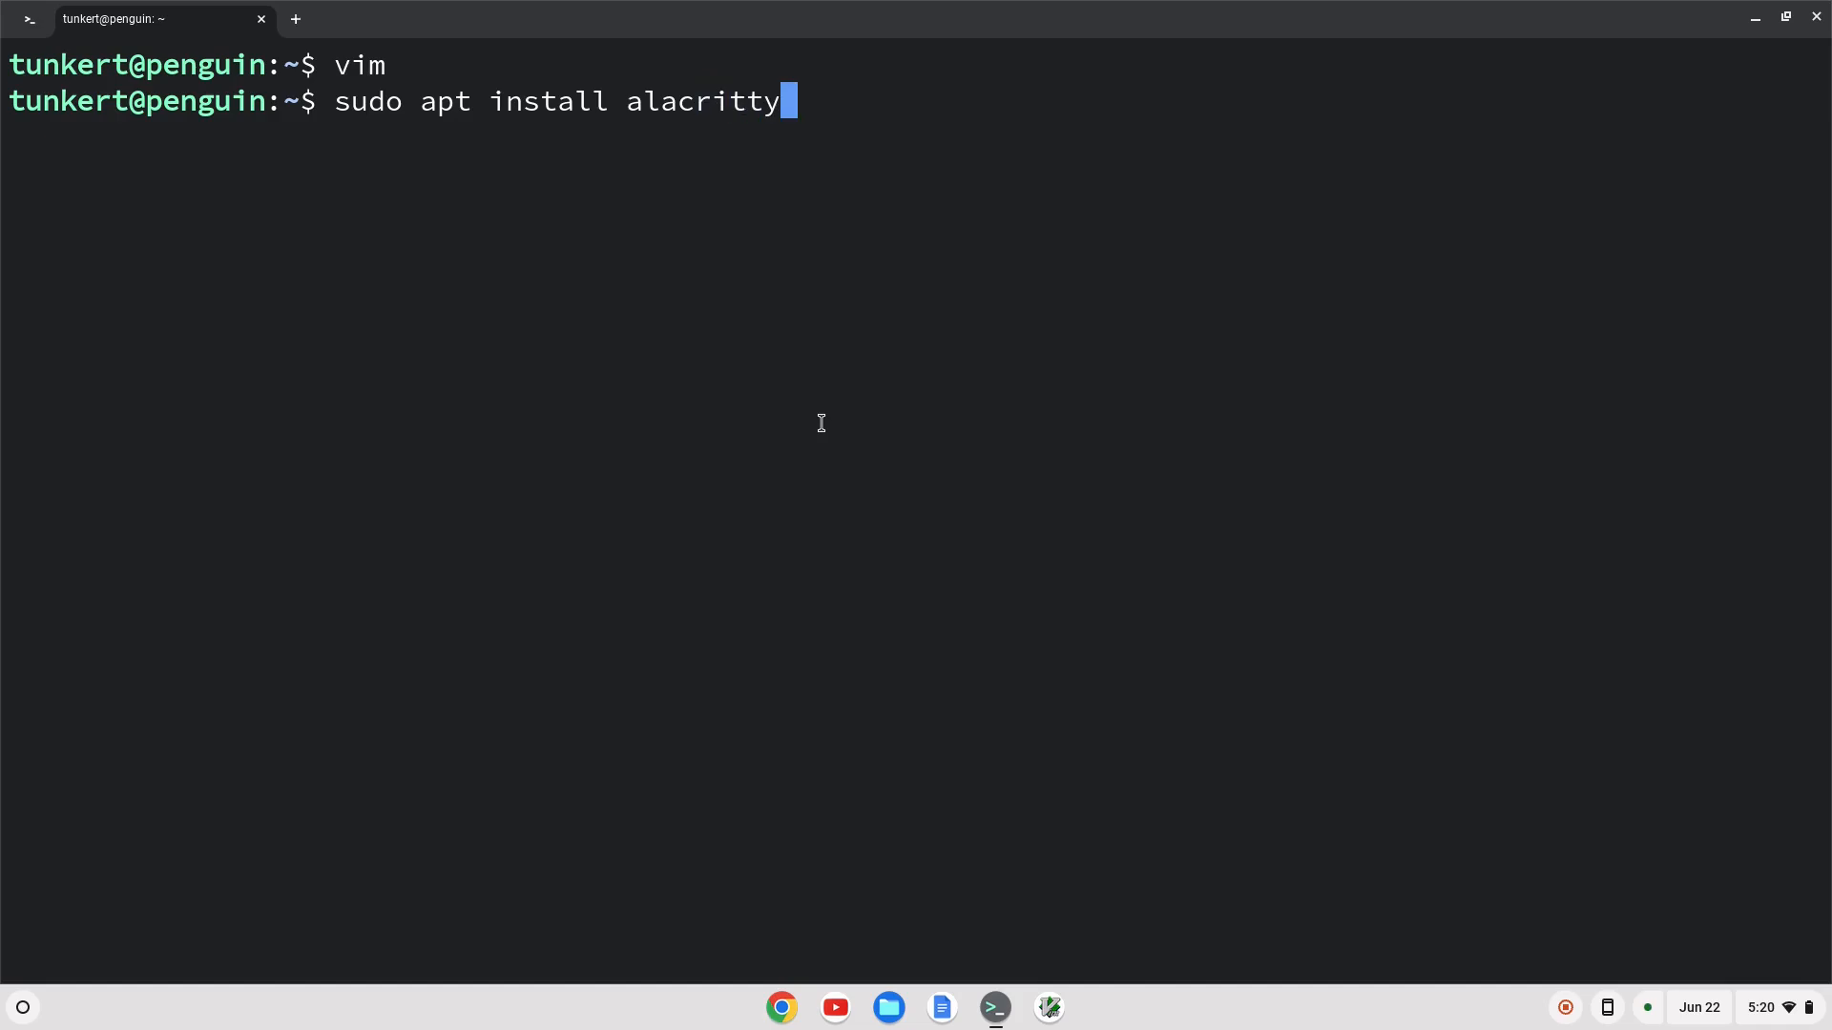
pyautogui.press('ctrl+w')
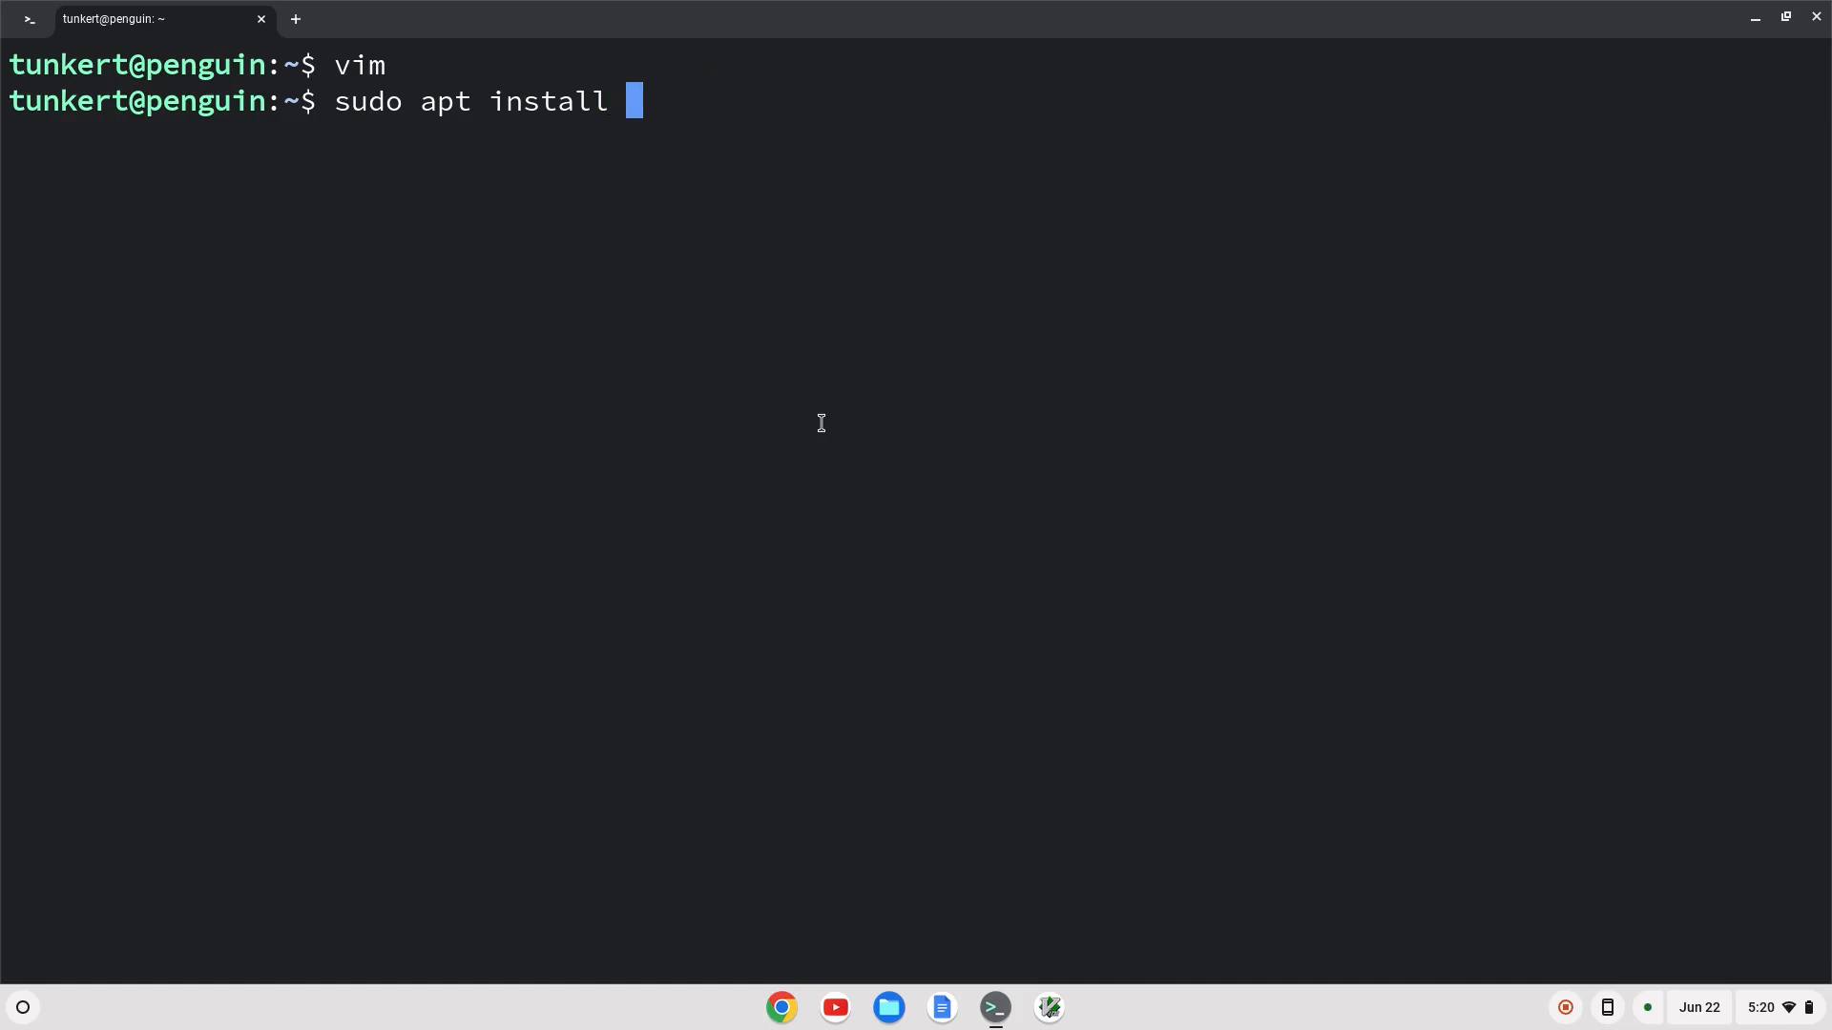
pyautogui.write('terminator')
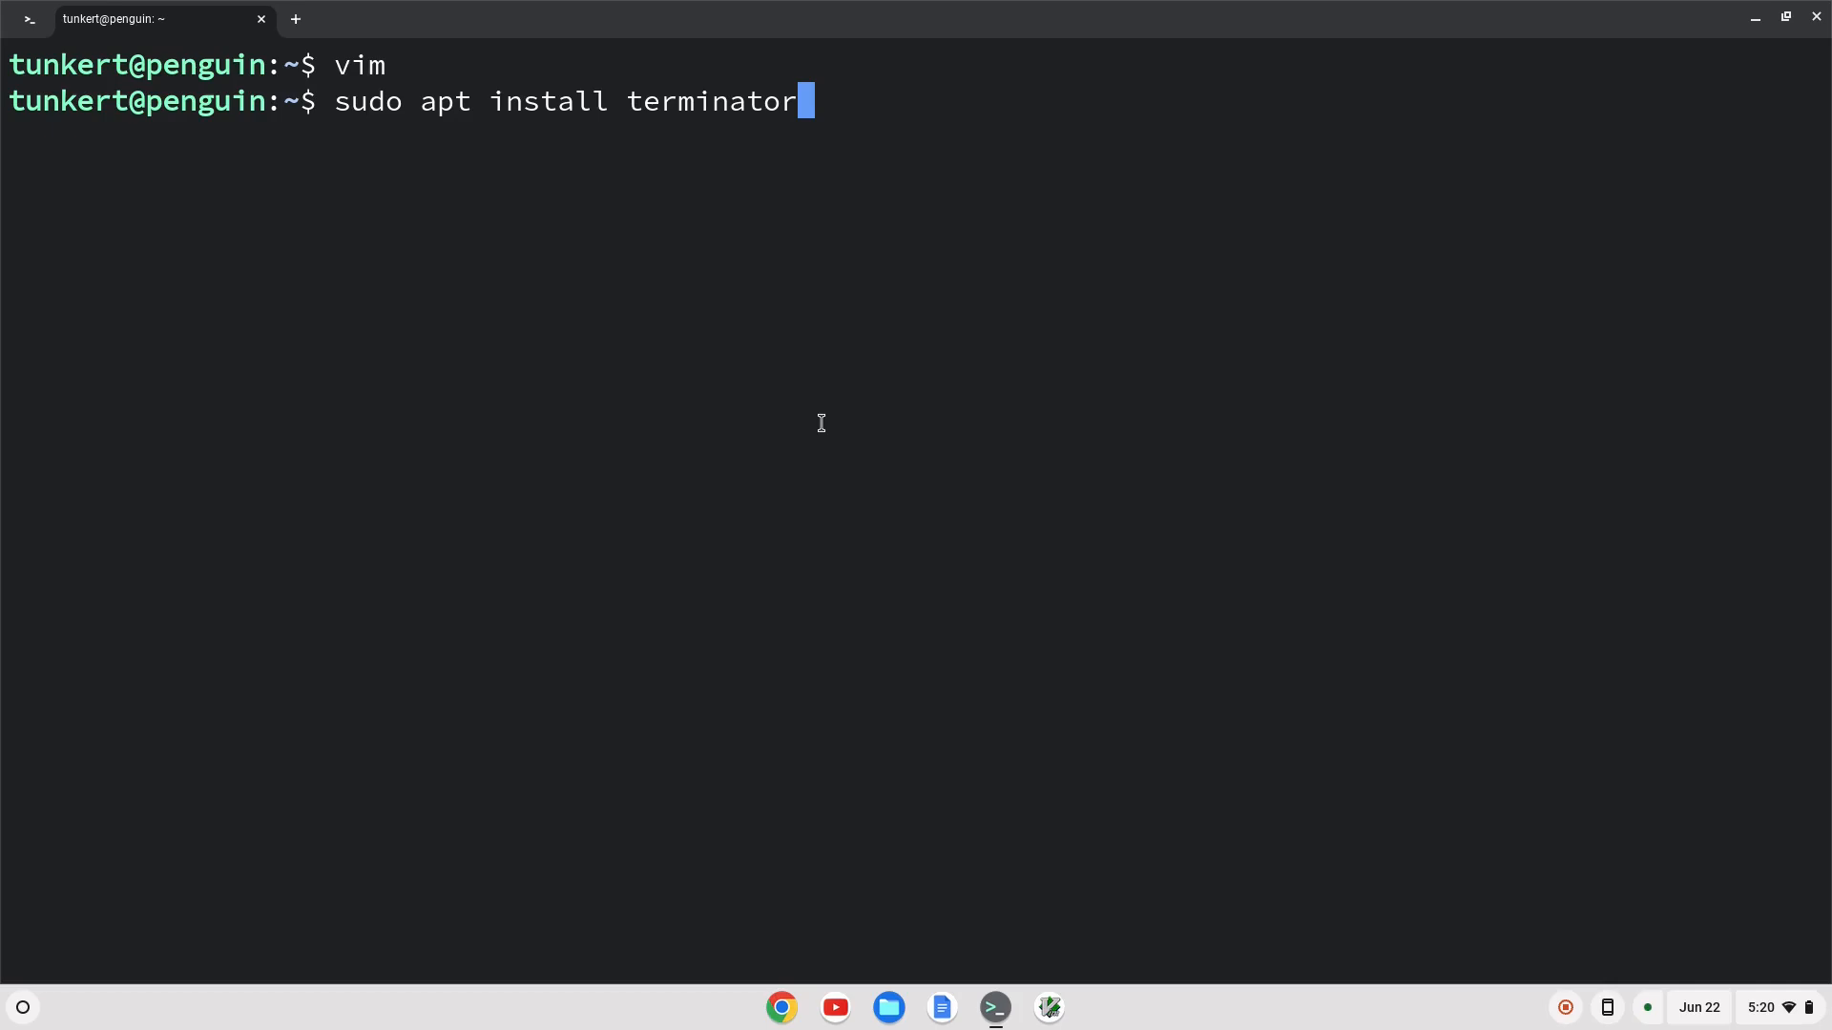